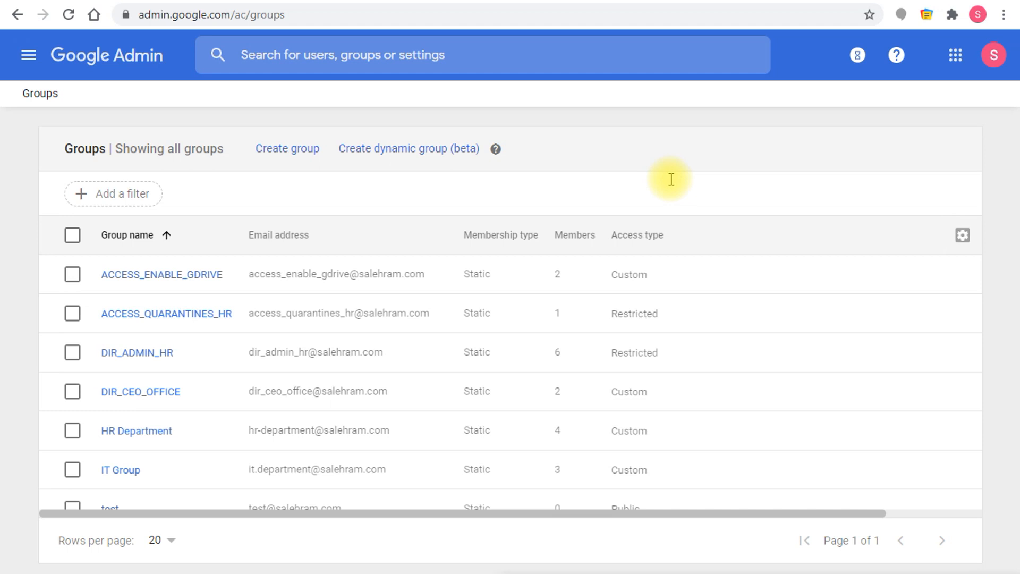
pyautogui.moveTo(390, 157)
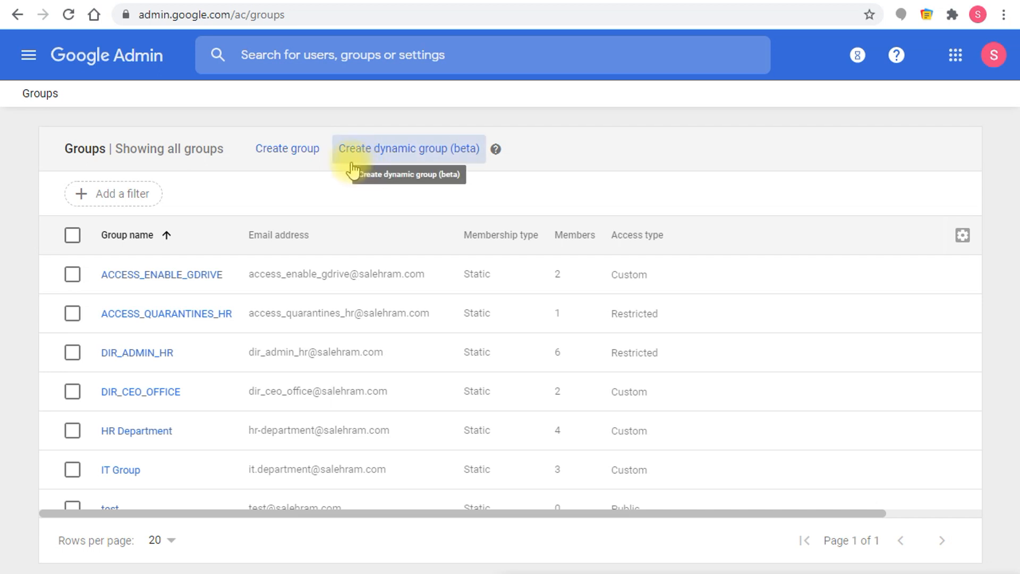
pyautogui.moveTo(331, 169)
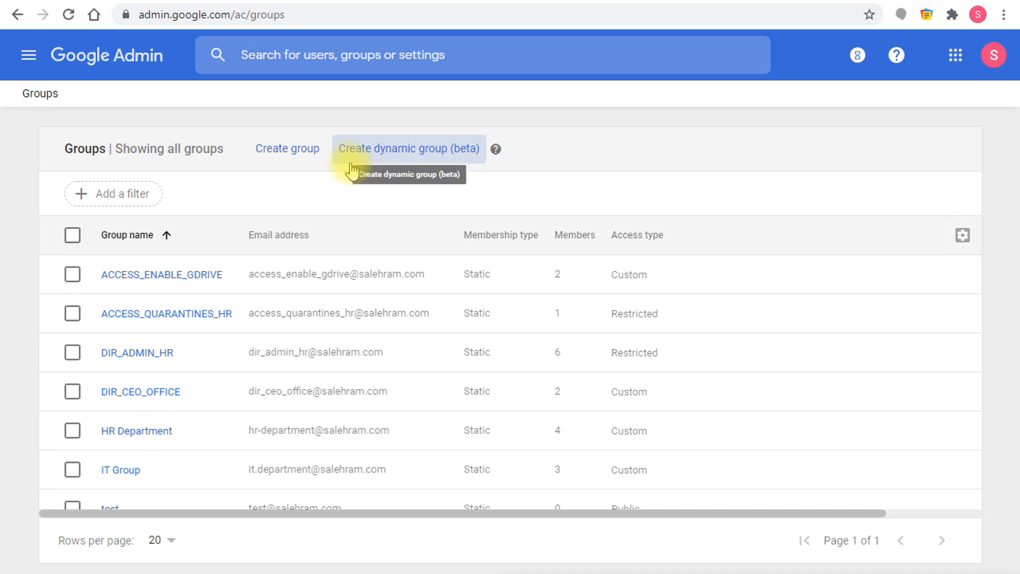
pyautogui.moveTo(344, 168)
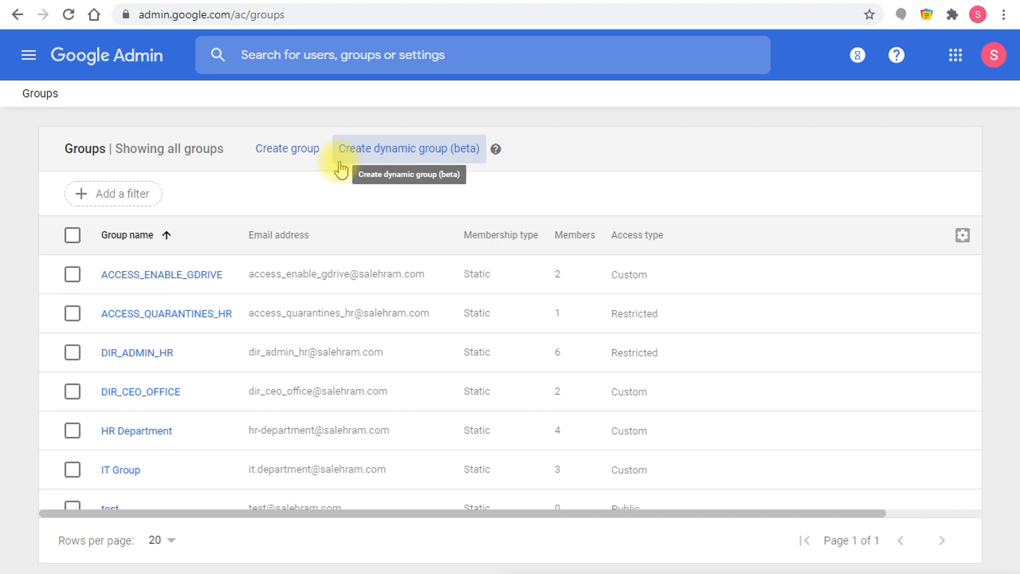
pyautogui.moveTo(474, 168)
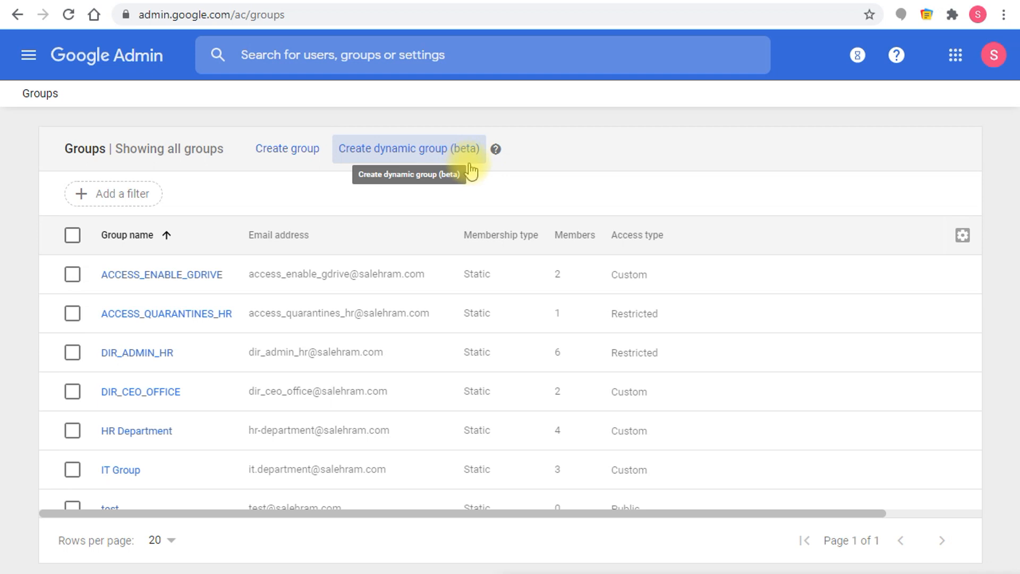
pyautogui.moveTo(465, 172)
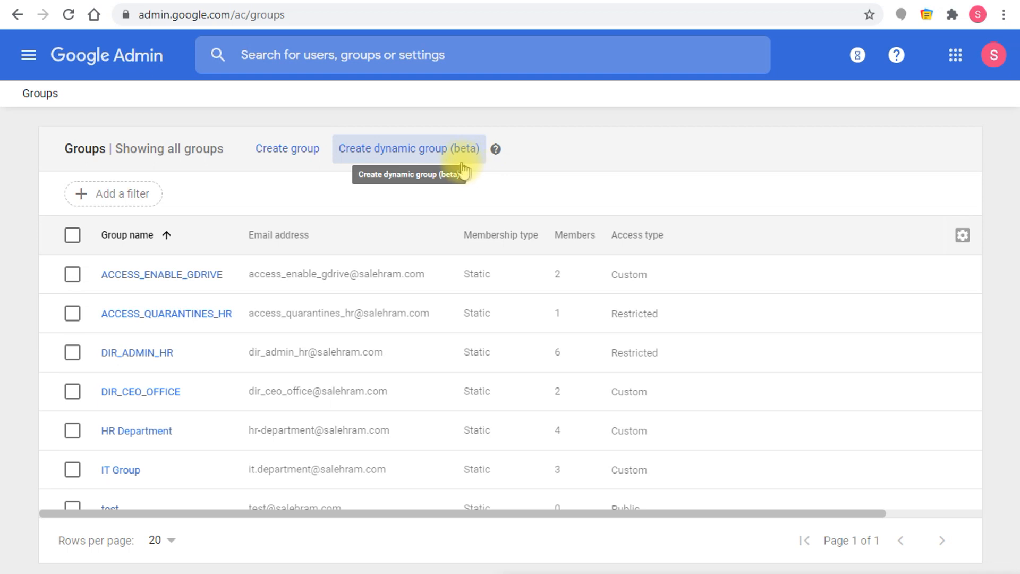
pyautogui.moveTo(434, 194)
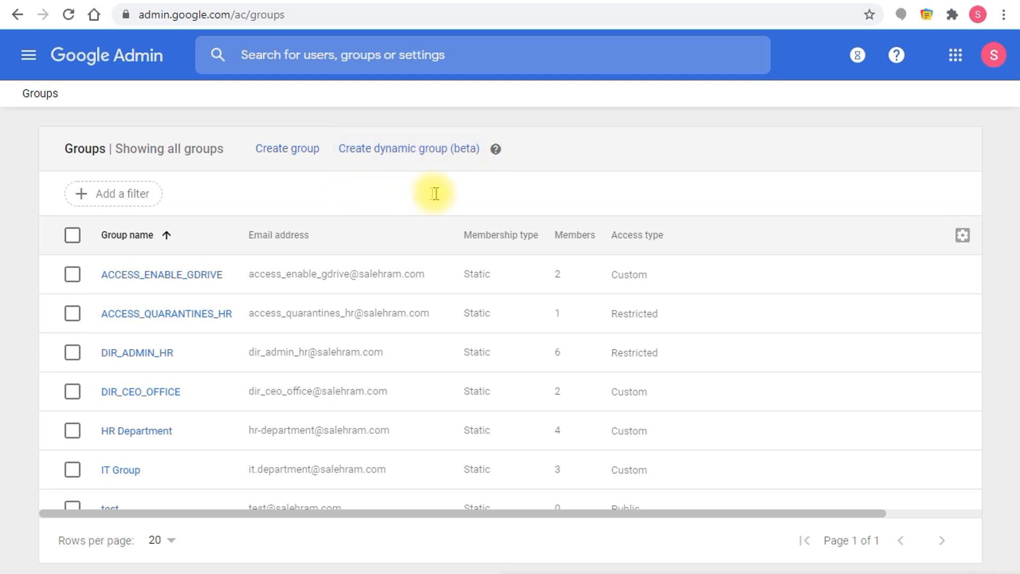
pyautogui.moveTo(405, 182)
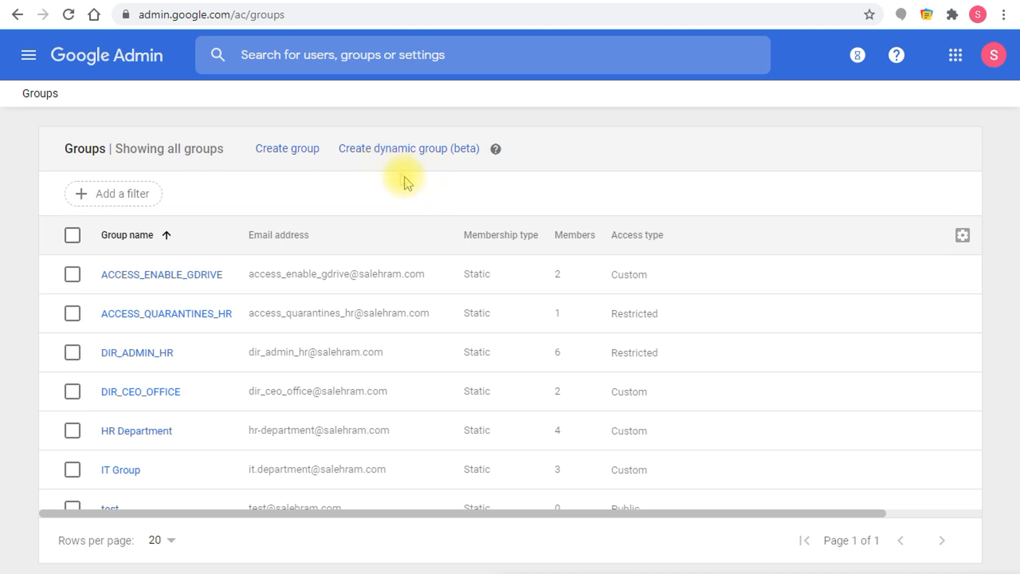
pyautogui.moveTo(414, 193)
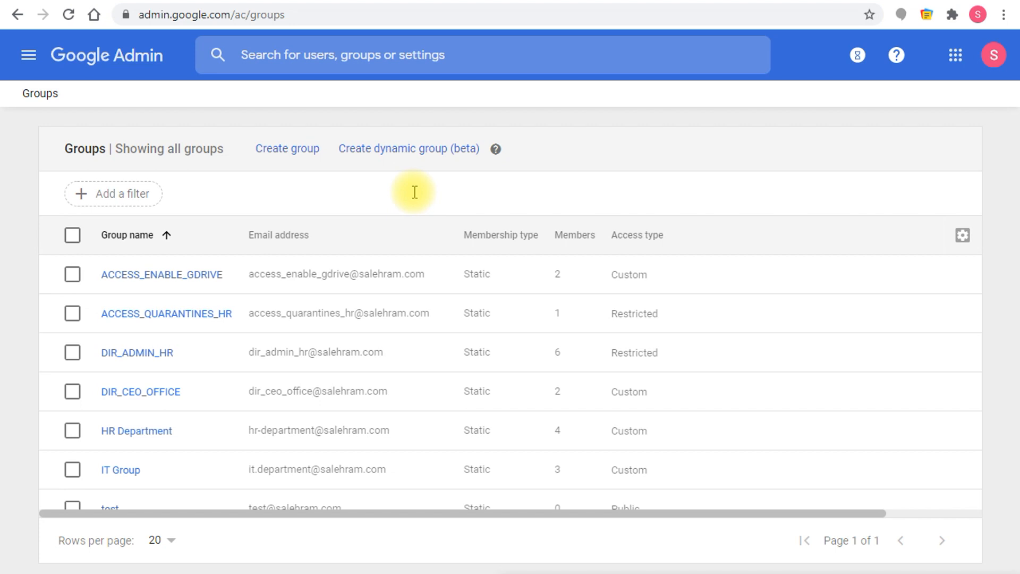
pyautogui.moveTo(449, 169)
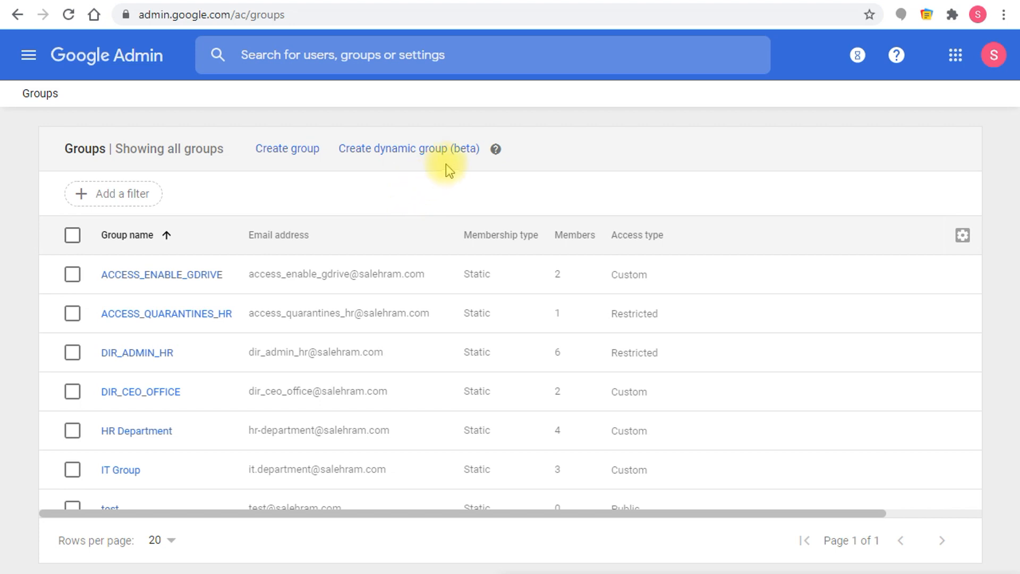
pyautogui.moveTo(541, 162)
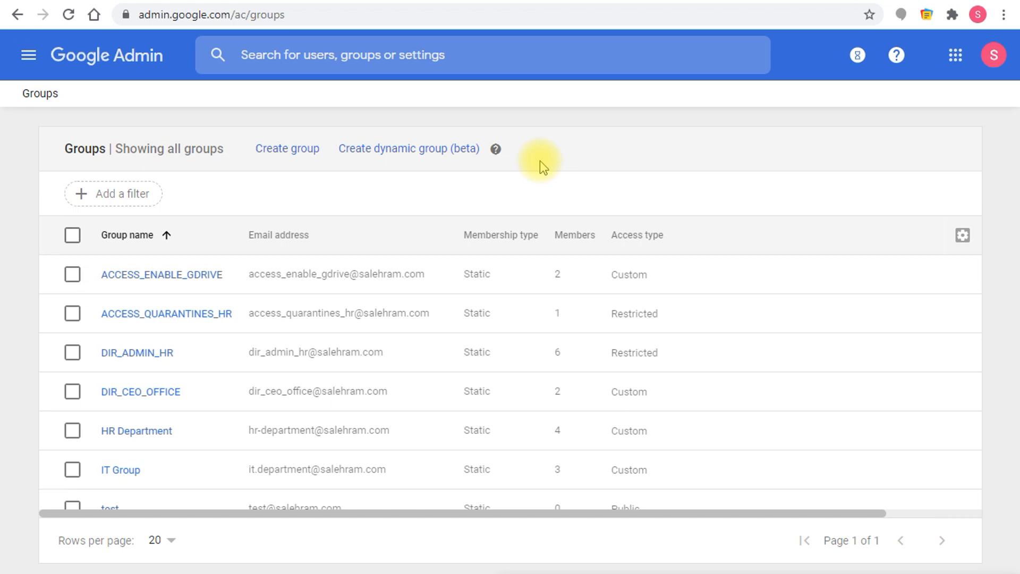
pyautogui.moveTo(409, 149)
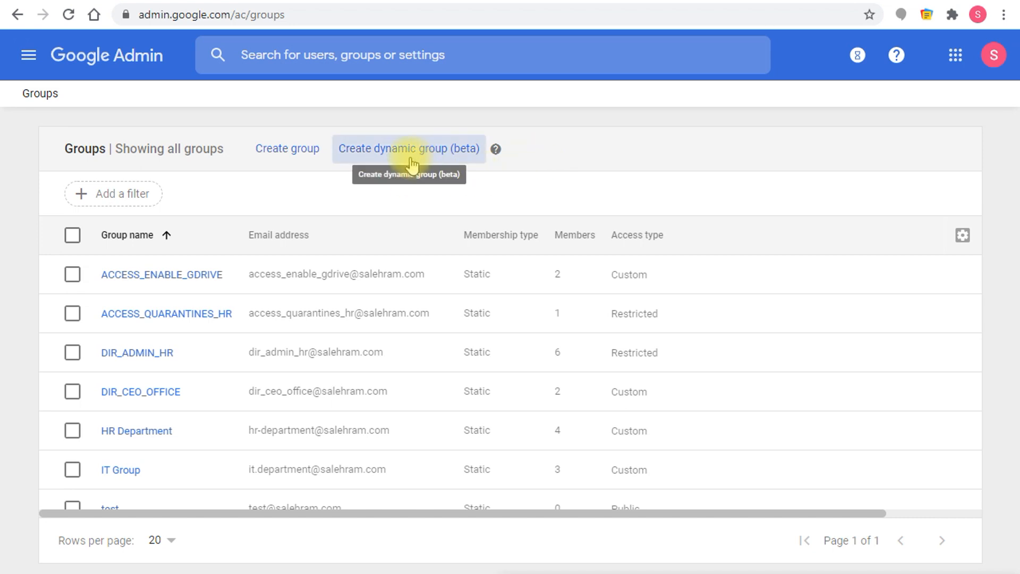
pyautogui.moveTo(459, 159)
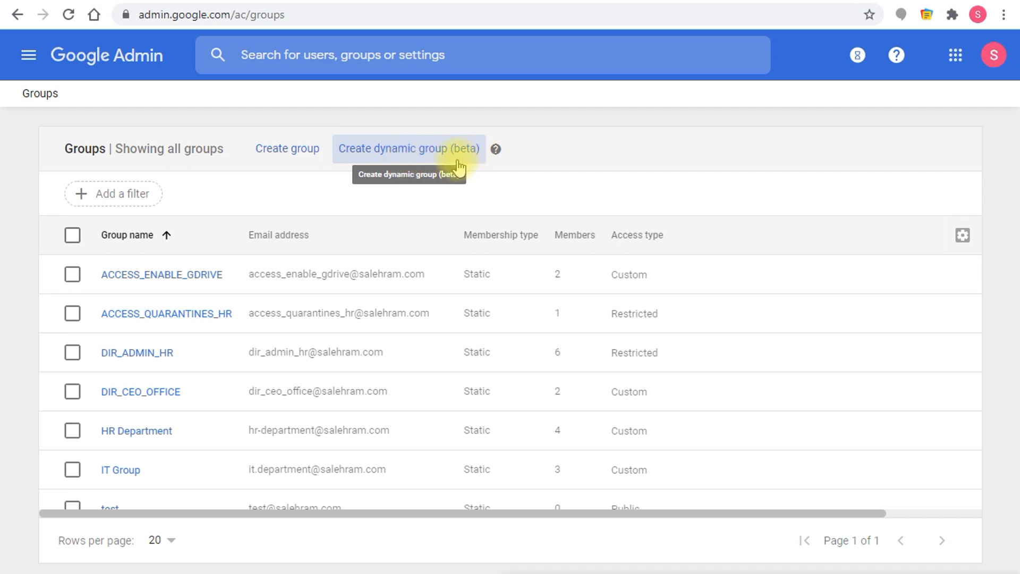
pyautogui.moveTo(514, 158)
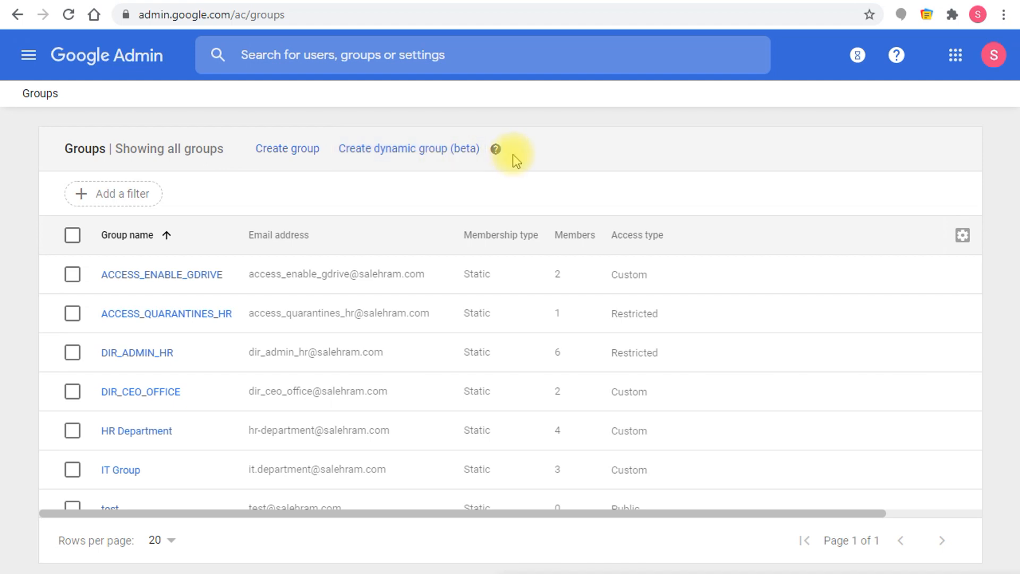
pyautogui.moveTo(546, 165)
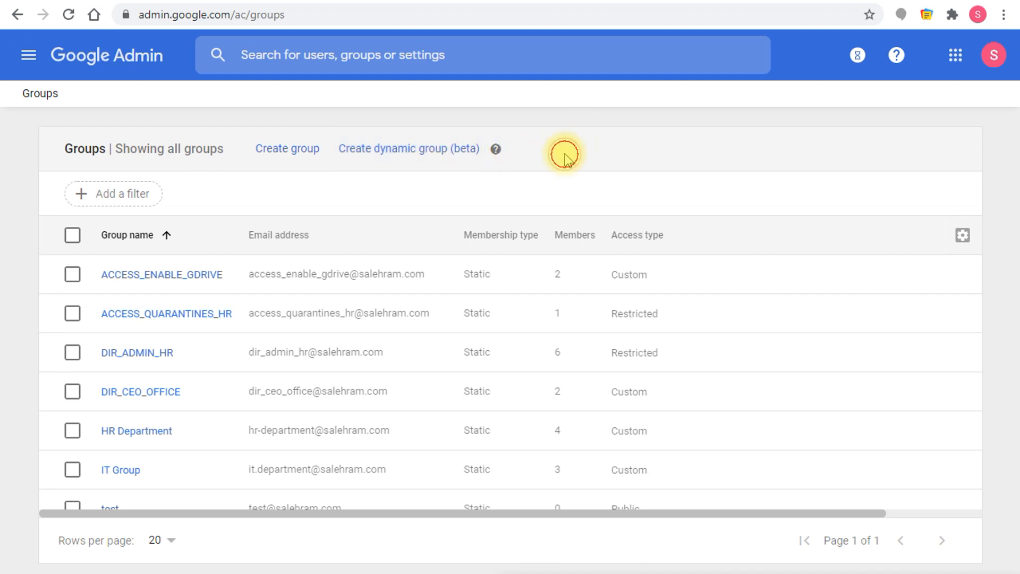
# Step: Open the Cloud Identity 'Creating a dynamic group' docs and highlight its beta notice
pyautogui.click(497, 149)
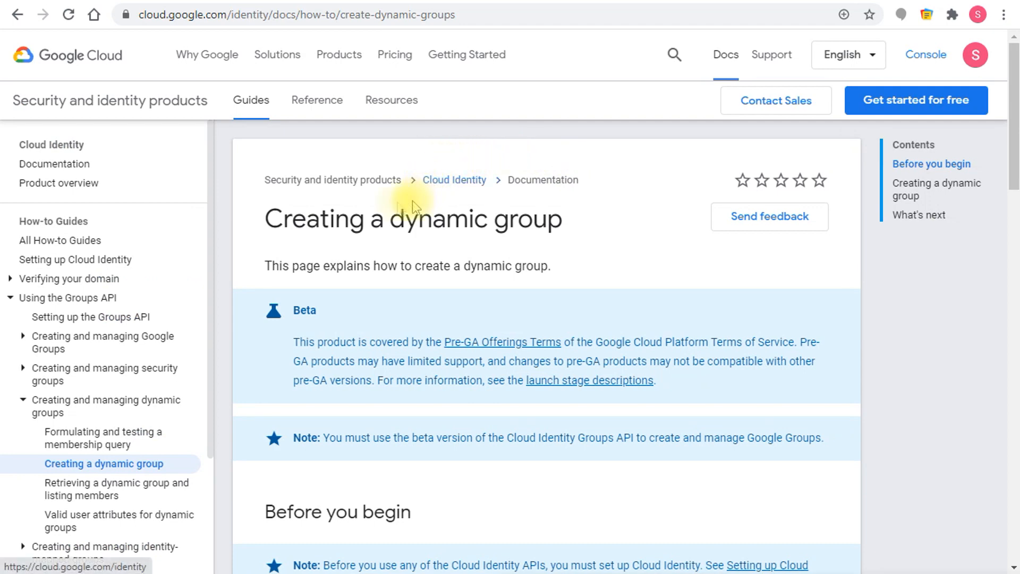
pyautogui.moveTo(162, 343)
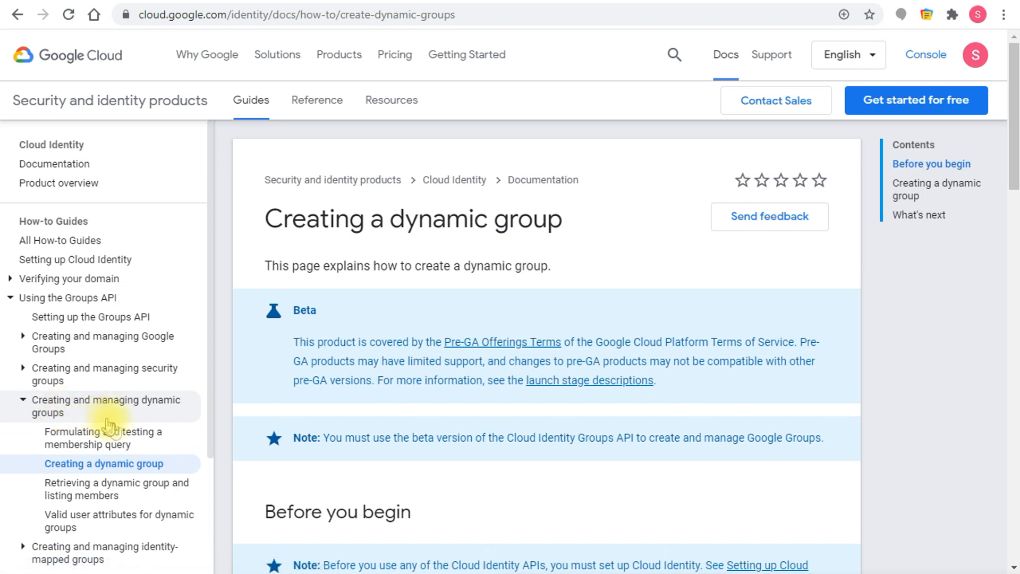
pyautogui.moveTo(123, 475)
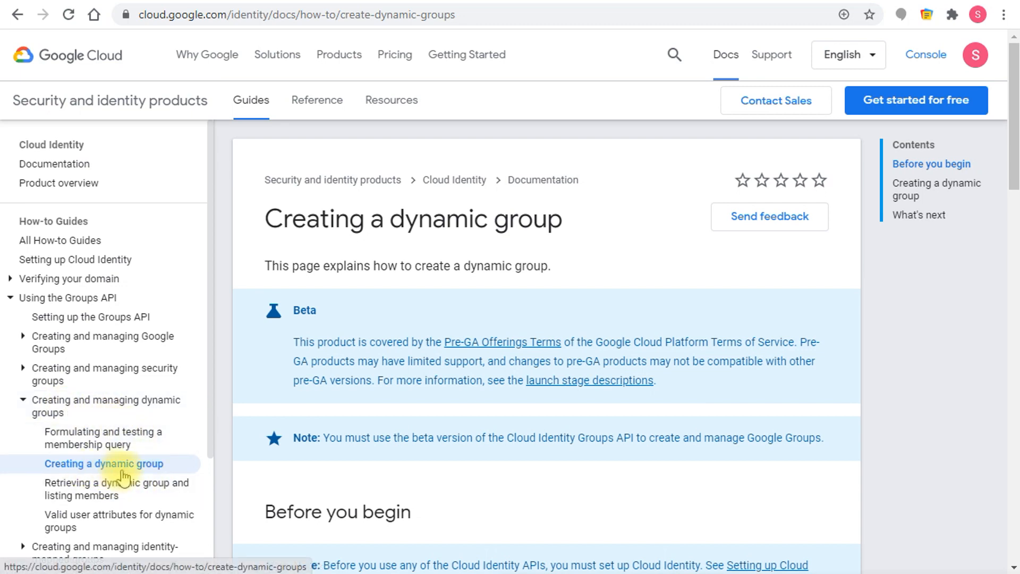
pyautogui.moveTo(613, 312)
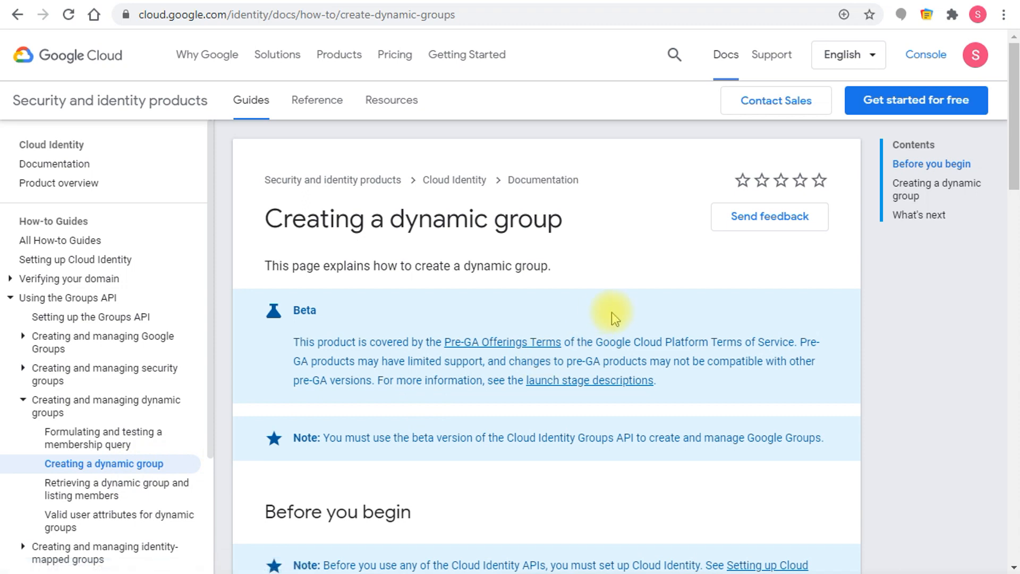
pyautogui.moveTo(585, 344)
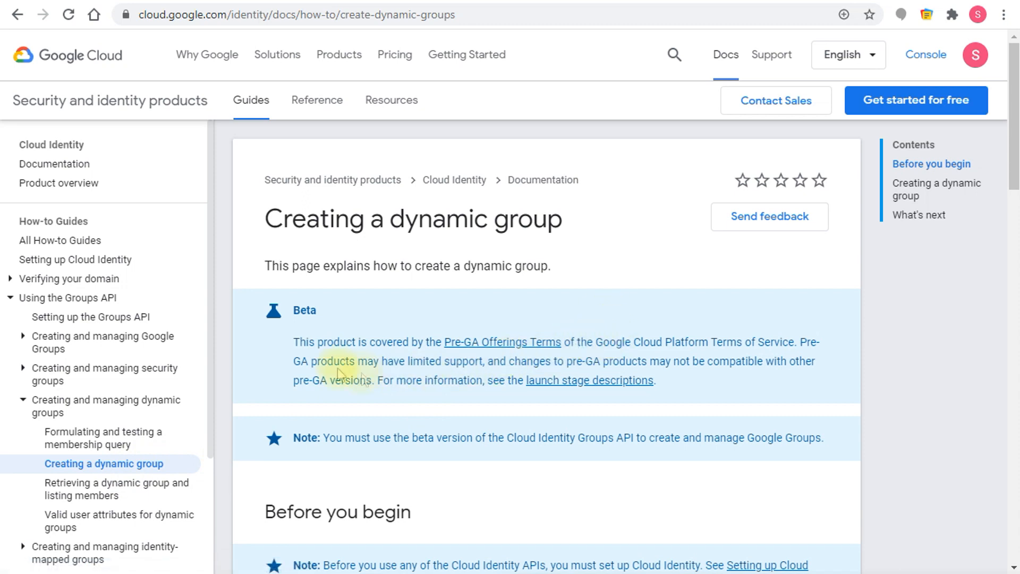
pyautogui.moveTo(291, 310); pyautogui.dragTo(664, 362)
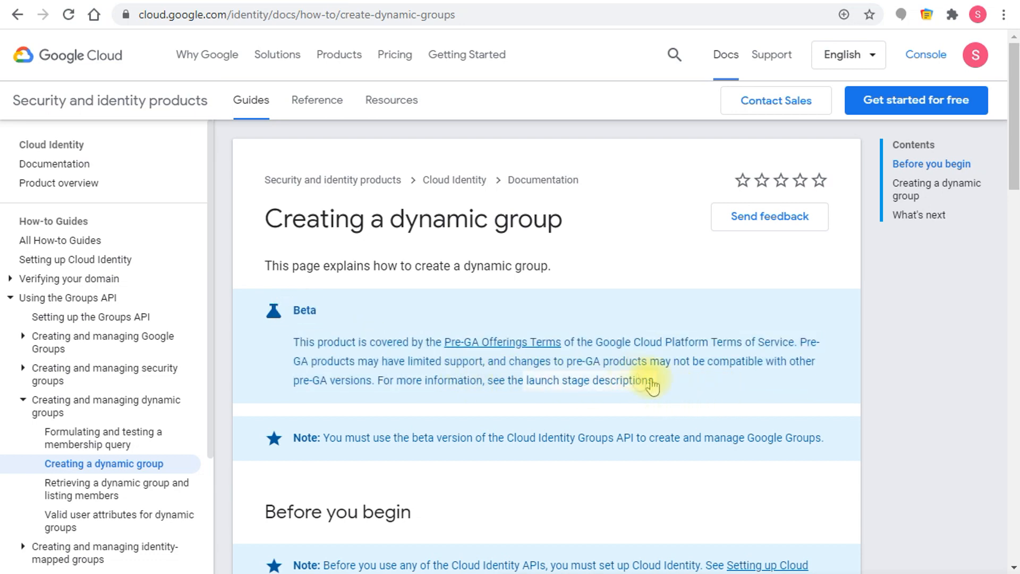
pyautogui.moveTo(735, 393)
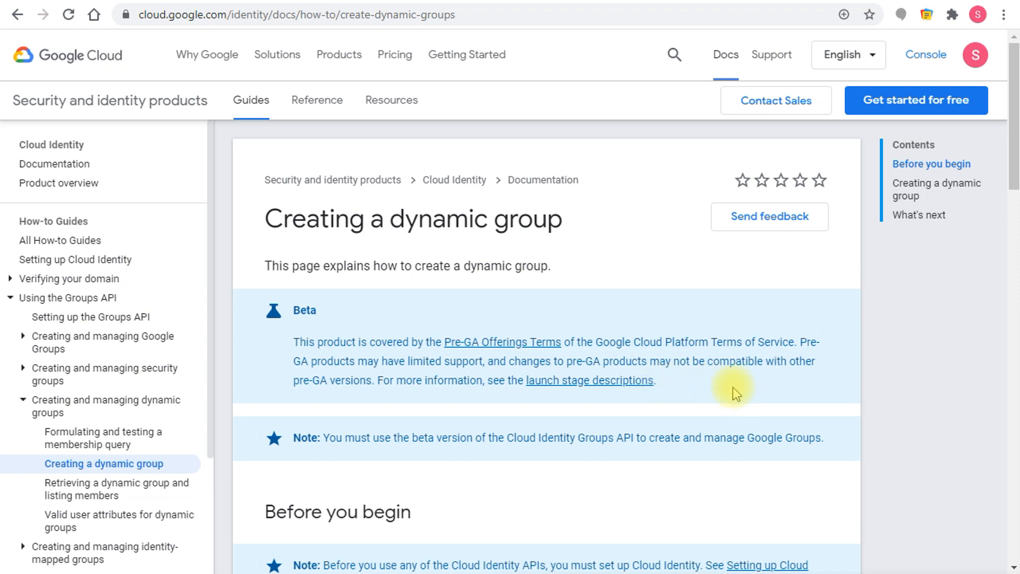
pyautogui.moveTo(698, 387)
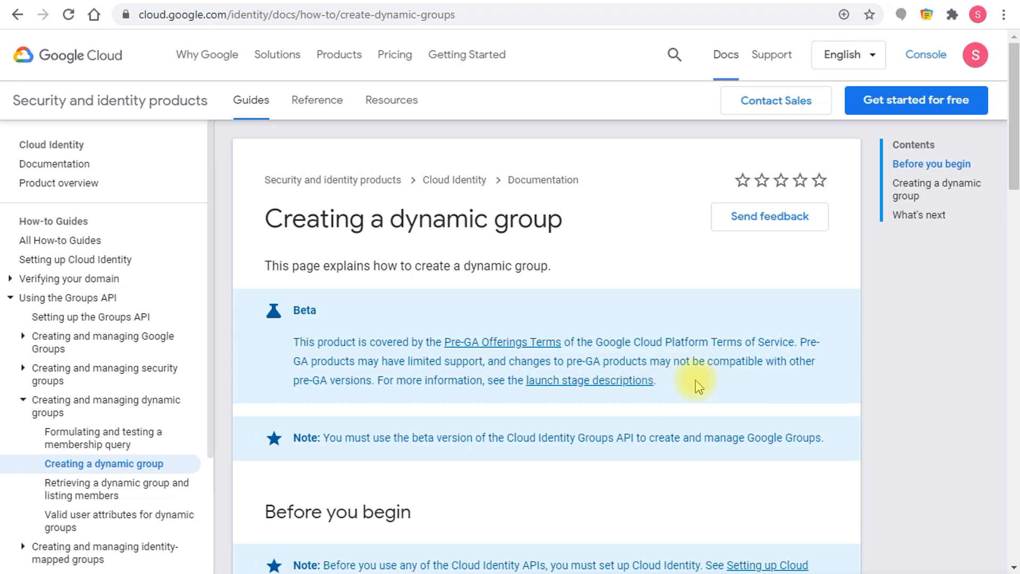
pyautogui.moveTo(685, 389)
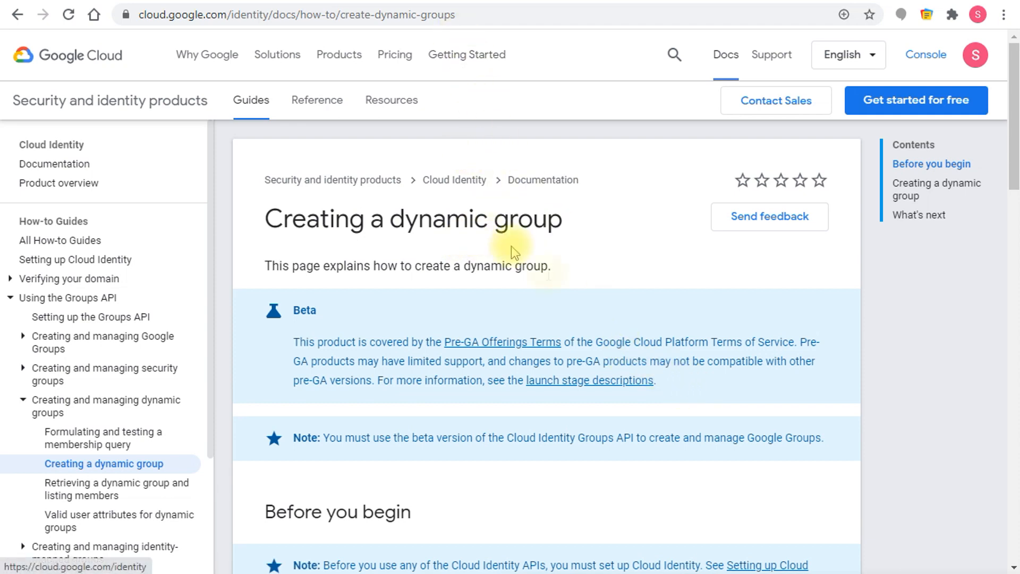
pyautogui.scroll(-3)
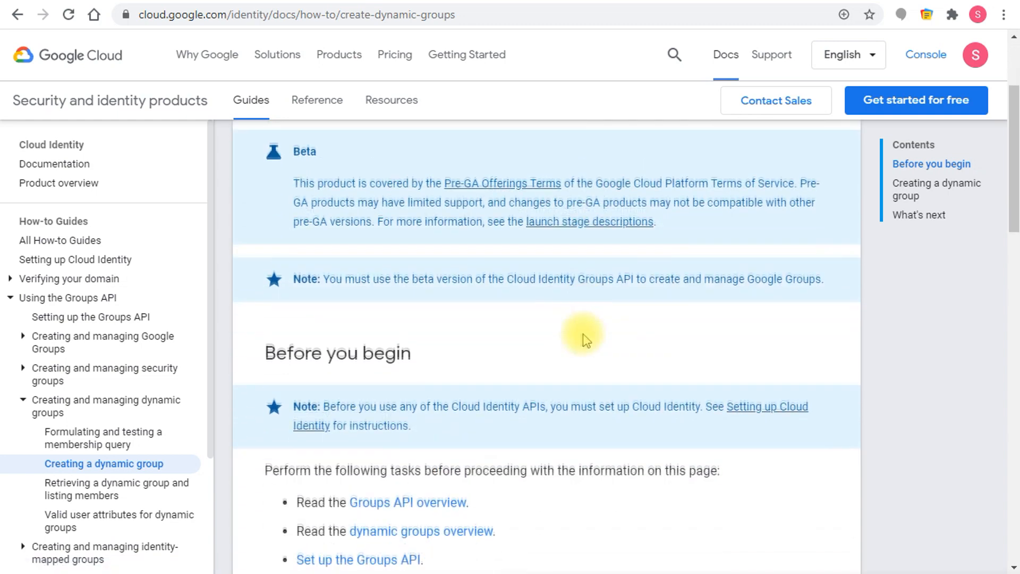
pyautogui.scroll(-3)
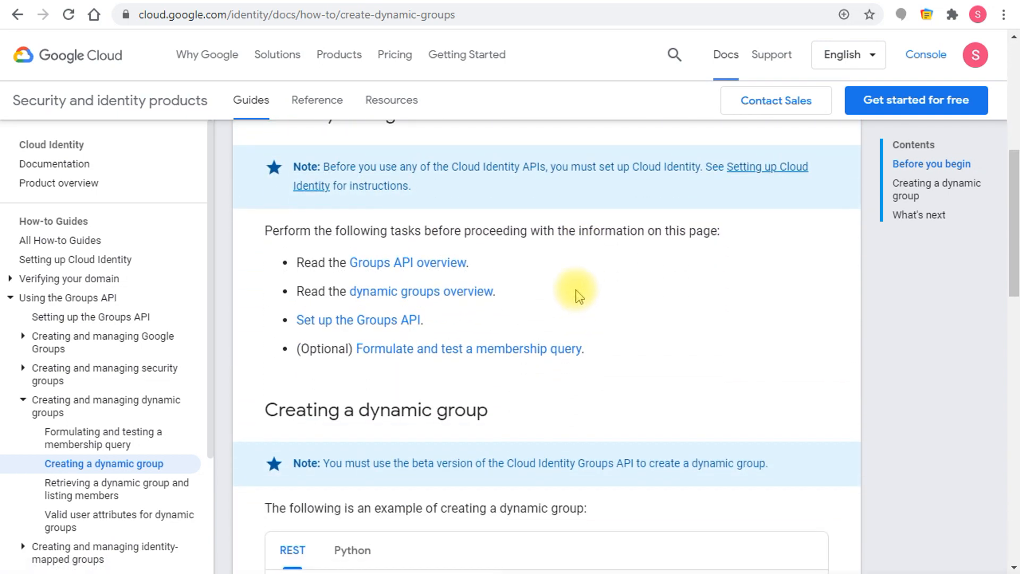
pyautogui.scroll(-3)
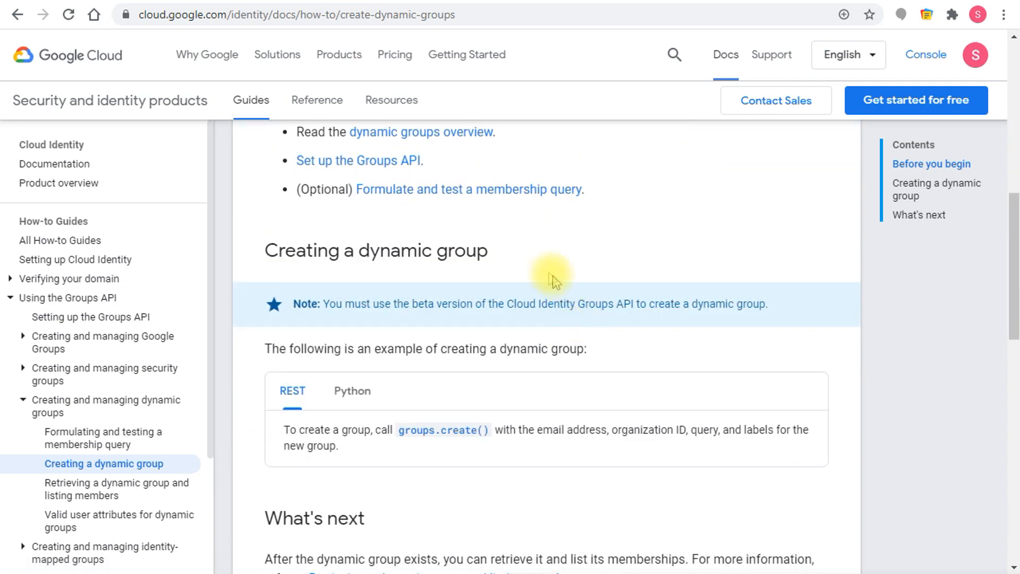
pyautogui.scroll(-3)
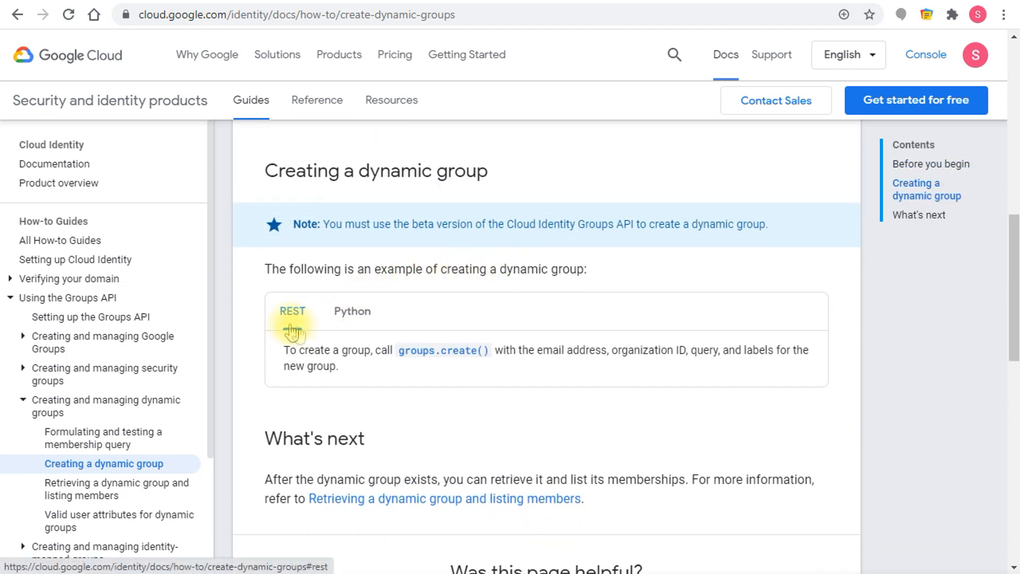
pyautogui.click(352, 311)
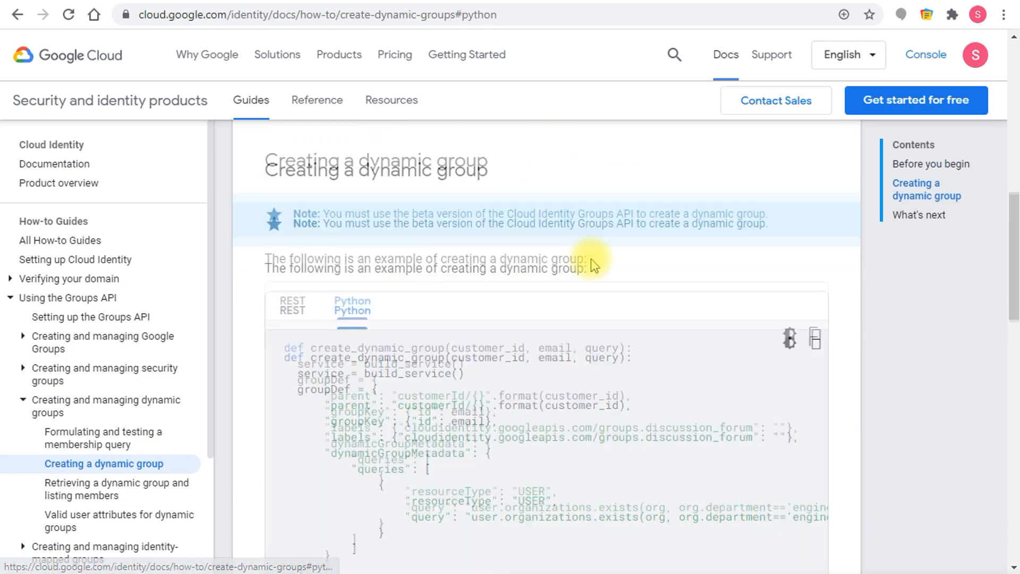
pyautogui.scroll(-3)
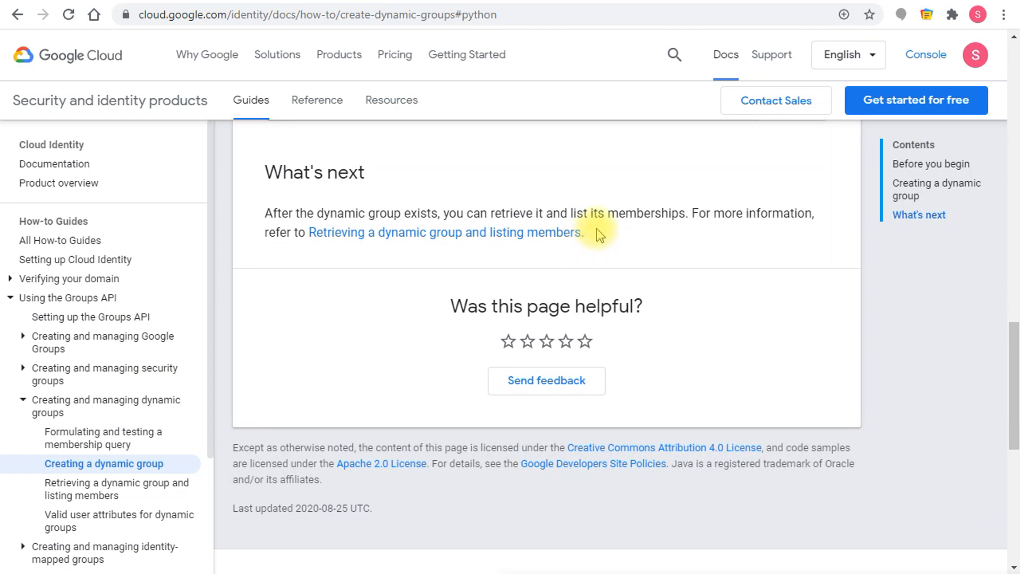
pyautogui.scroll(3)
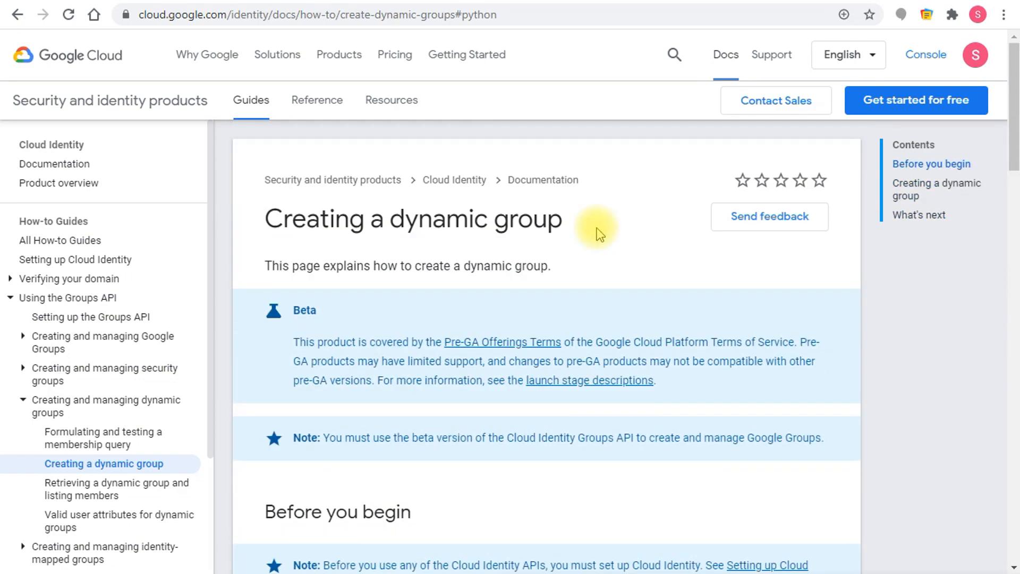
pyautogui.moveTo(572, 266)
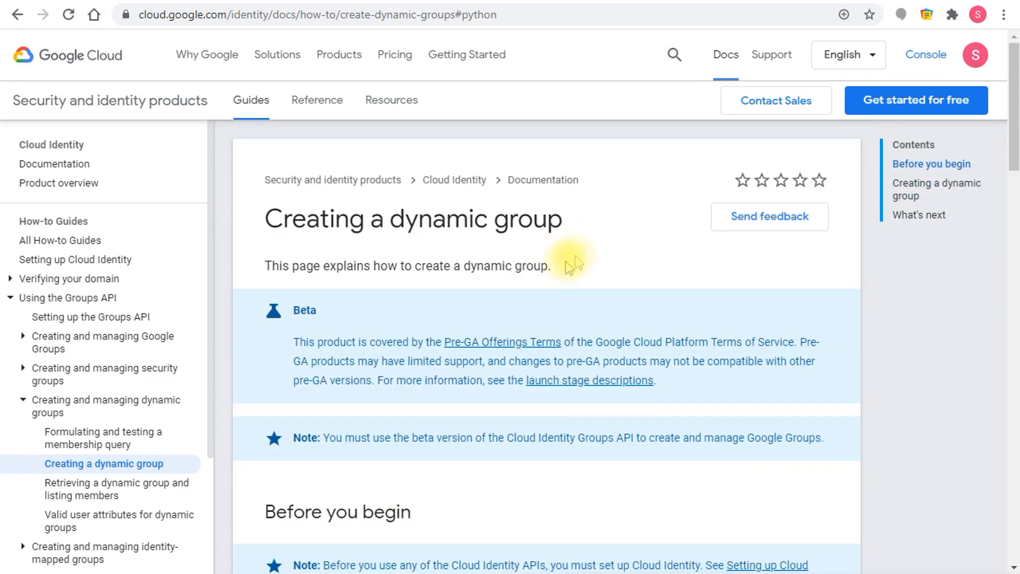
pyautogui.moveTo(618, 233)
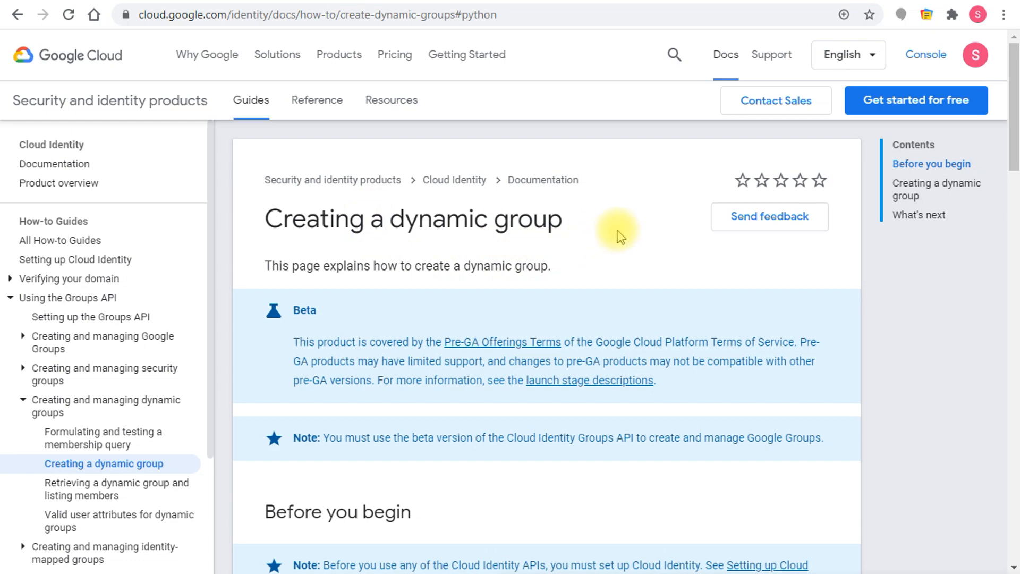
pyautogui.moveTo(150, 104)
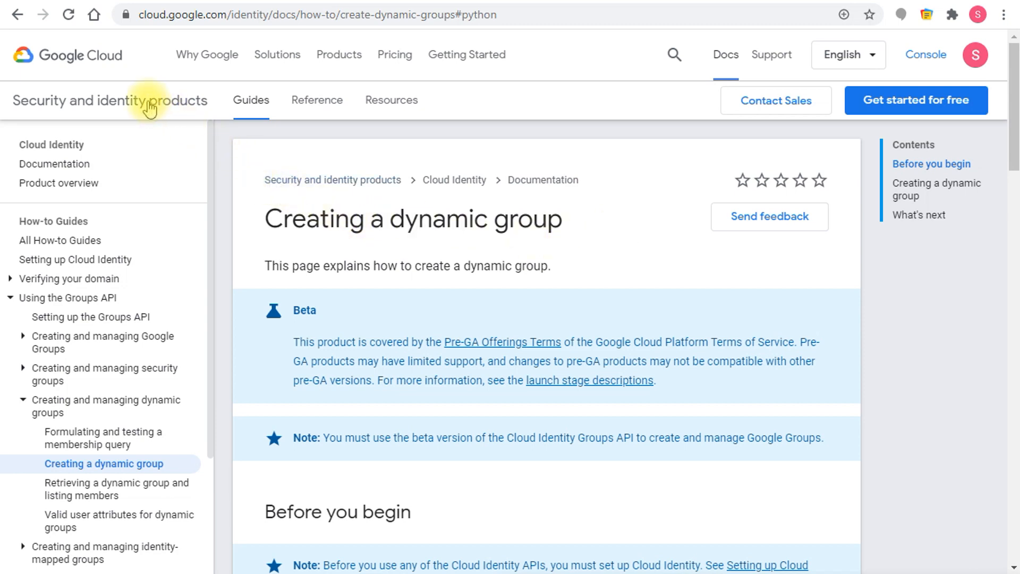
pyautogui.moveTo(581, 286)
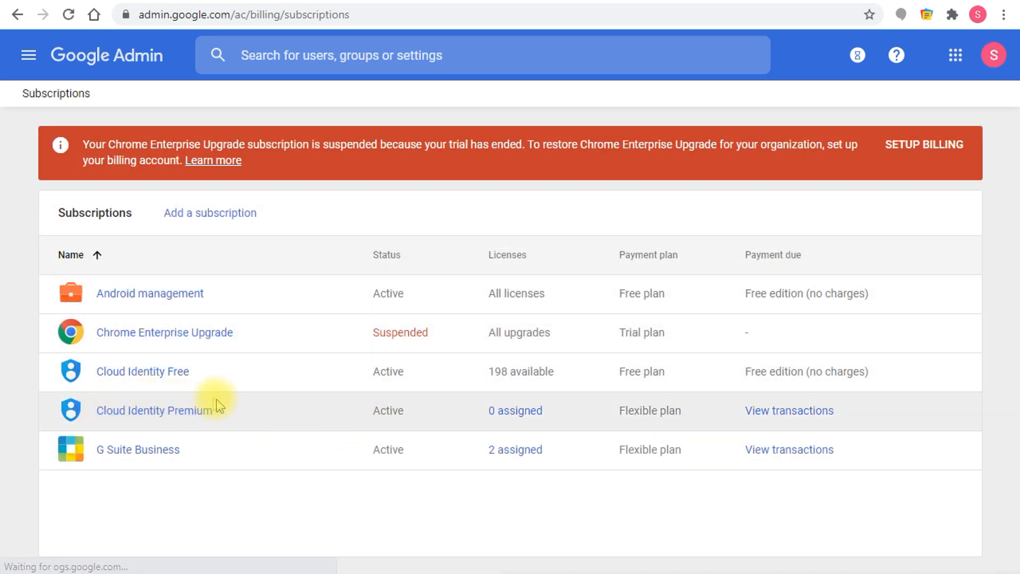
pyautogui.moveTo(229, 419)
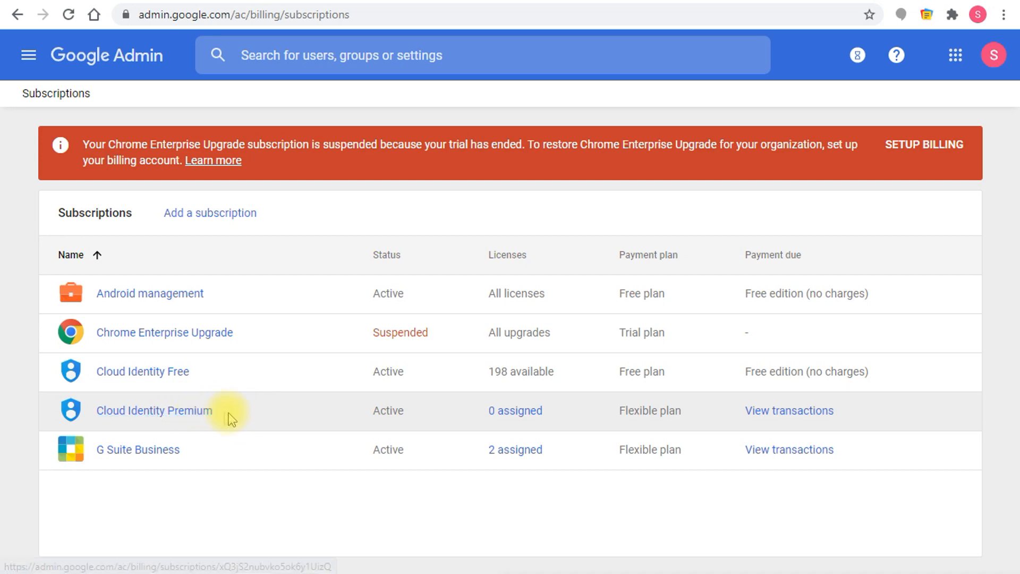
pyautogui.moveTo(288, 423)
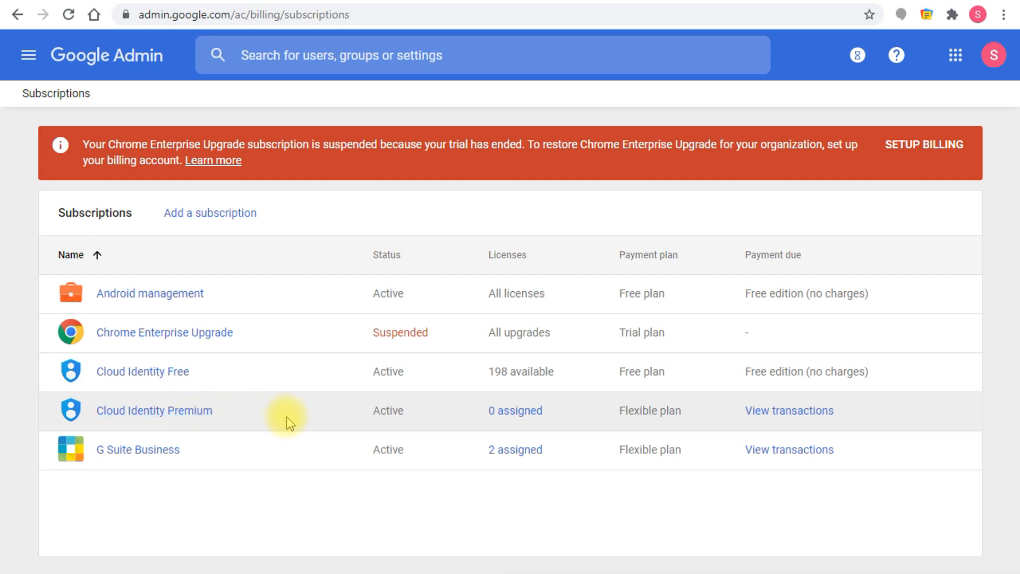
pyautogui.moveTo(312, 428)
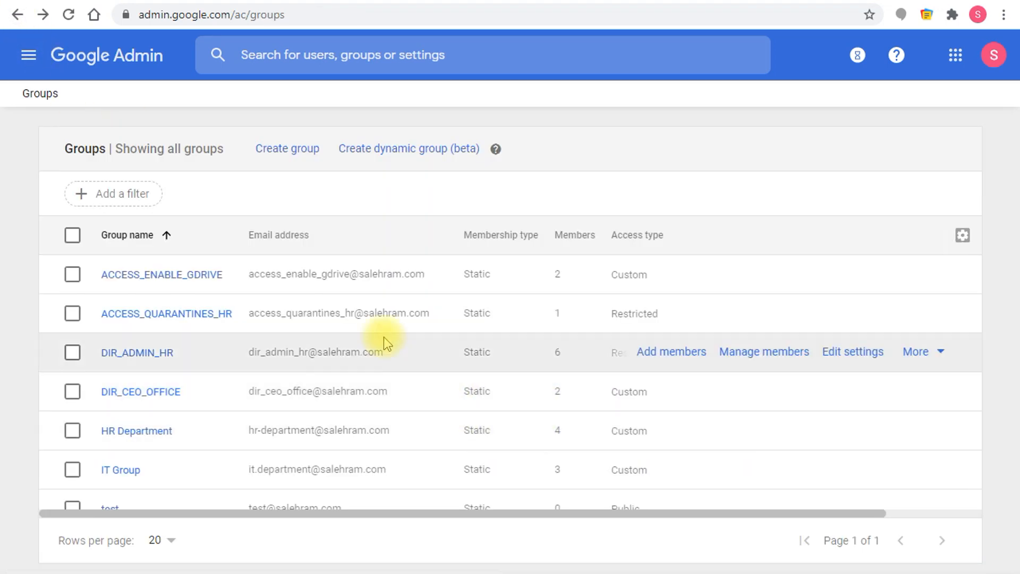
pyautogui.moveTo(331, 298)
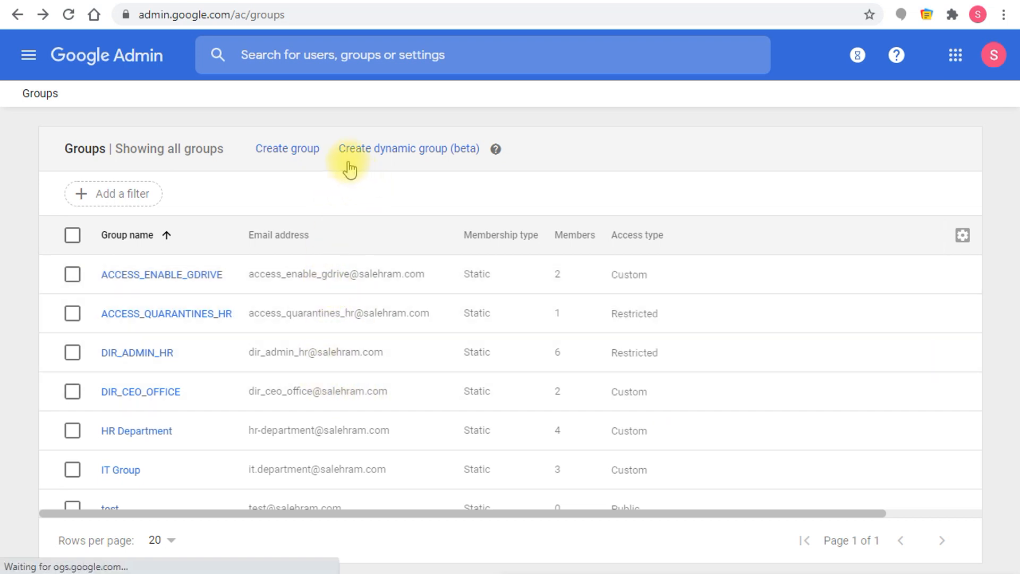
pyautogui.moveTo(417, 159)
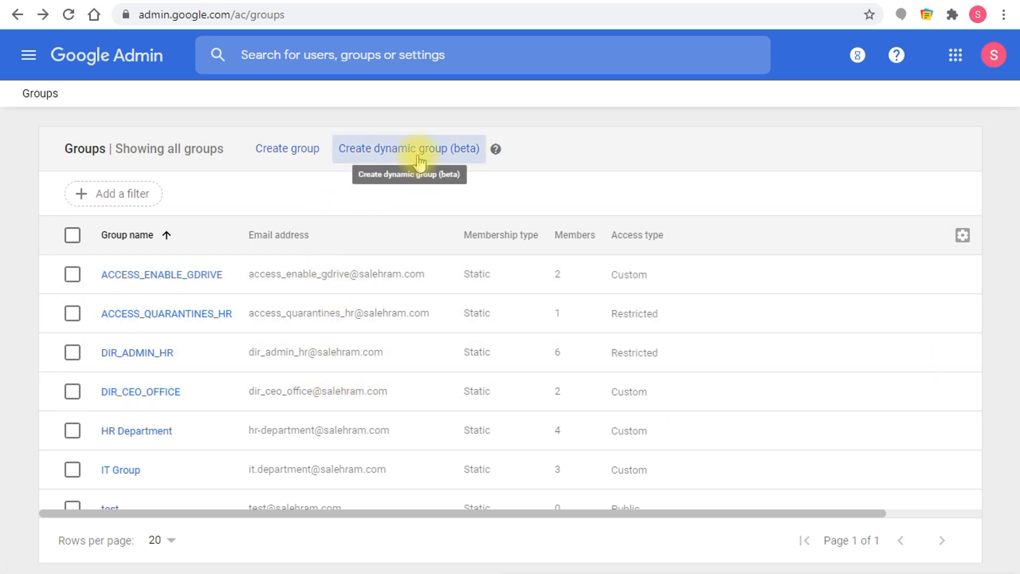
pyautogui.moveTo(446, 163)
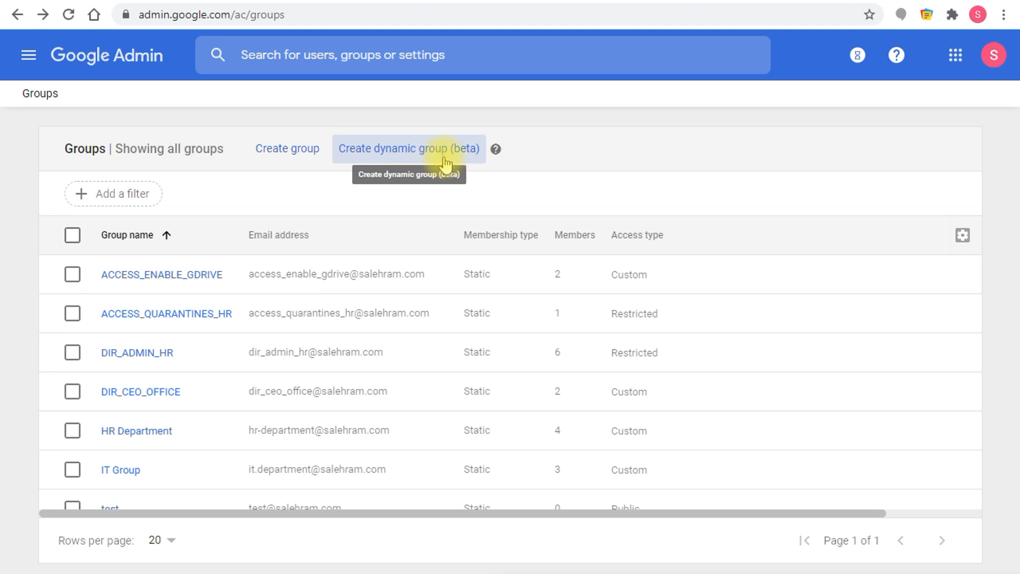
pyautogui.moveTo(420, 156)
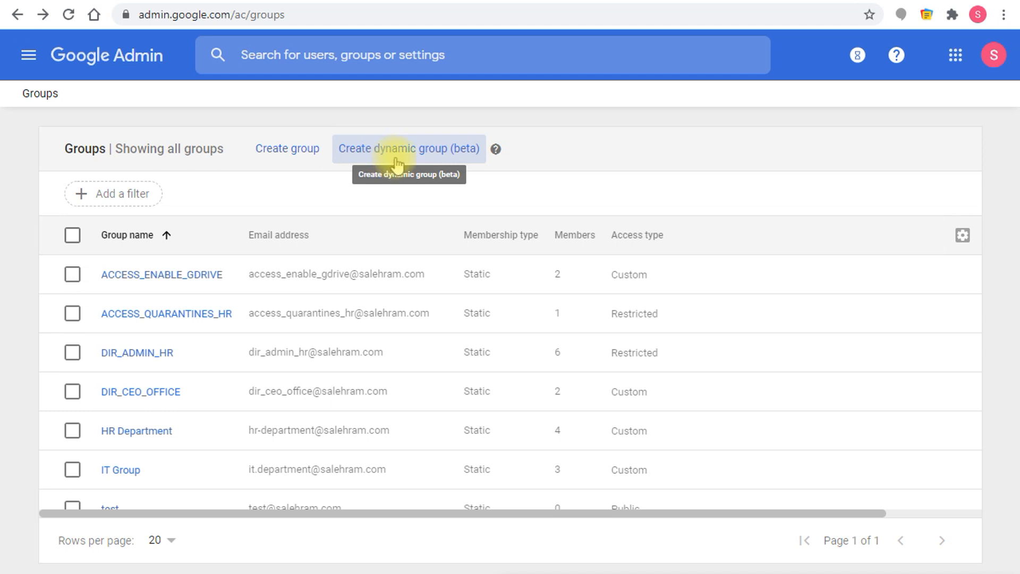
pyautogui.moveTo(380, 162)
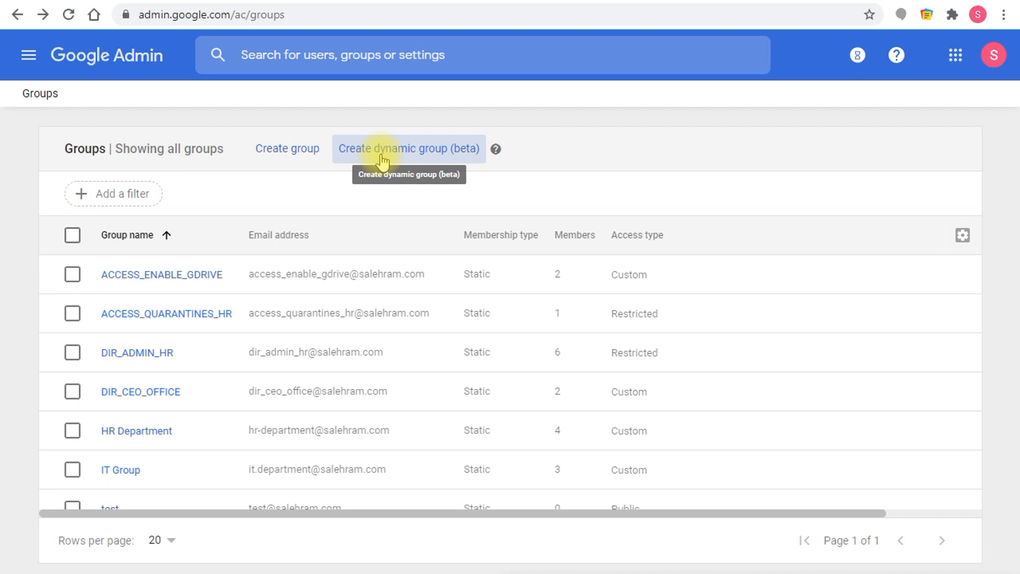
pyautogui.moveTo(400, 163)
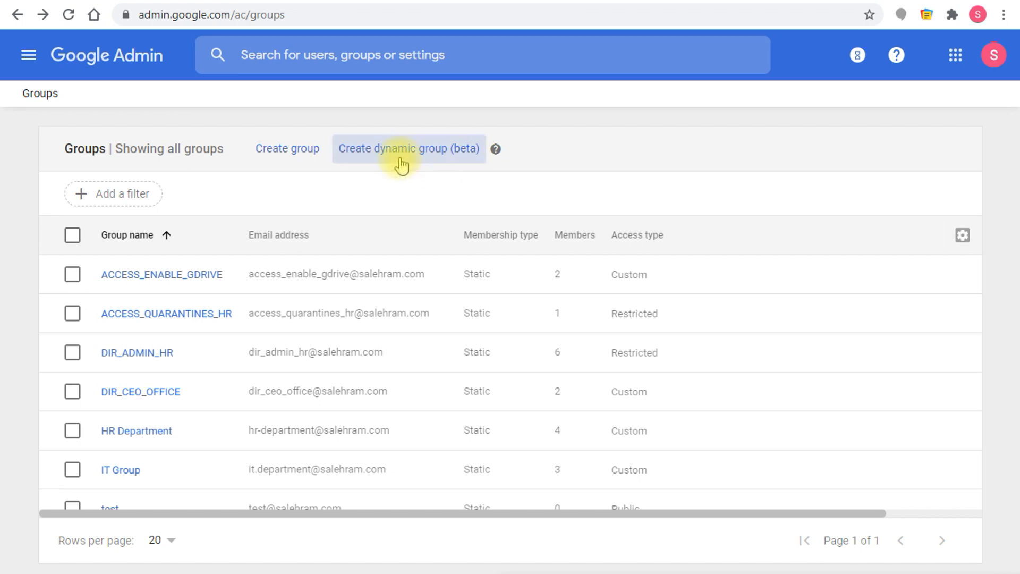
# Step: Start 'Create dynamic group (beta)' from the Groups page
pyautogui.click(408, 148)
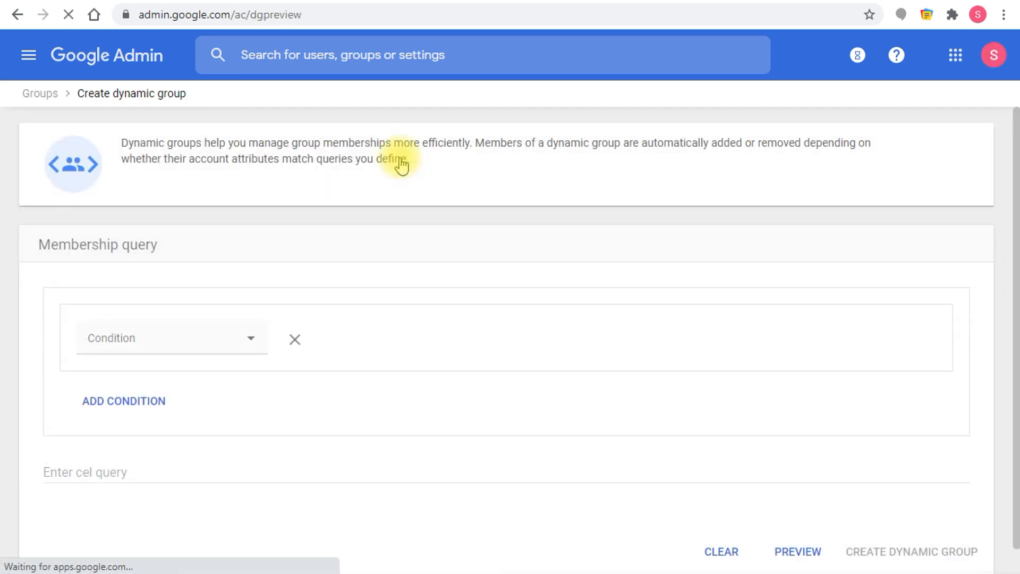
pyautogui.moveTo(96, 269)
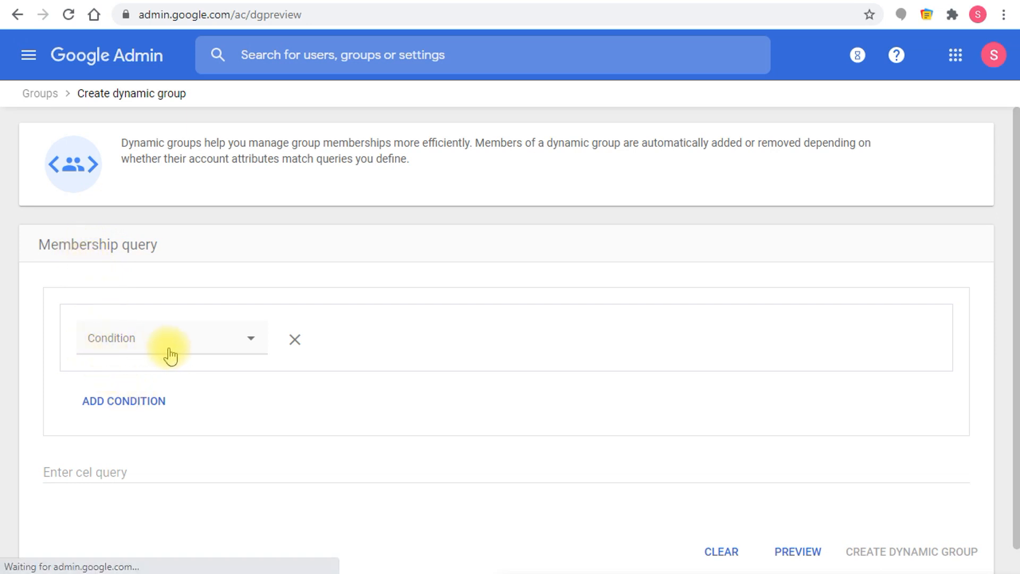
pyautogui.moveTo(141, 345)
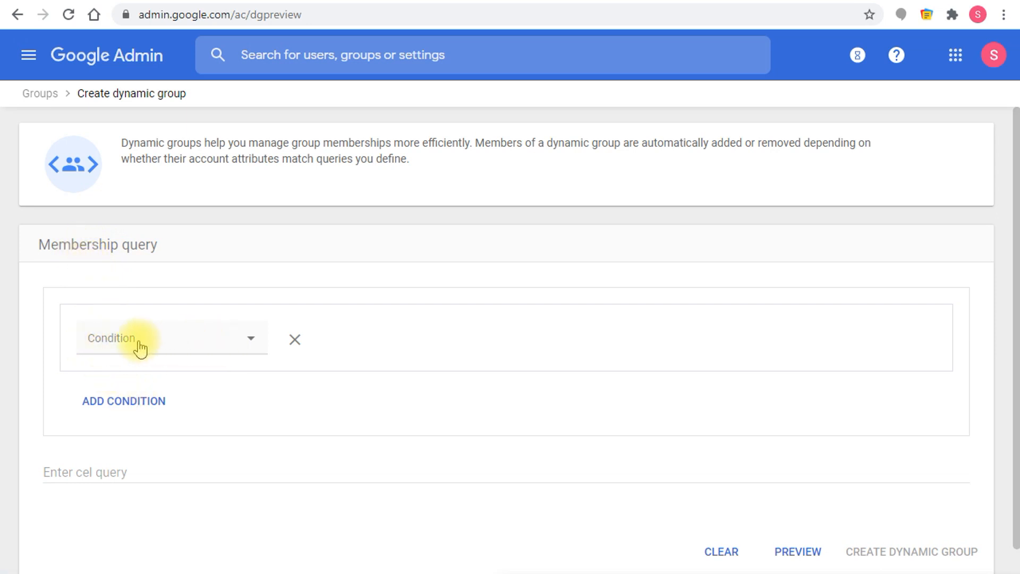
# Step: Set condition organizations.department equals Projects, then add a second empty condition
pyautogui.click(171, 337)
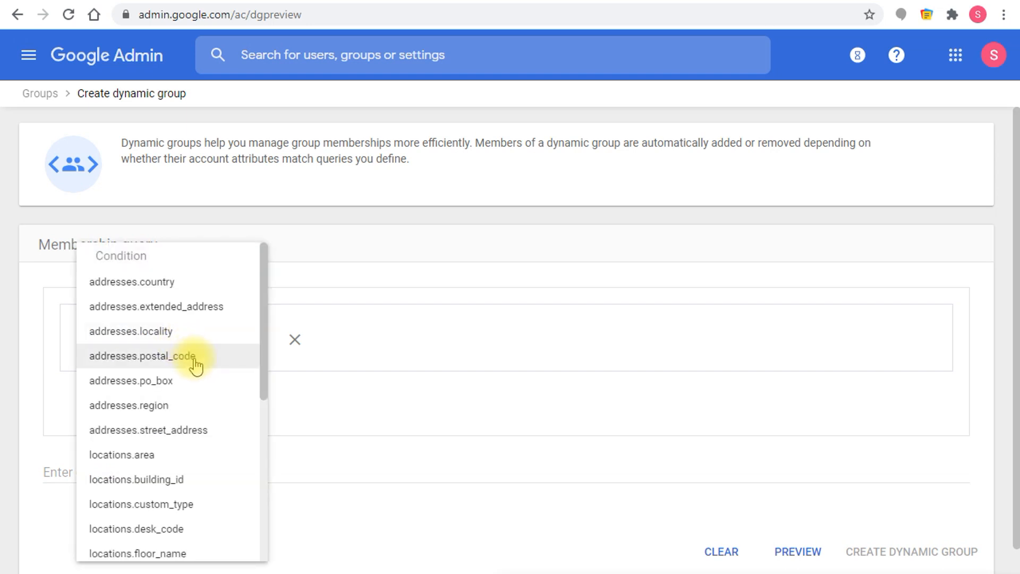
pyautogui.moveTo(196, 286)
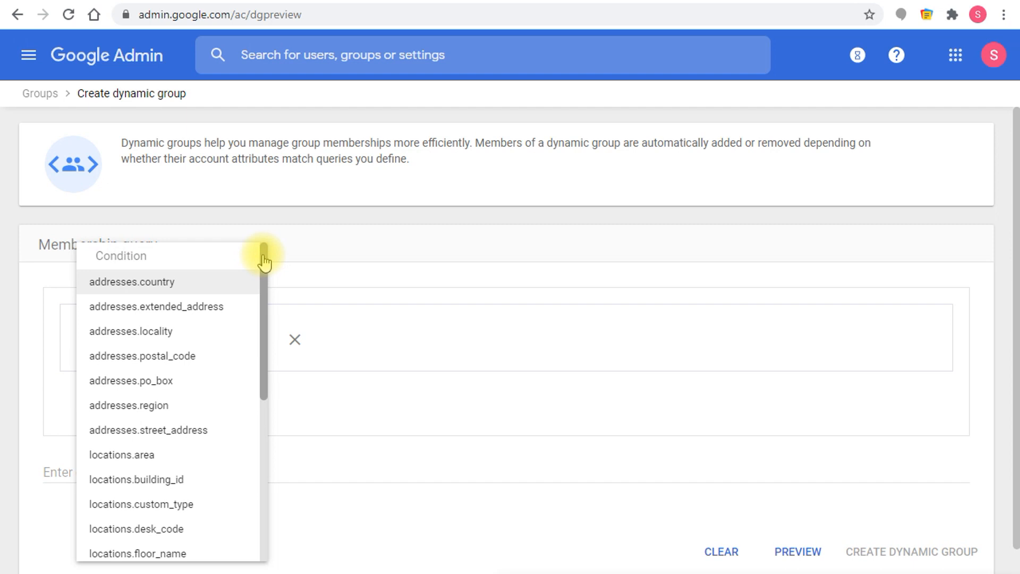
pyautogui.scroll(-3)
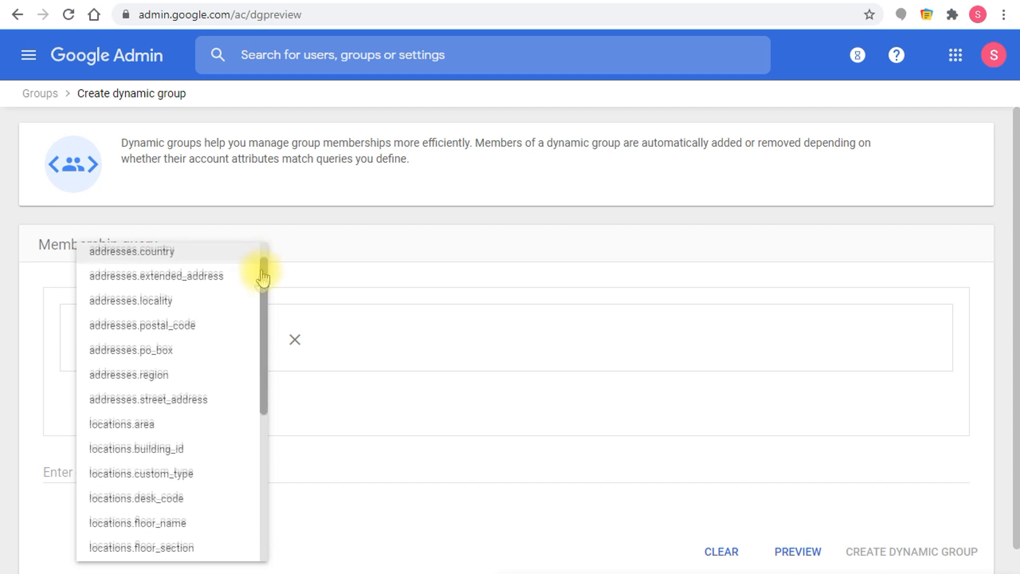
pyautogui.scroll(-3)
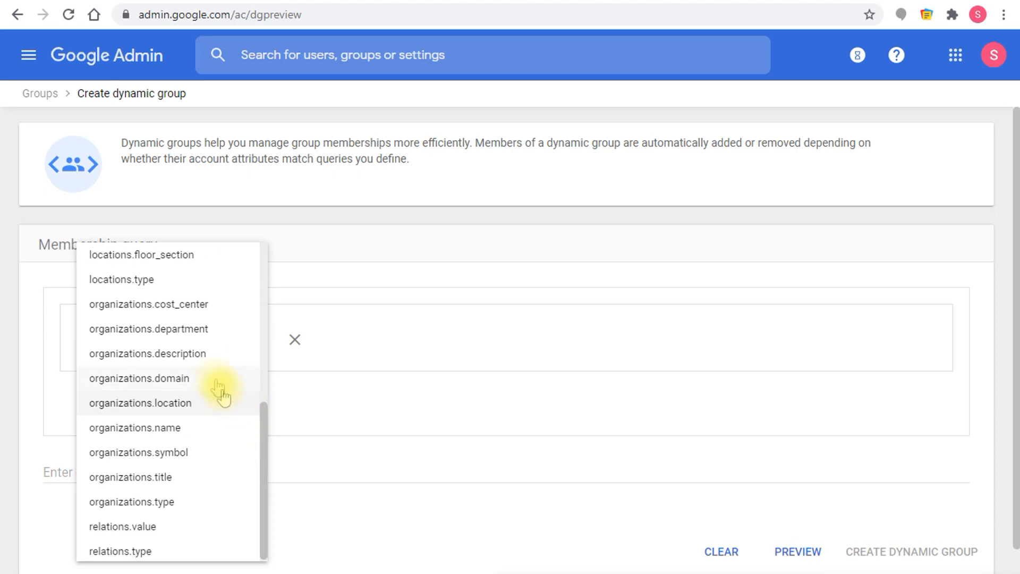
pyautogui.moveTo(168, 477)
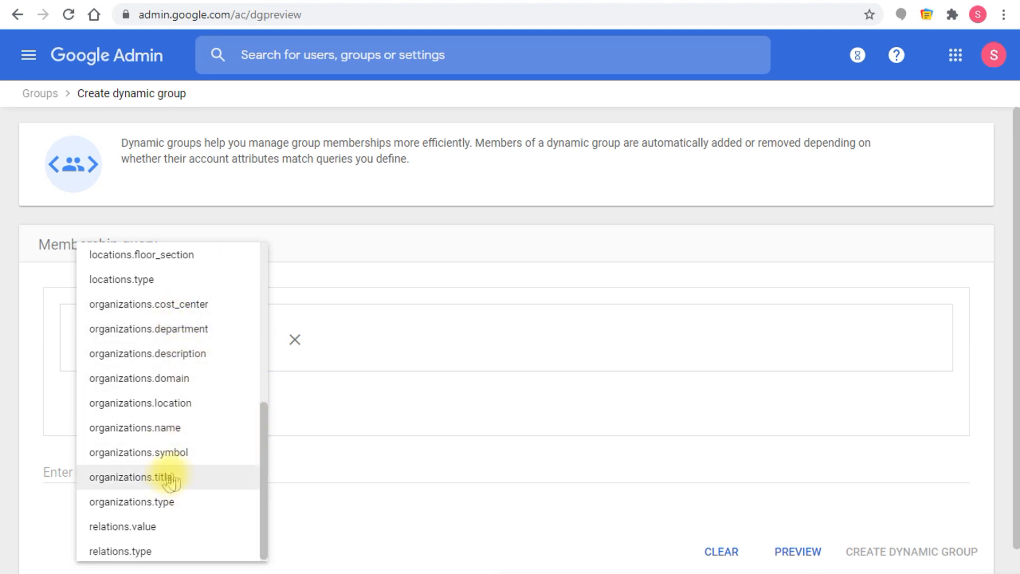
pyautogui.click(149, 329)
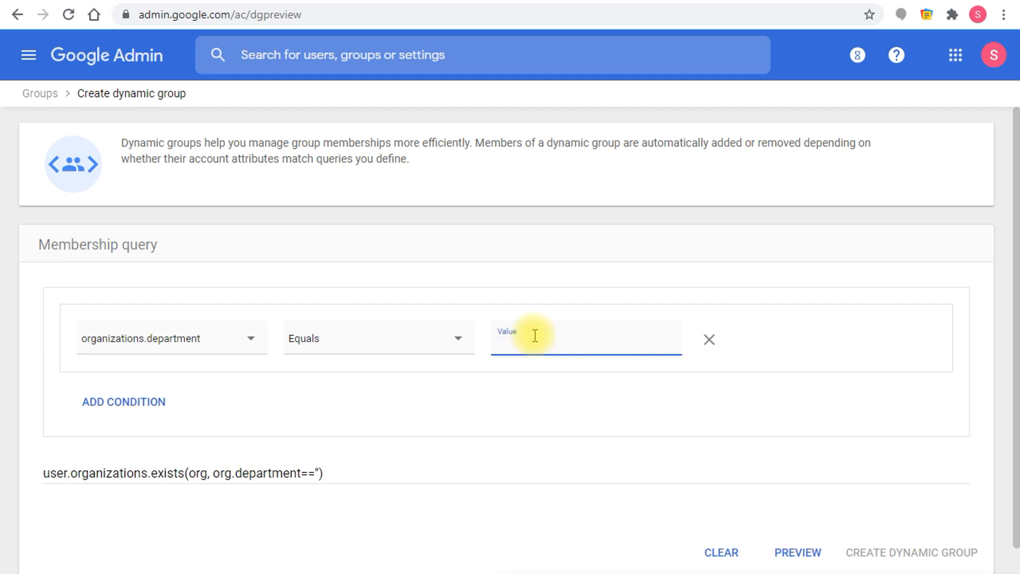
pyautogui.write('Projects')
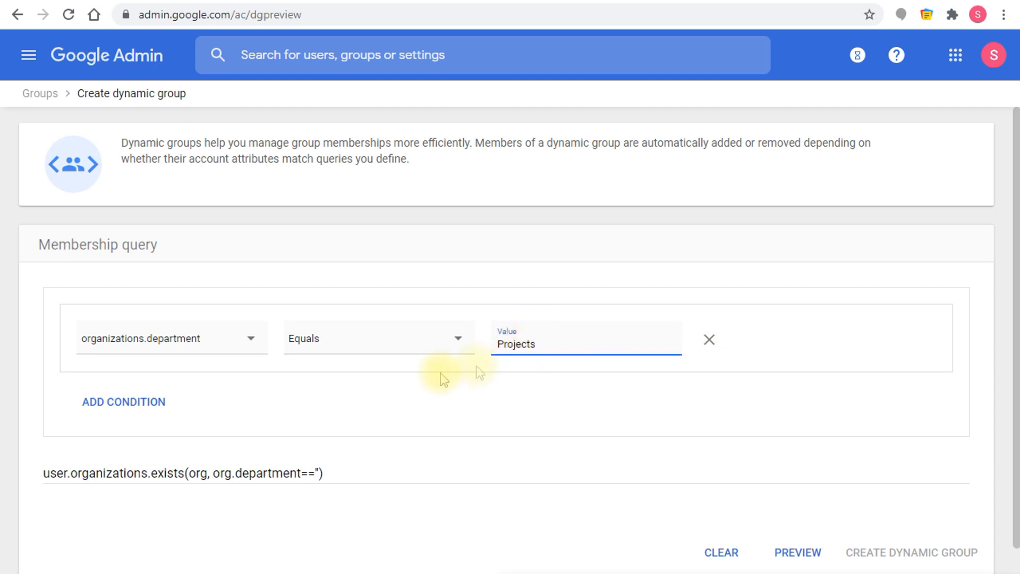
pyautogui.moveTo(214, 407)
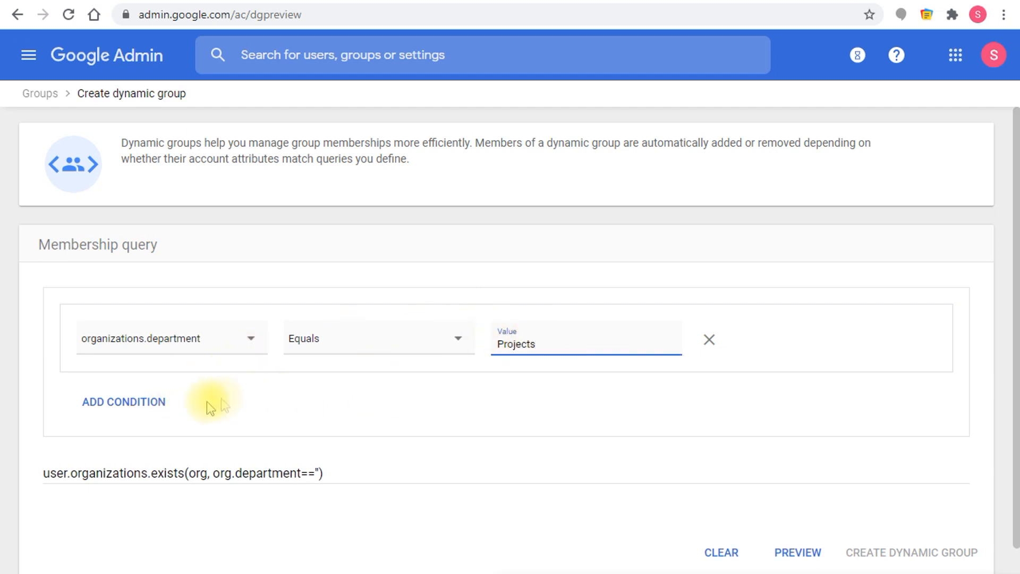
pyautogui.click(123, 402)
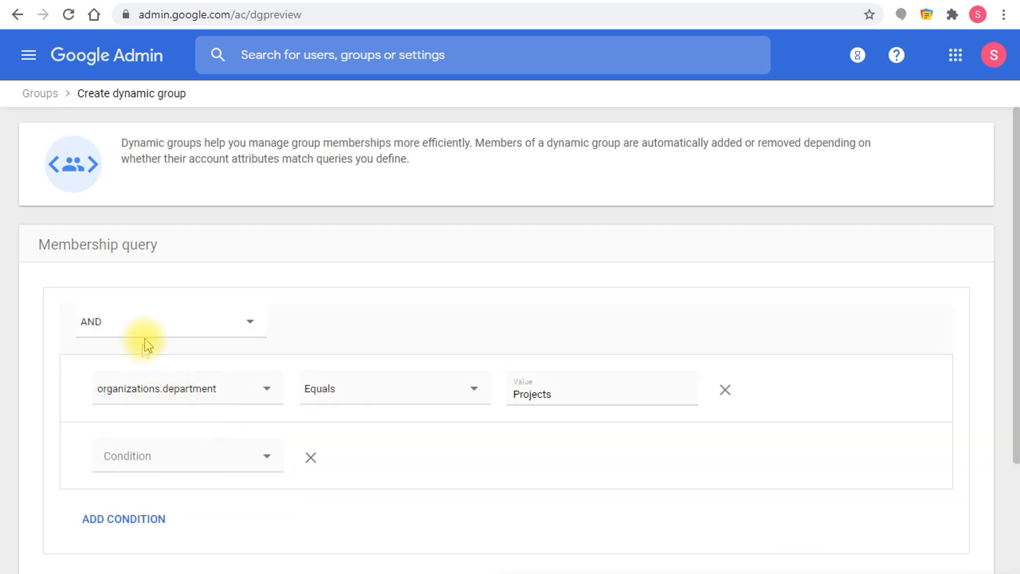
# Step: Remove the empty condition, preview the one matching user, and proceed to create the group
pyautogui.click(187, 456)
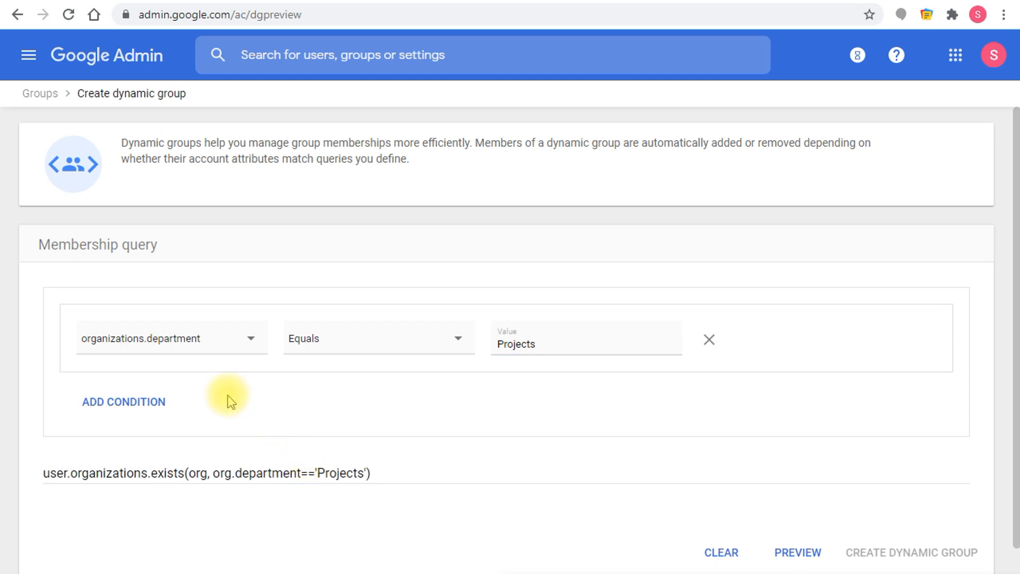
pyautogui.moveTo(868, 407)
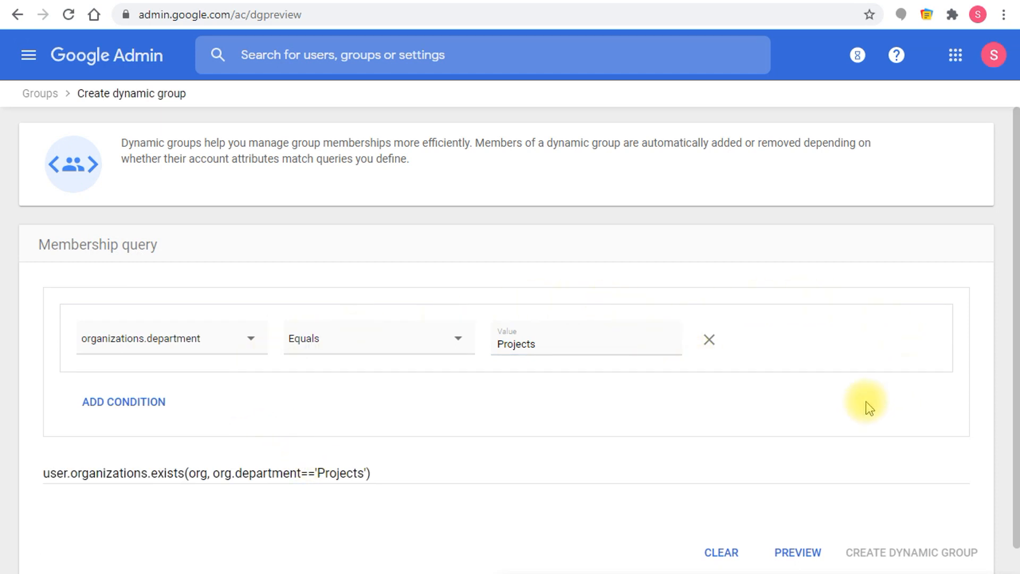
pyautogui.moveTo(715, 515)
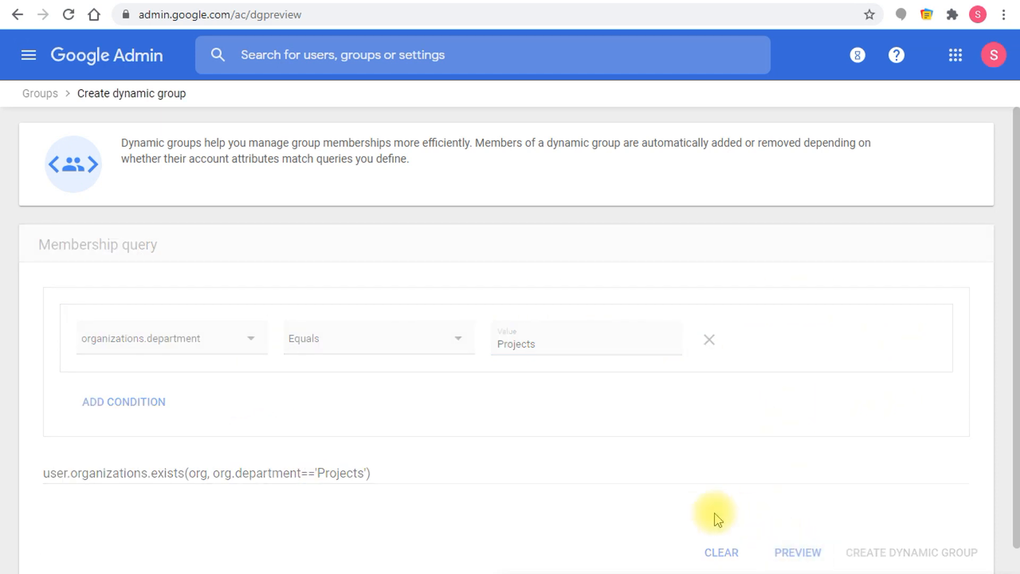
pyautogui.click(797, 553)
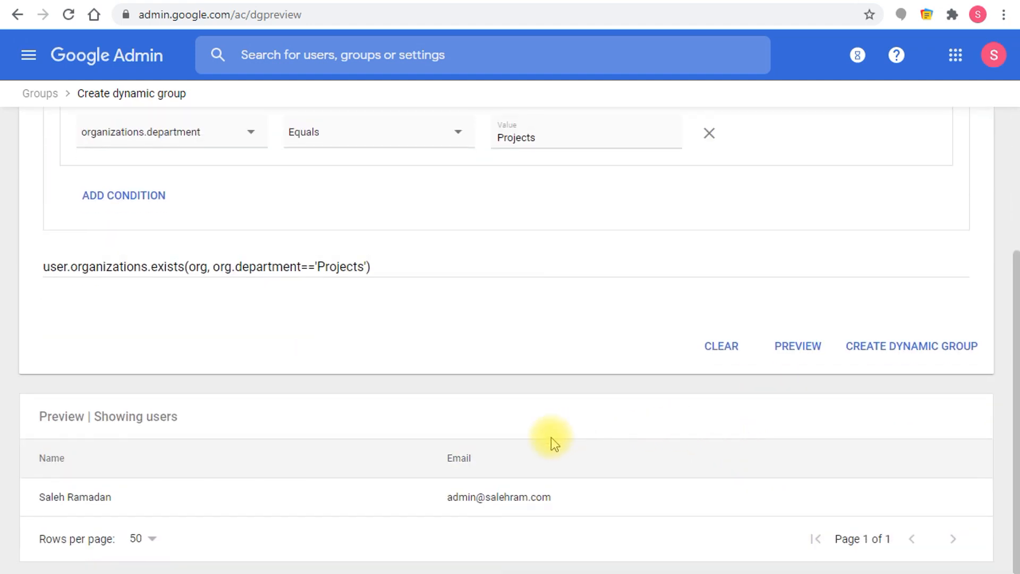
pyautogui.moveTo(218, 391)
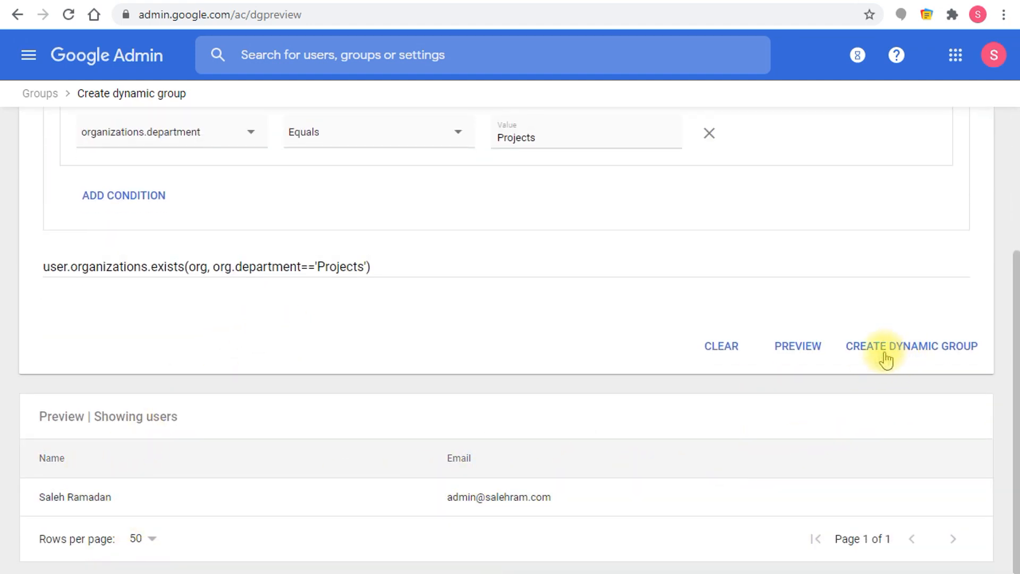
pyautogui.click(911, 345)
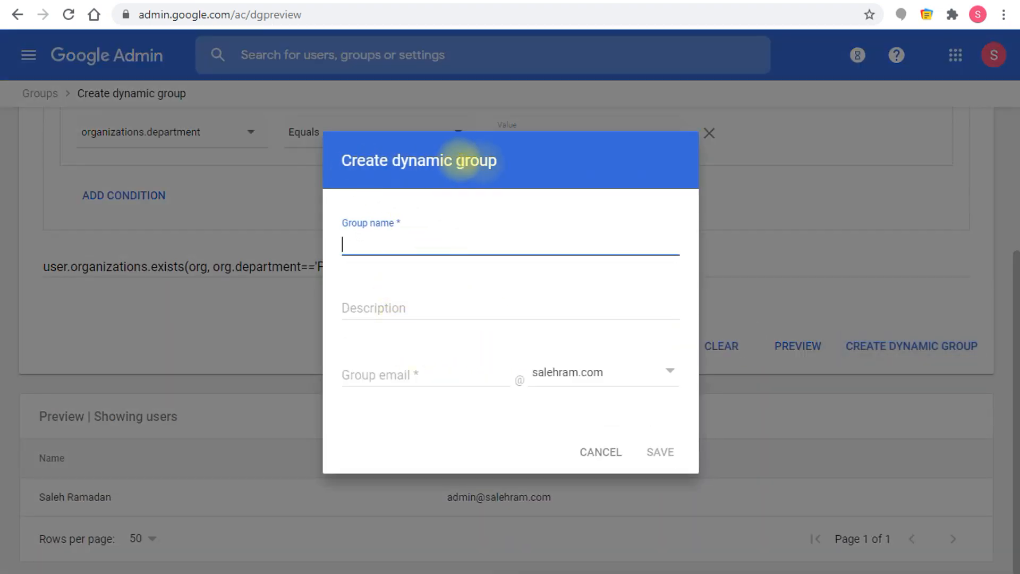
pyautogui.moveTo(387, 245)
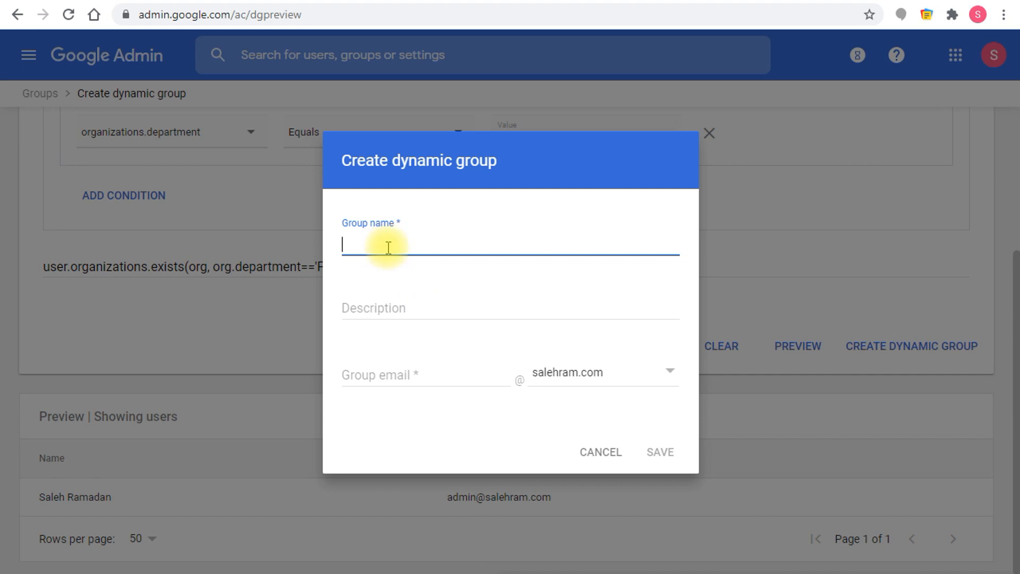
# Step: Save the group as 'projects department users', description 'this is a dynamic group', email projects.dept.dyn
pyautogui.write('projectsdepartm')
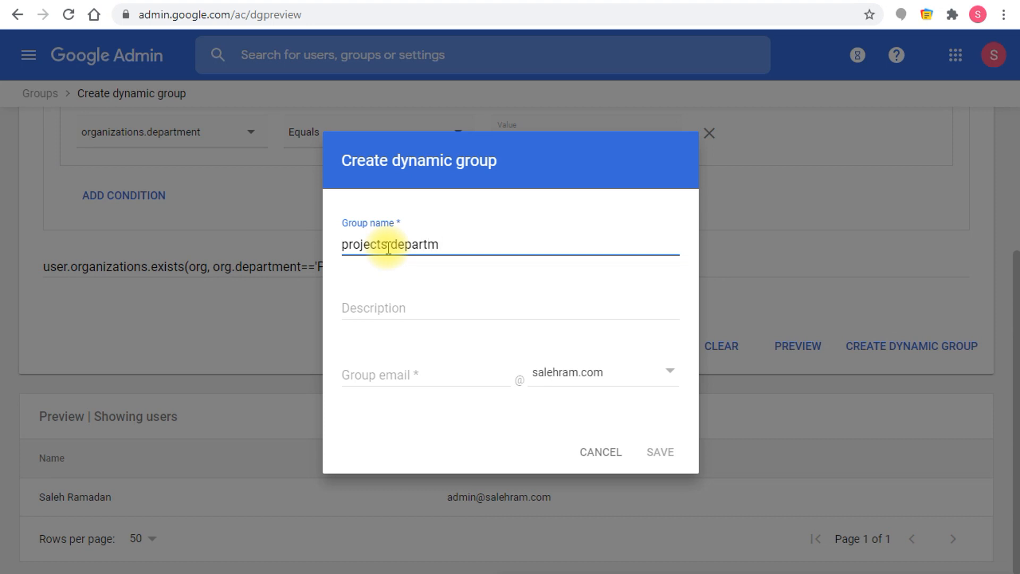
pyautogui.write('ent users')
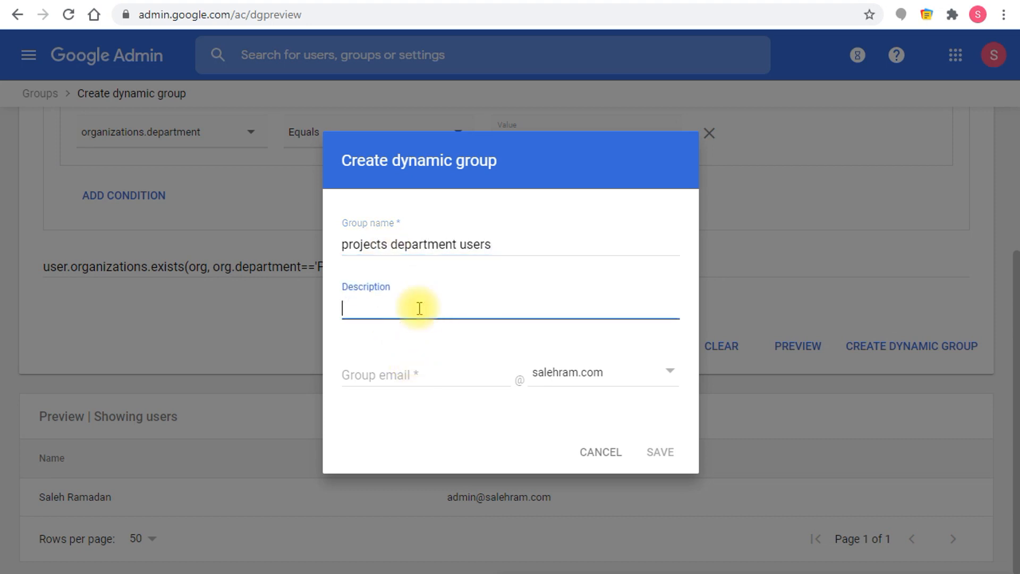
pyautogui.write('this i')
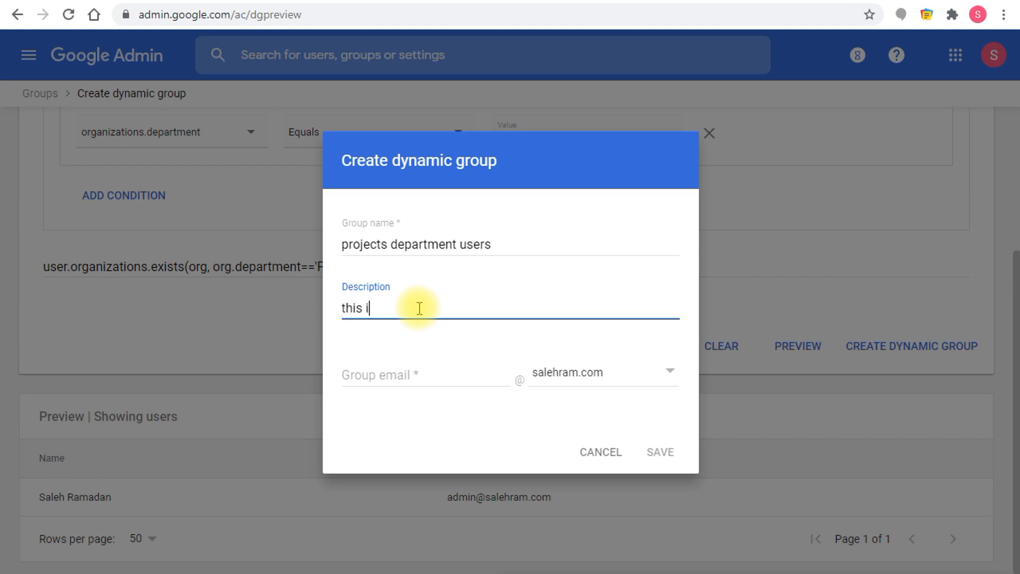
pyautogui.write('s a dynamic group')
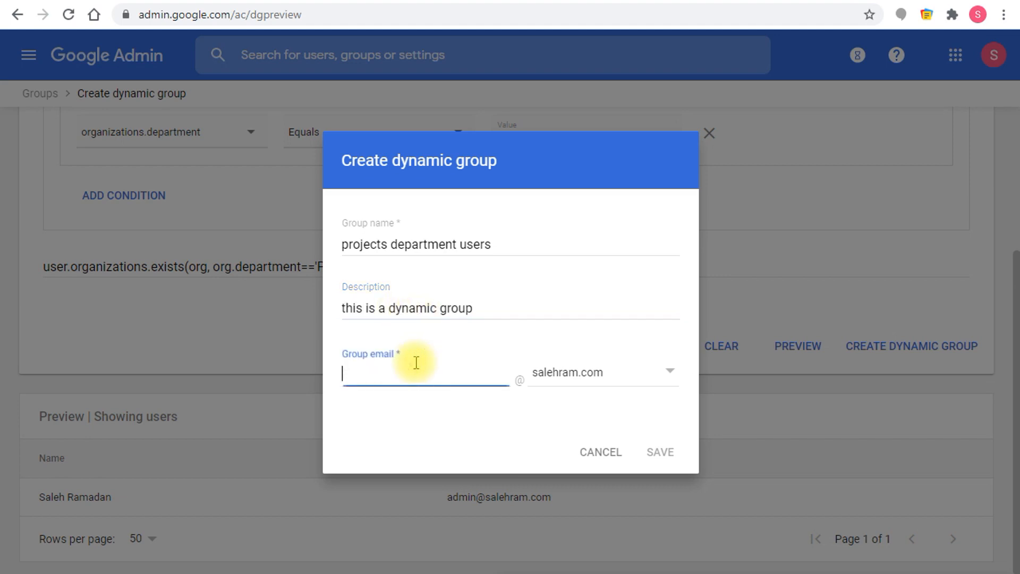
pyautogui.write('projects.dept')
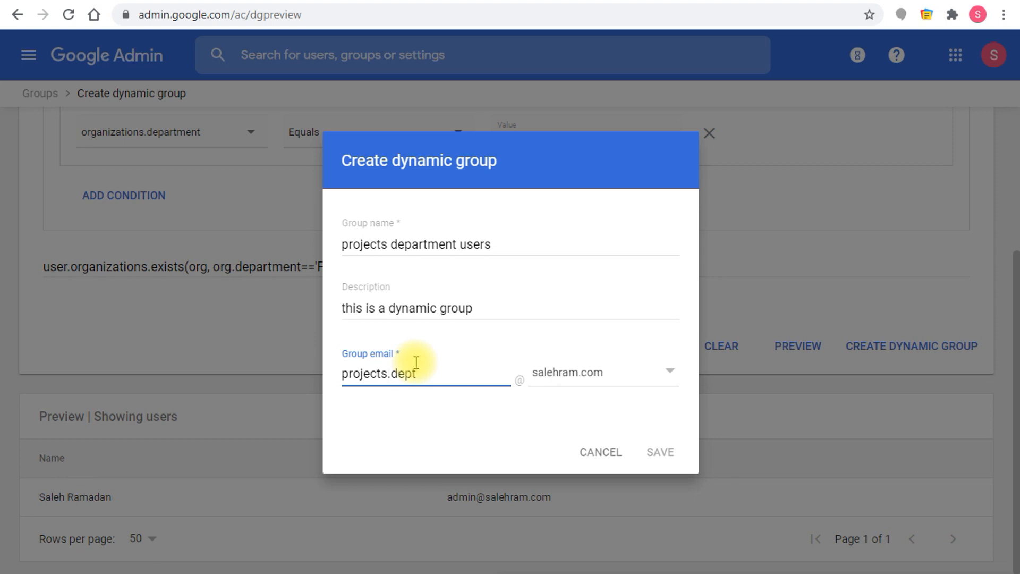
pyautogui.write('.dyn')
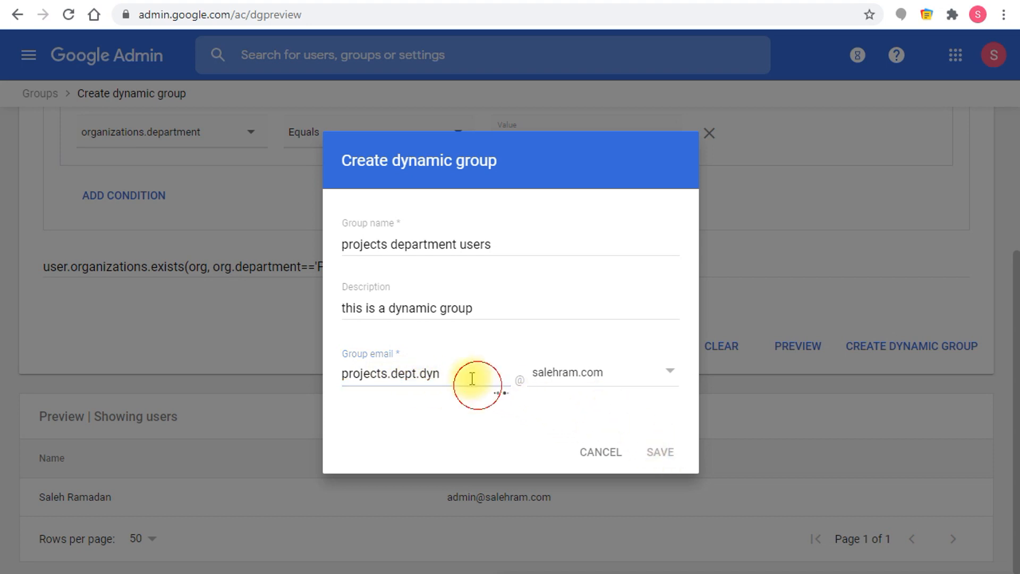
pyautogui.click(659, 451)
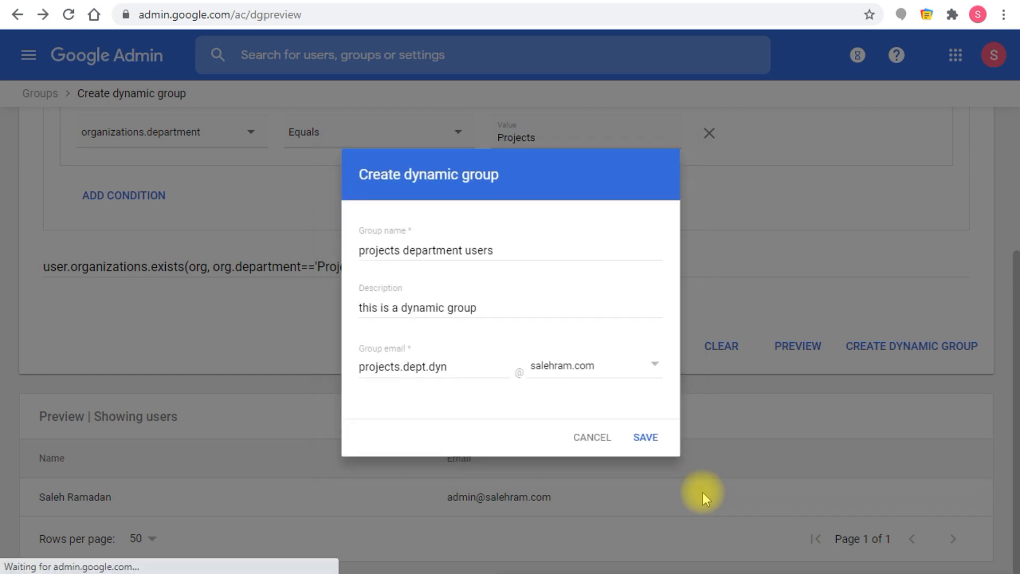
# Step: Dismiss the 'Dynamic group created' confirmation and return to the query page
pyautogui.click(645, 437)
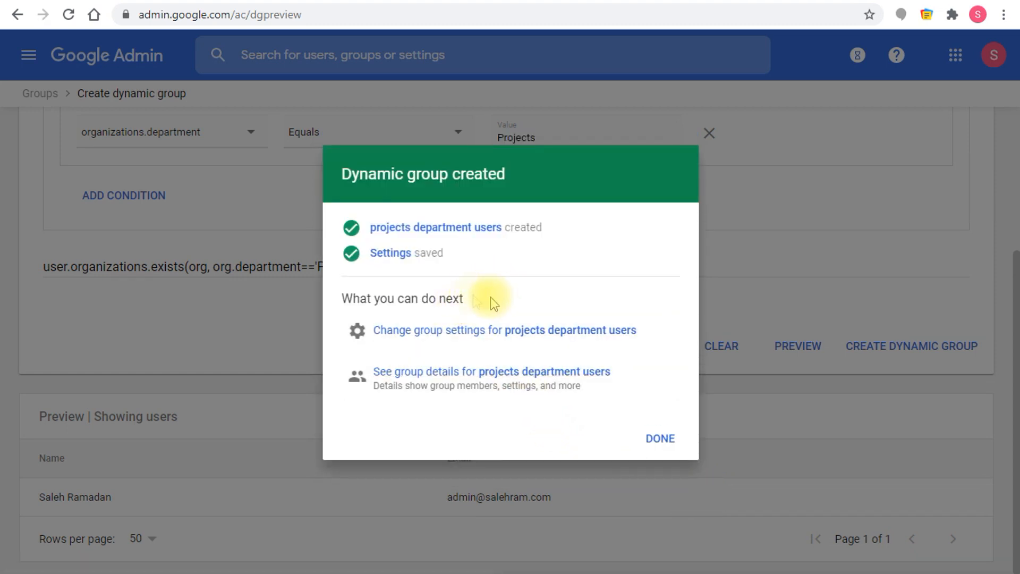
pyautogui.moveTo(659, 438)
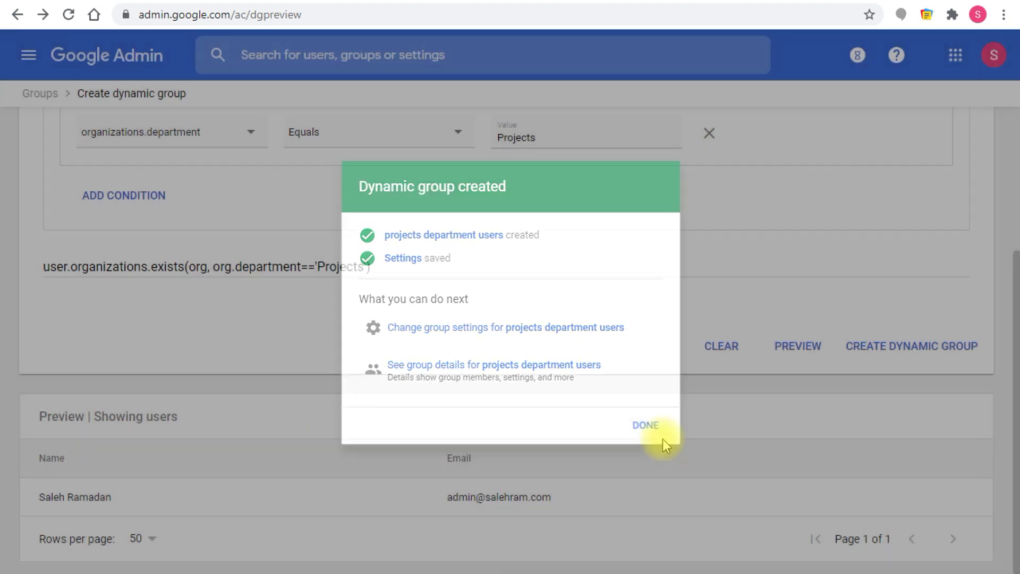
pyautogui.click(645, 426)
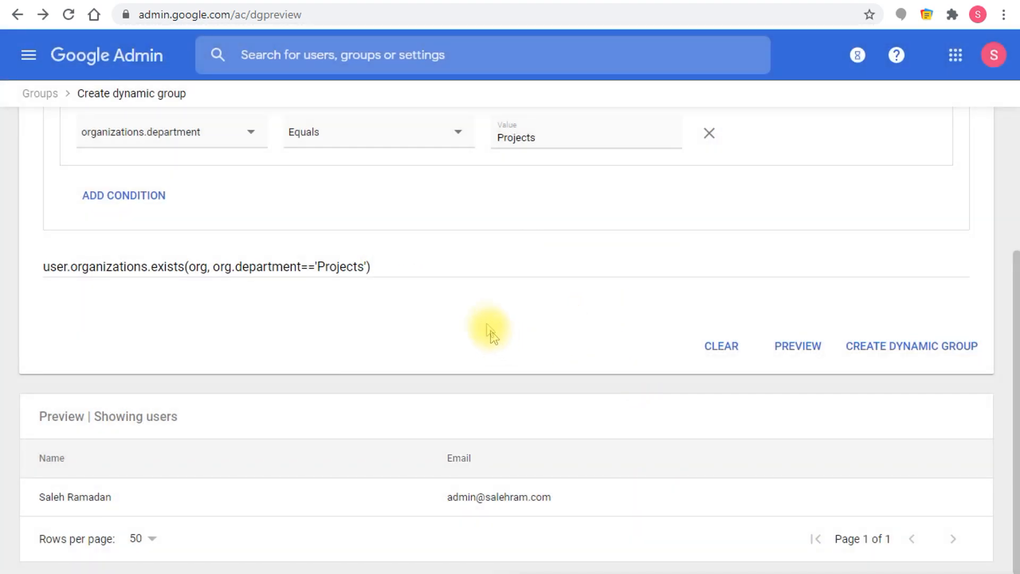
pyautogui.scroll(3)
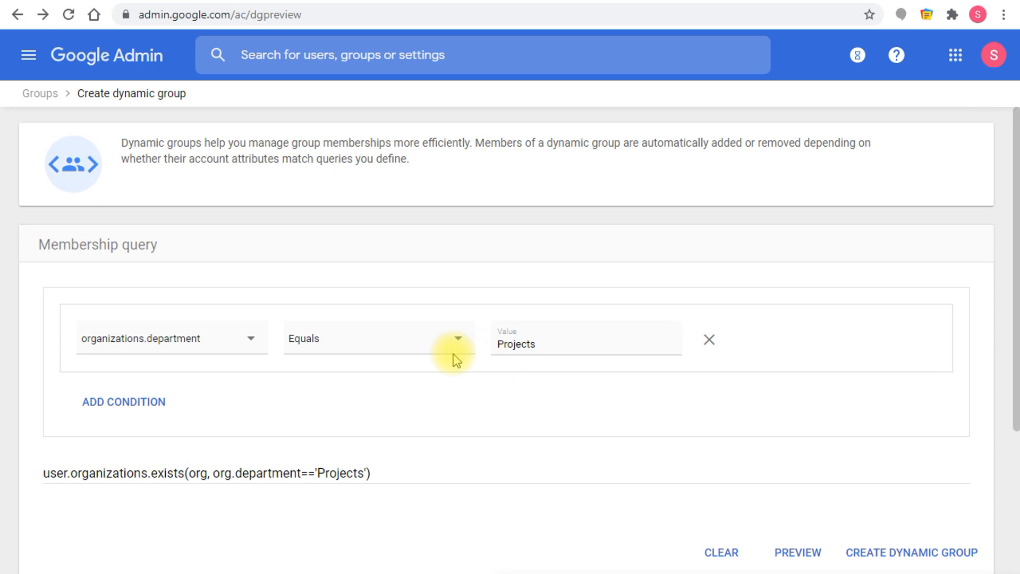
pyautogui.moveTo(319, 407)
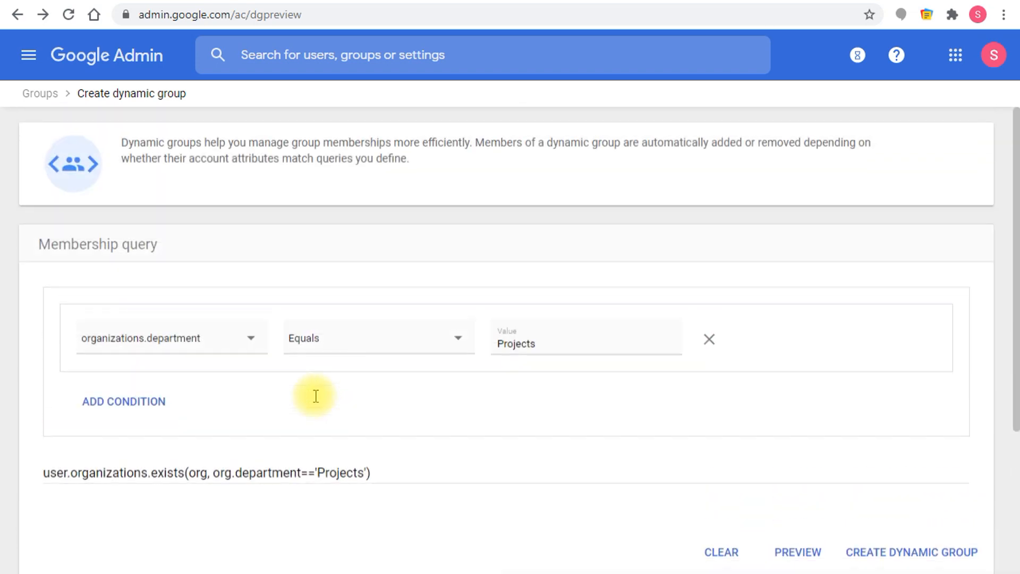
pyautogui.click(123, 402)
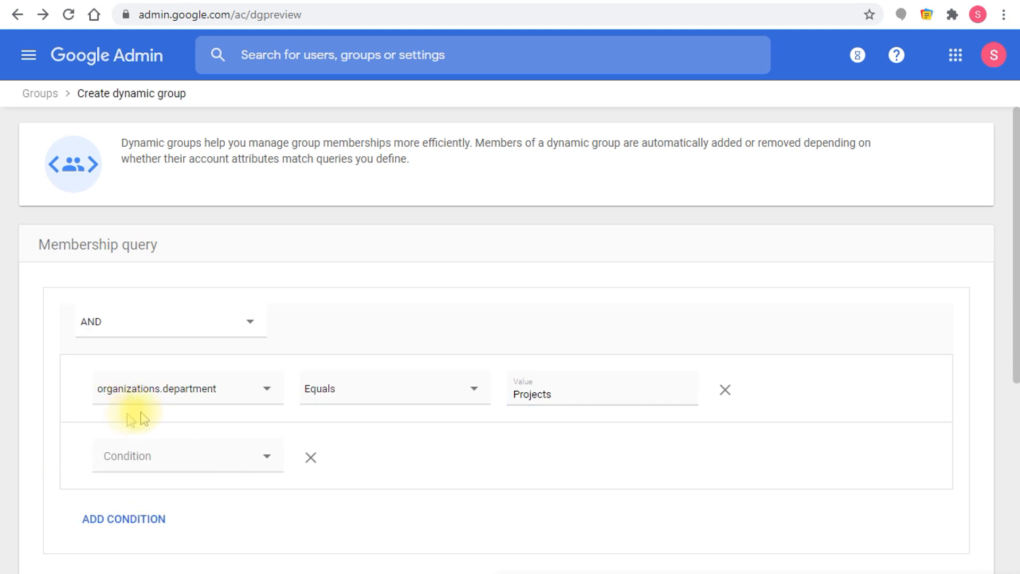
pyautogui.click(187, 456)
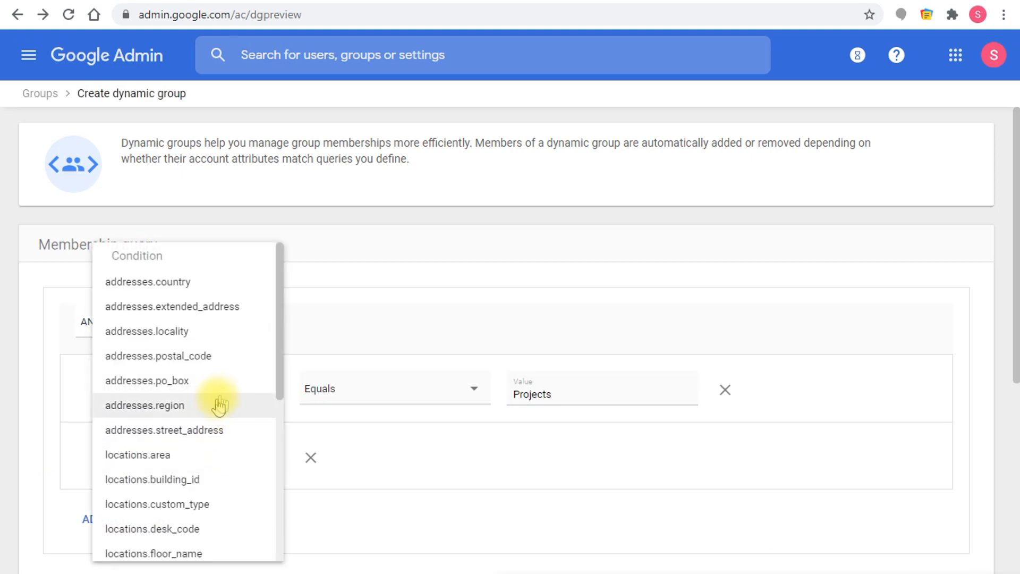
pyautogui.scroll(-3)
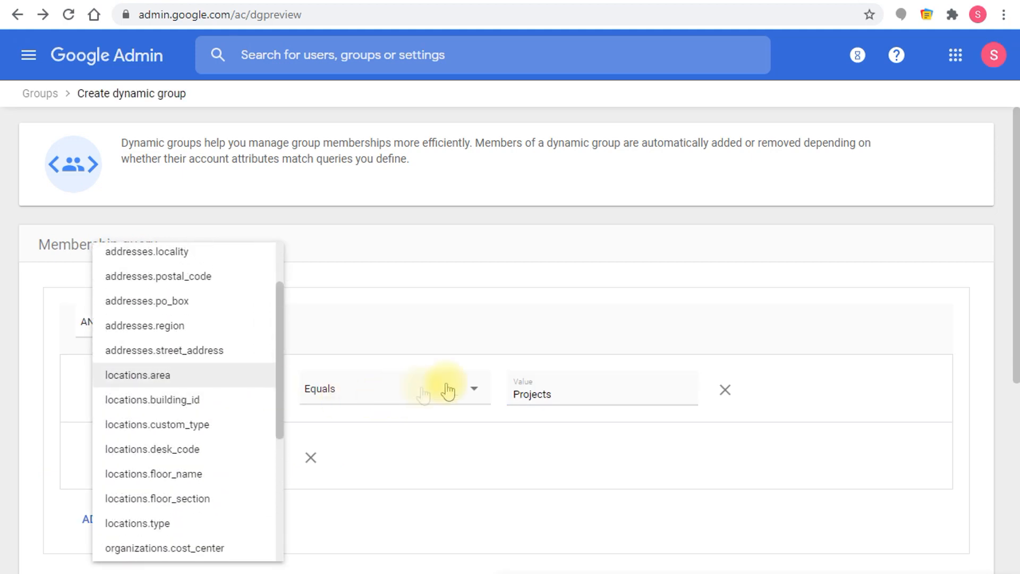
pyautogui.moveTo(240, 363)
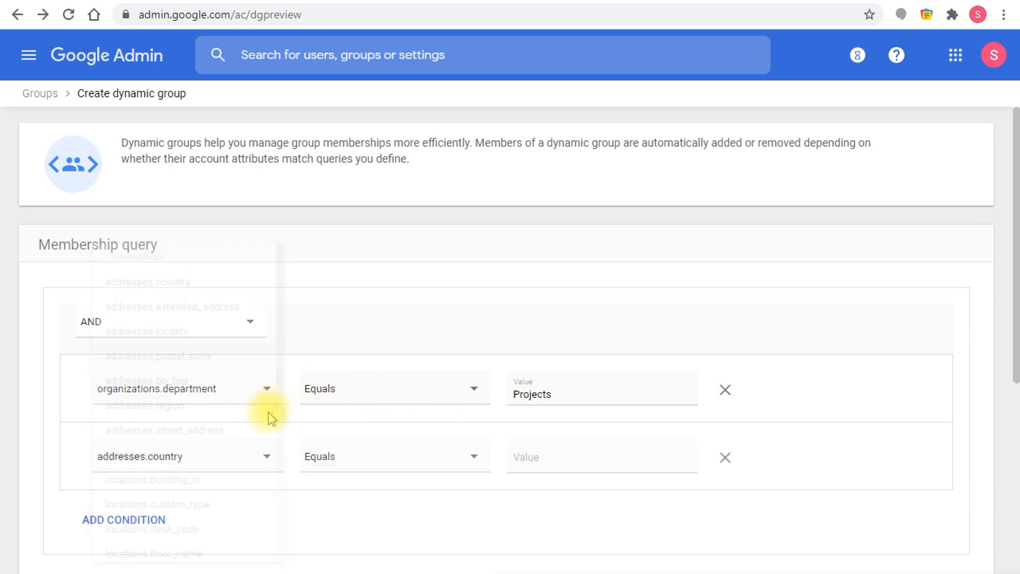
pyautogui.write('USA')
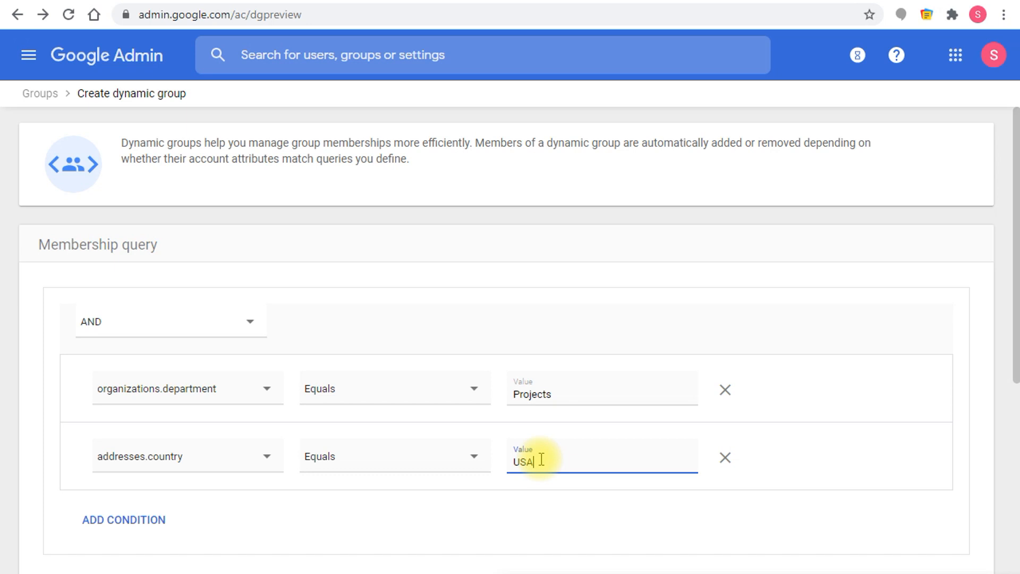
pyautogui.click(725, 457)
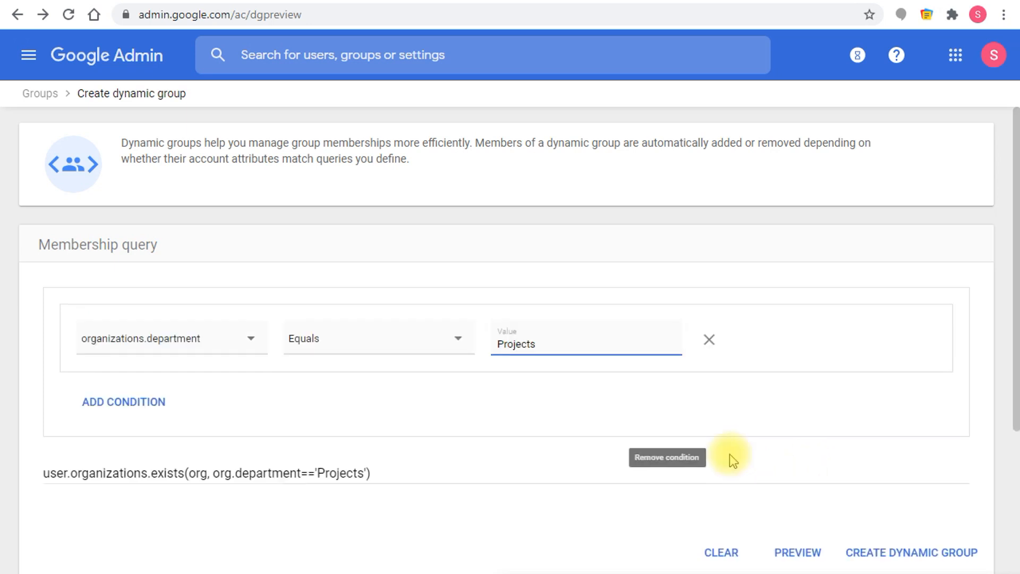
pyautogui.moveTo(575, 389)
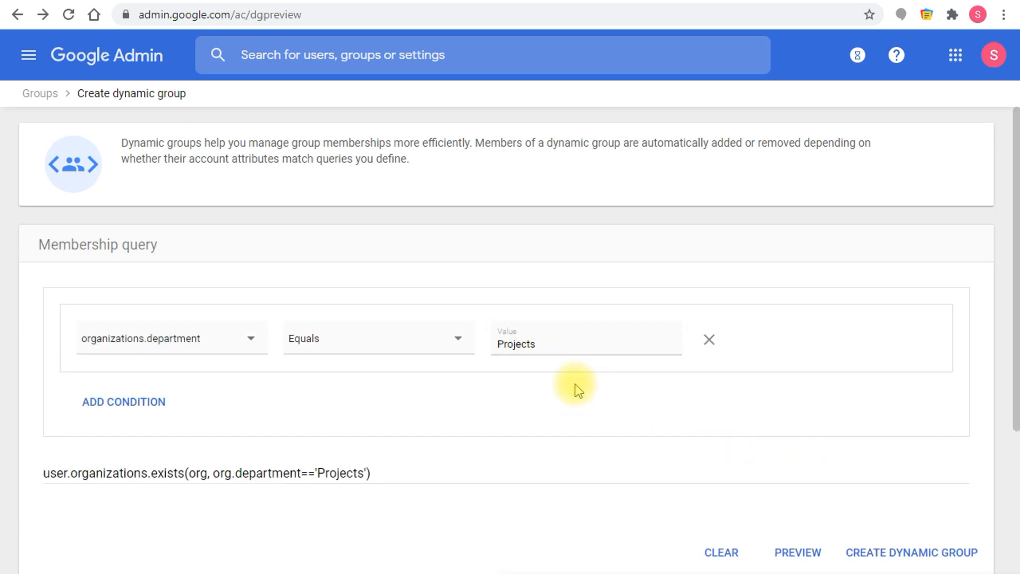
pyautogui.moveTo(519, 413)
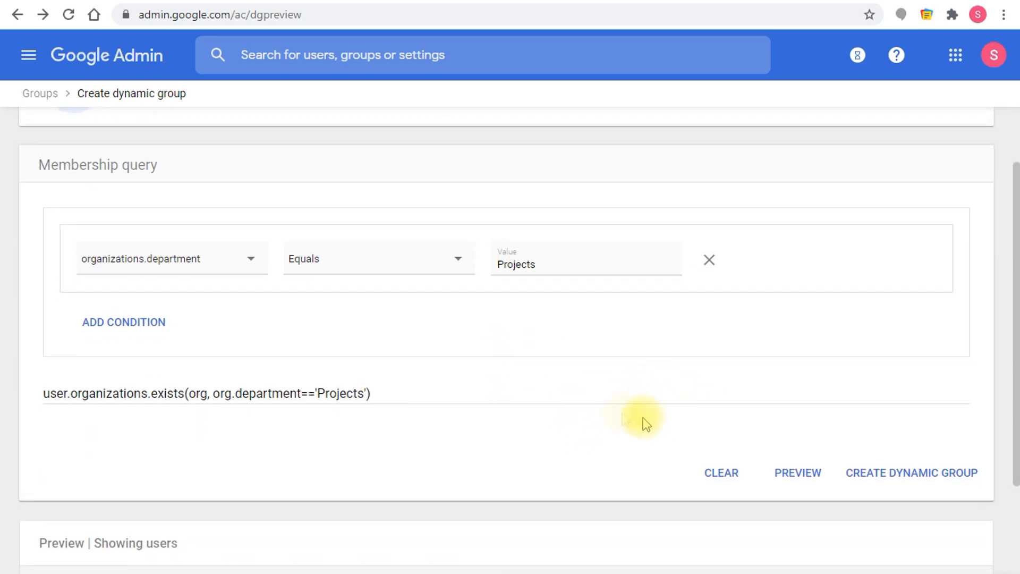
# Step: Return to the all-groups list and locate the projects department users dynamic group row
pyautogui.scroll(3)
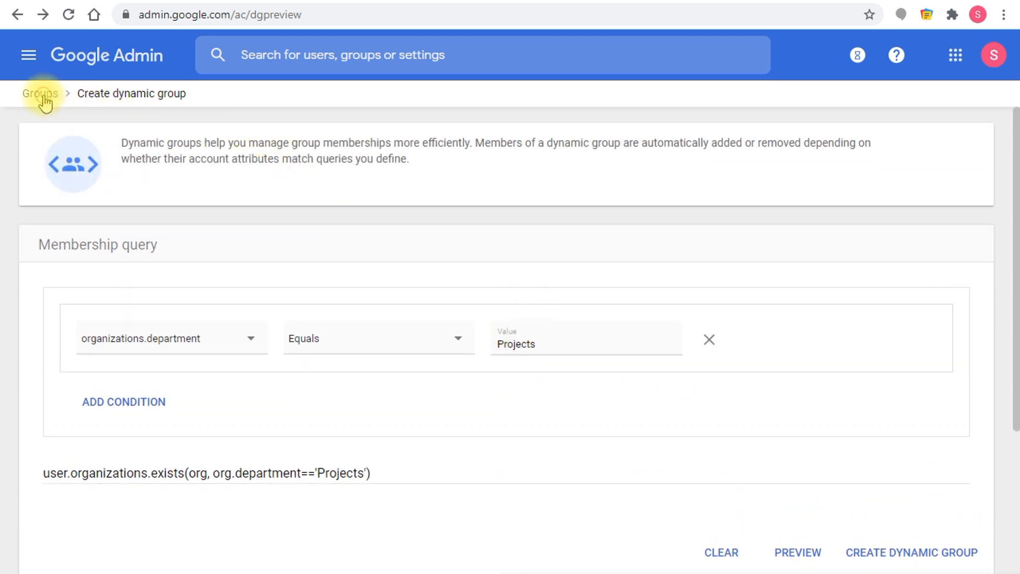
pyautogui.click(39, 94)
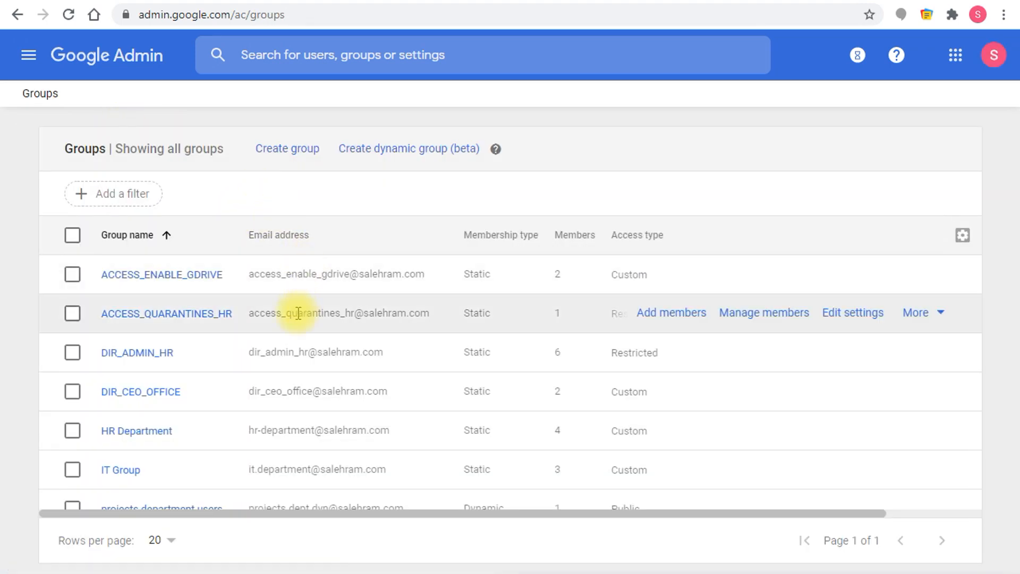
pyautogui.scroll(-3)
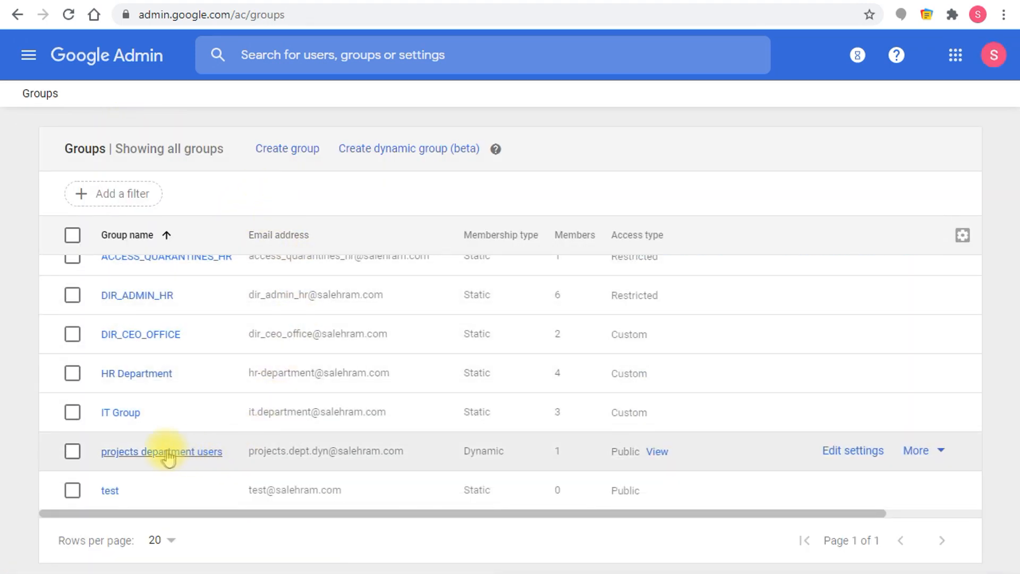
pyautogui.click(161, 451)
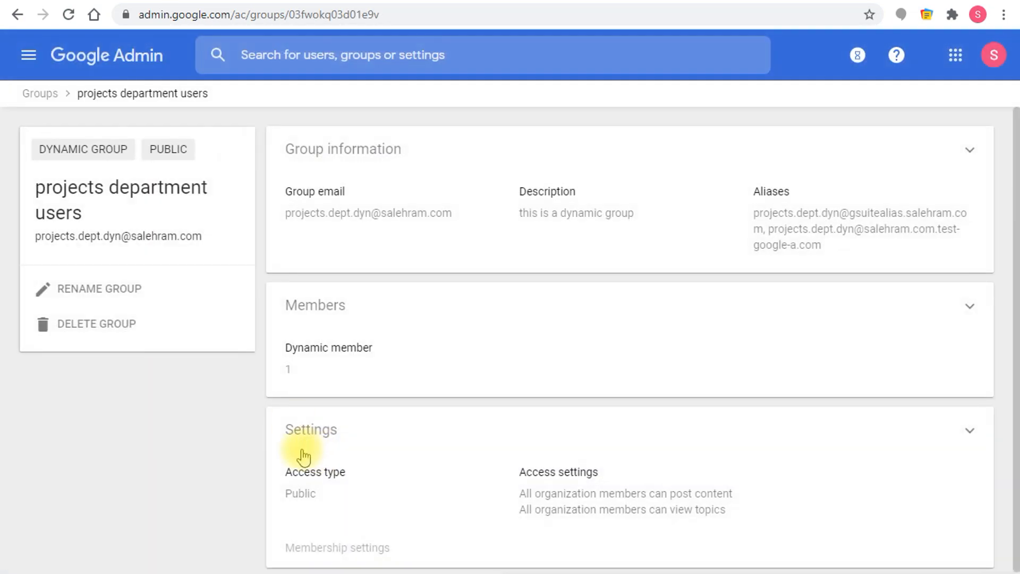
pyautogui.click(39, 94)
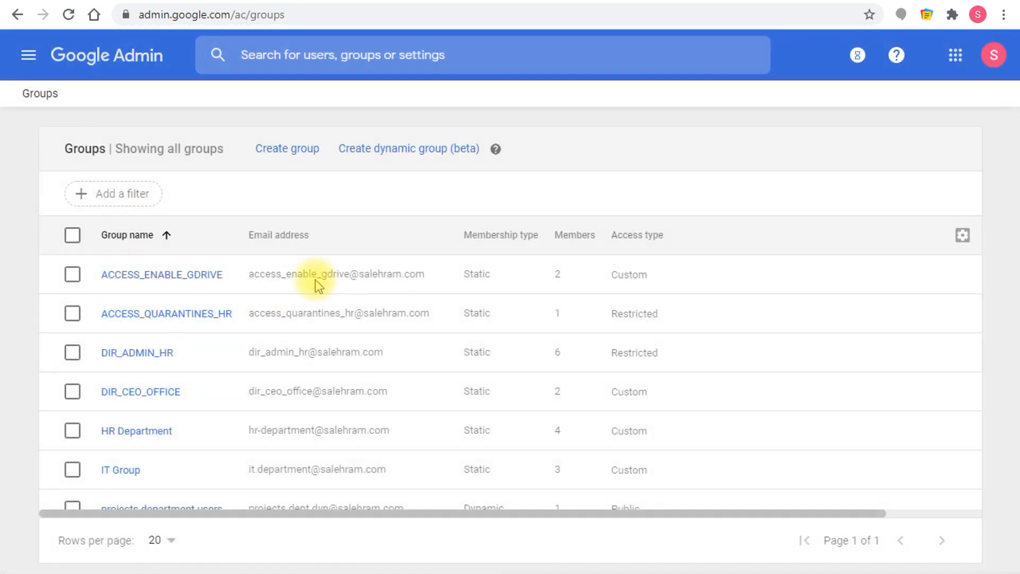
pyautogui.moveTo(488, 235)
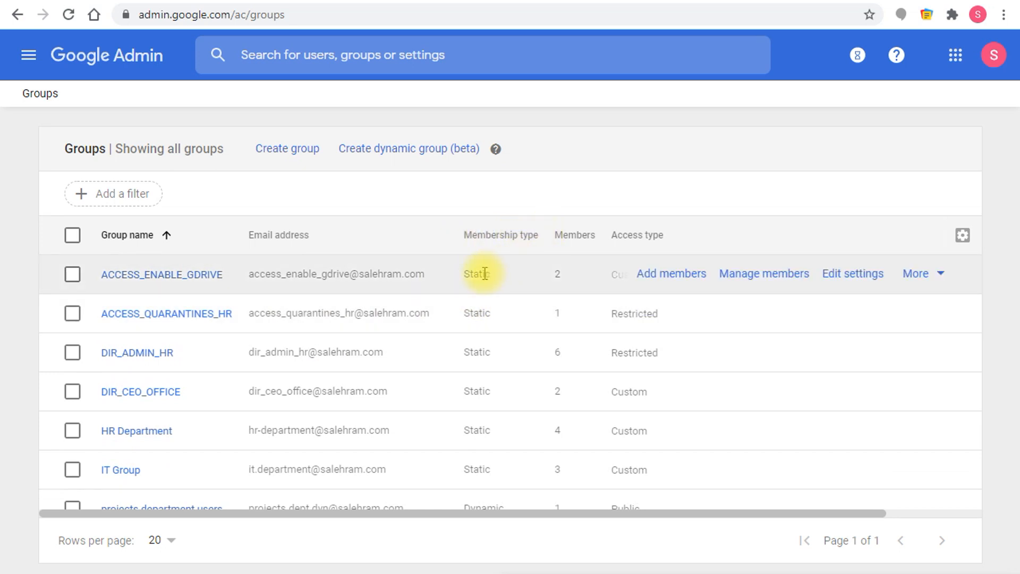
pyautogui.scroll(-3)
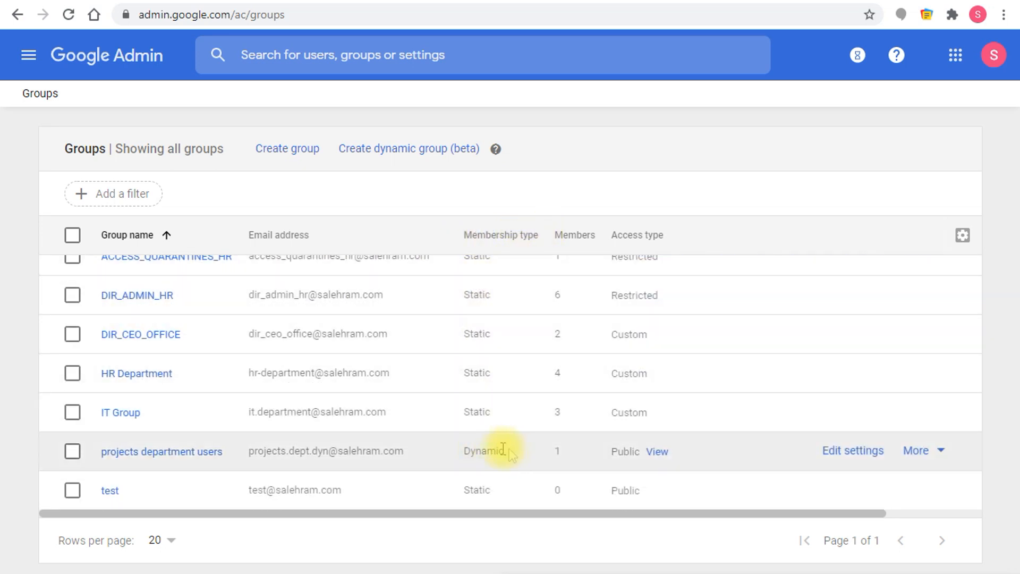
pyautogui.moveTo(488, 460)
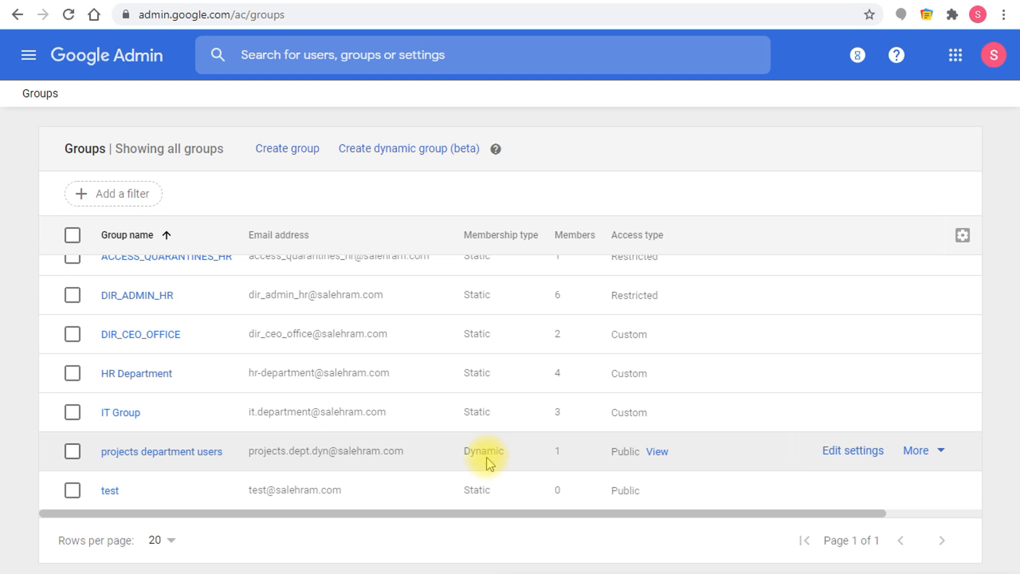
pyautogui.moveTo(486, 456)
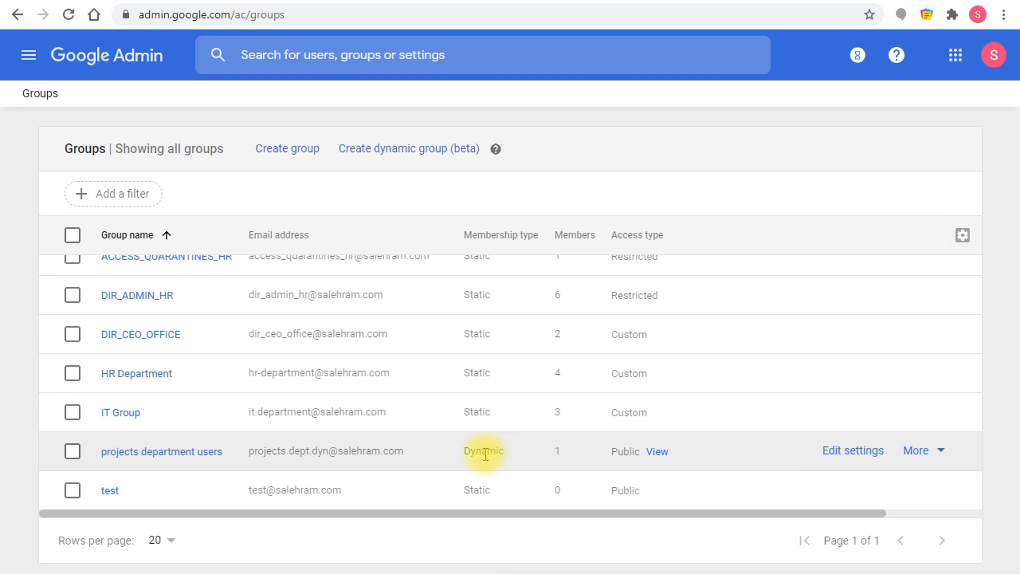
pyautogui.moveTo(477, 338)
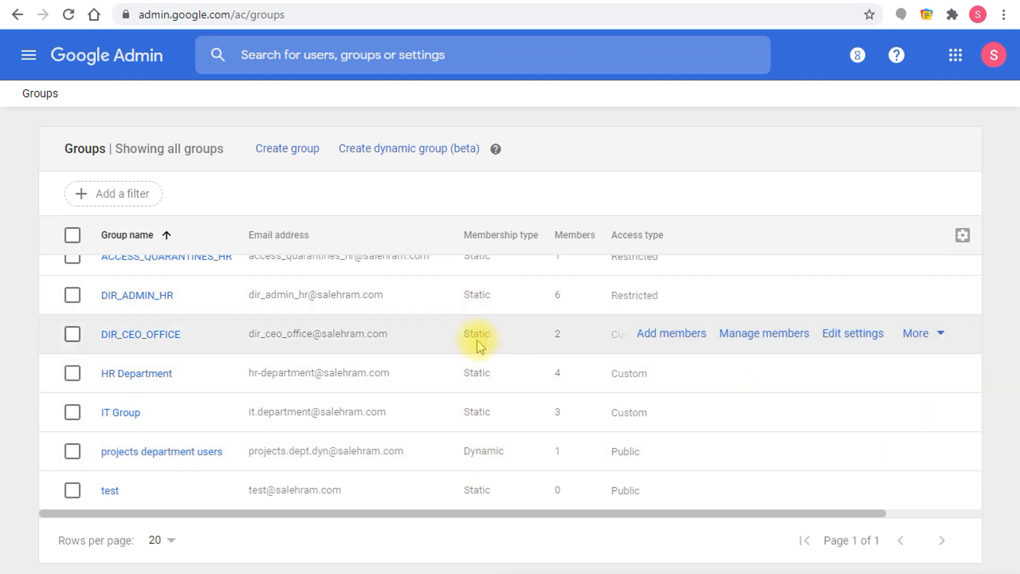
pyautogui.moveTo(422, 362)
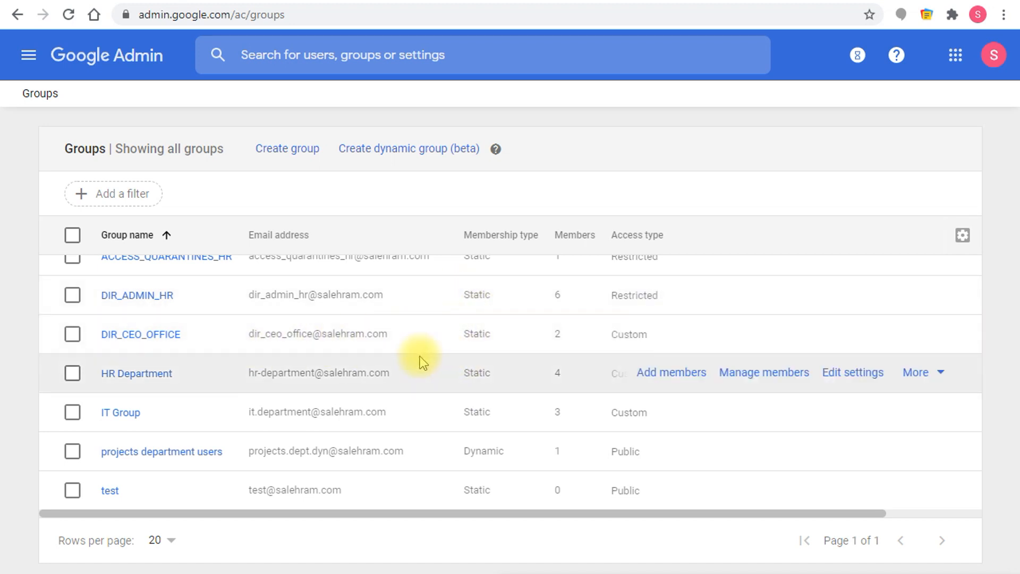
pyautogui.moveTo(202, 462)
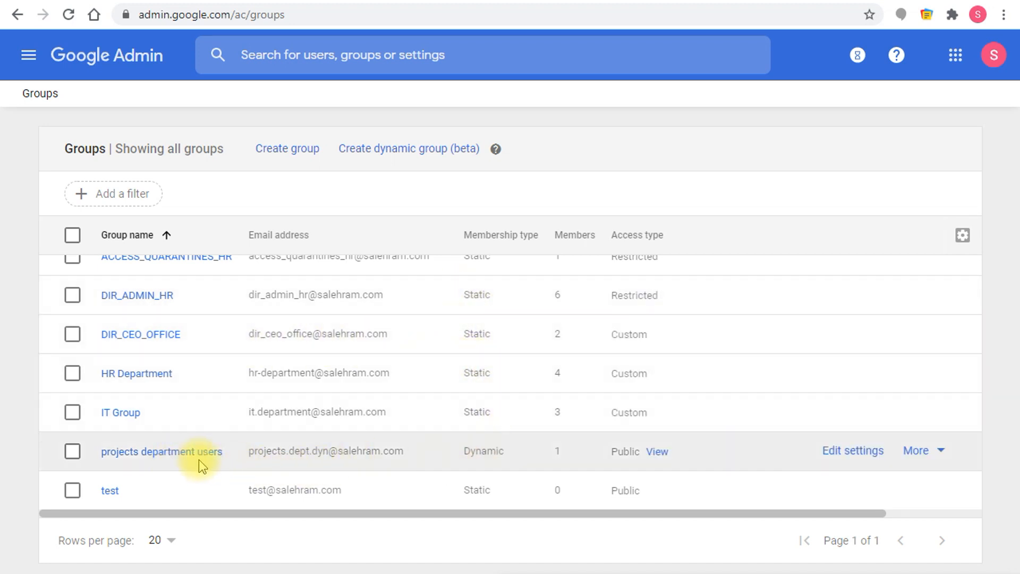
pyautogui.moveTo(161, 450)
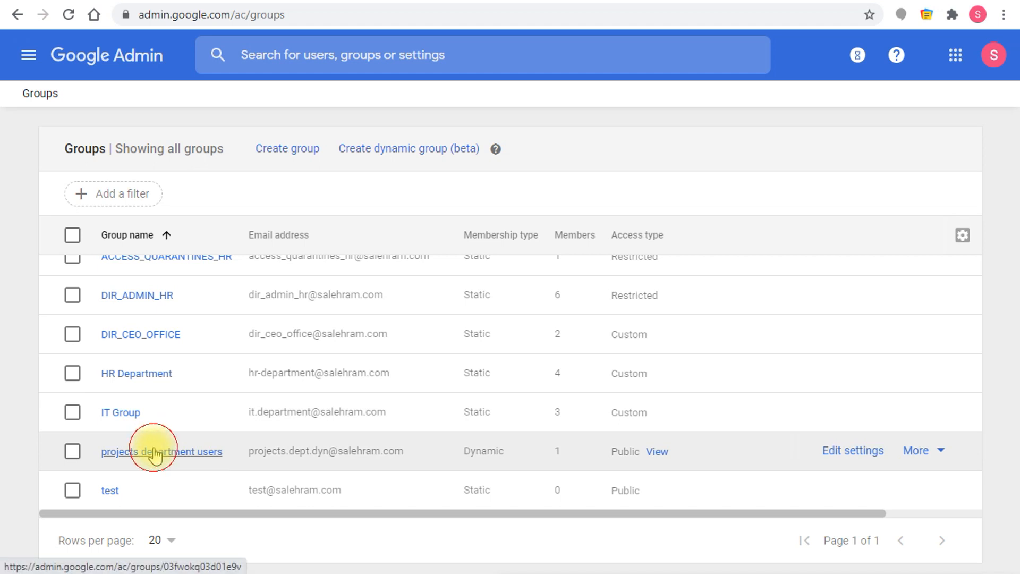
# Step: Open the projects department users group details showing one dynamic member
pyautogui.click(160, 450)
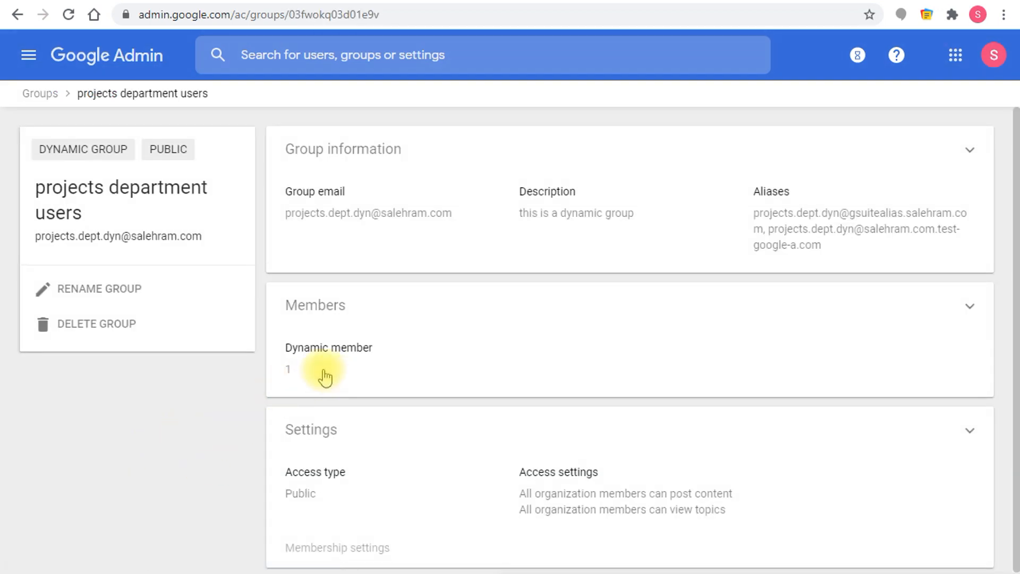
pyautogui.moveTo(210, 135)
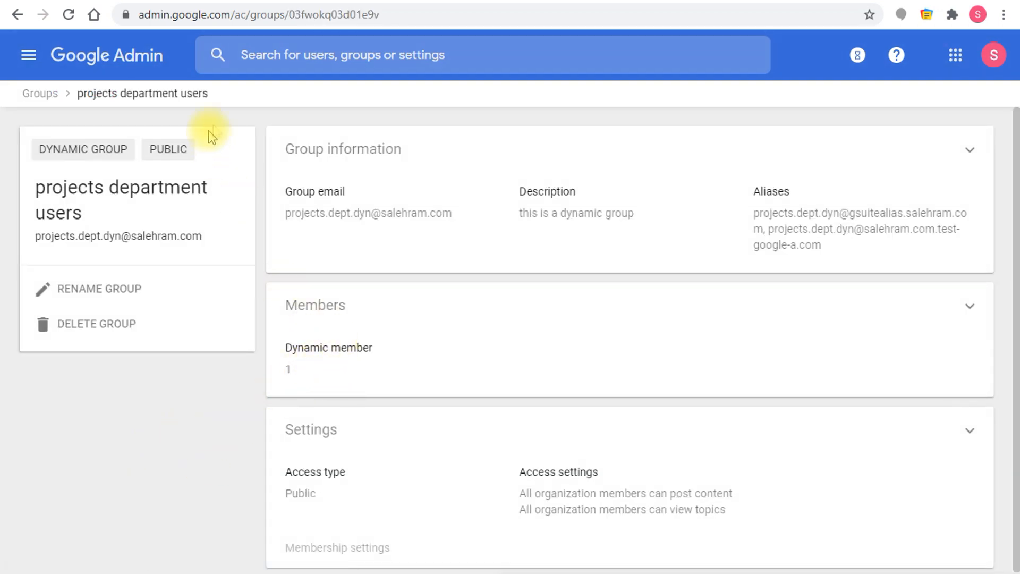
pyautogui.moveTo(368, 414)
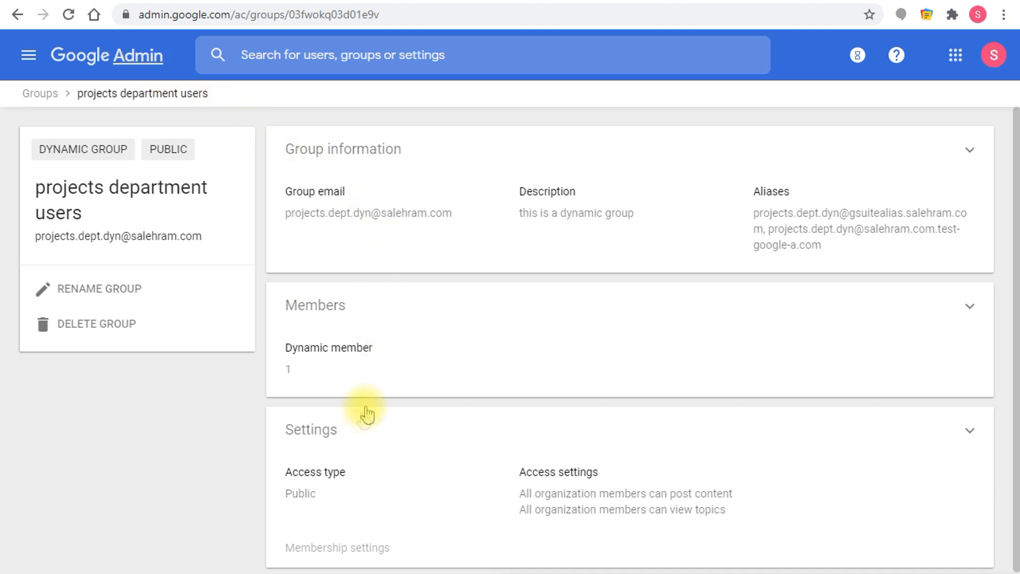
pyautogui.moveTo(342, 361)
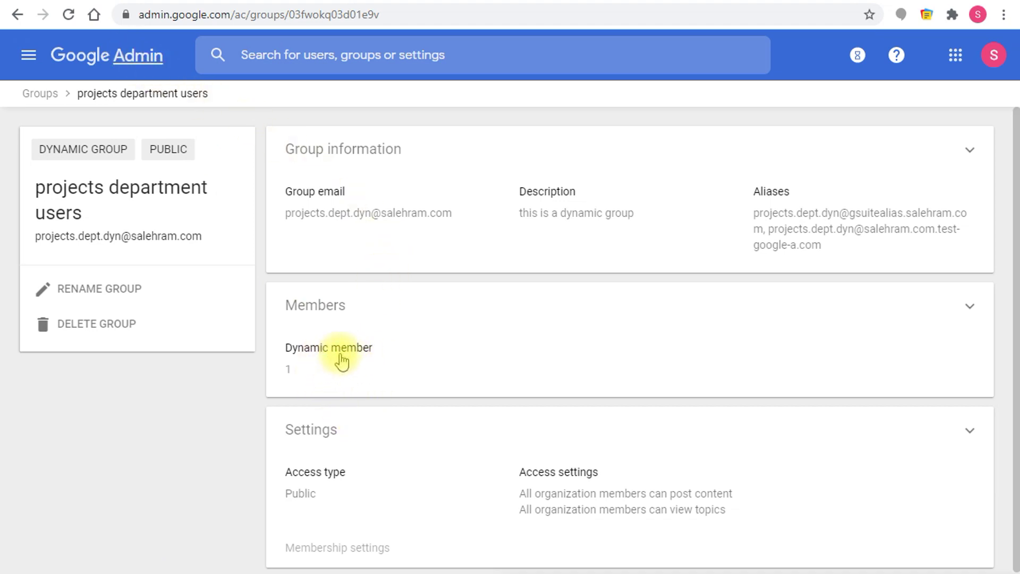
pyautogui.moveTo(396, 369)
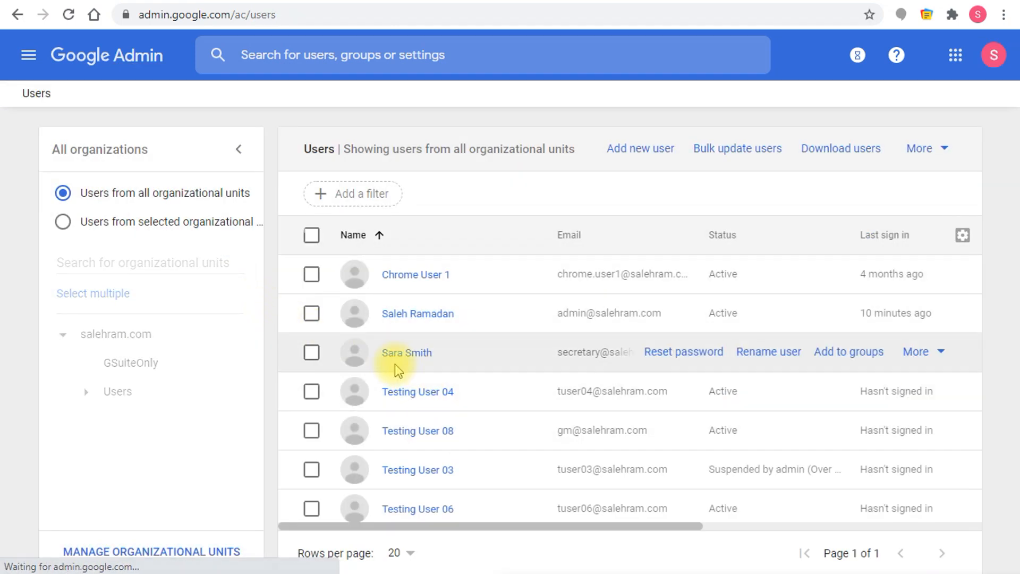
pyautogui.moveTo(417, 391)
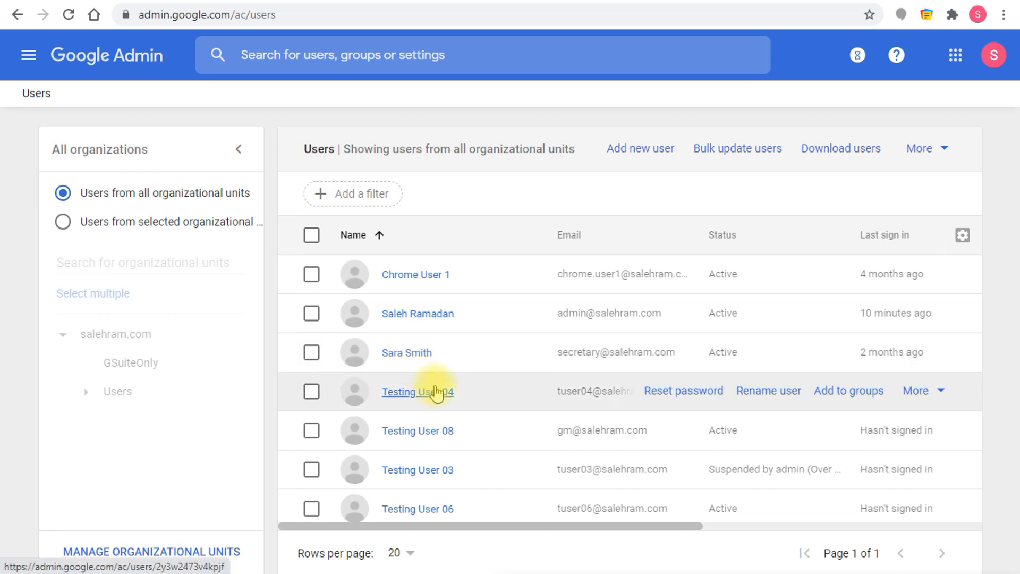
pyautogui.moveTo(434, 408)
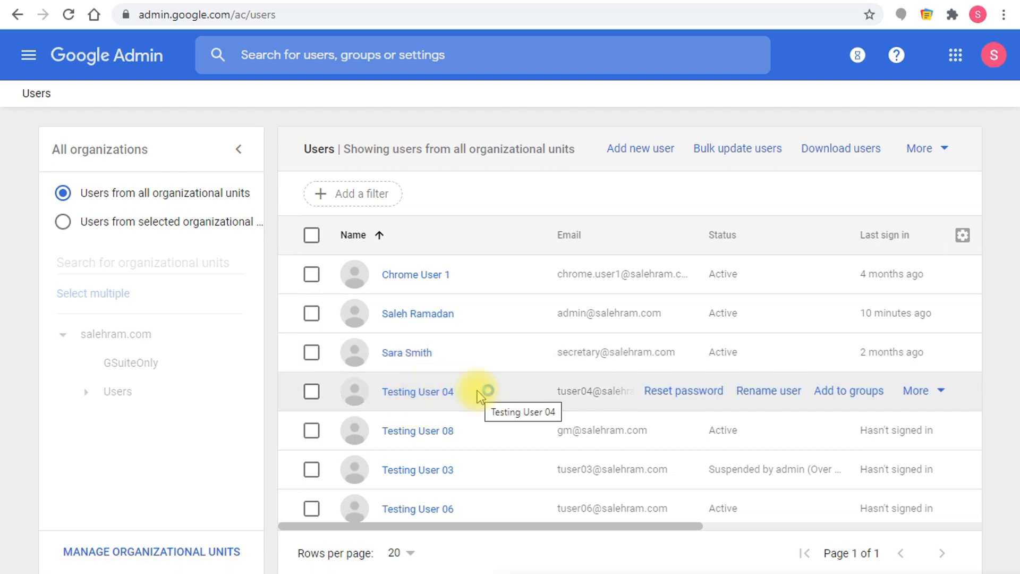
pyautogui.moveTo(416, 391)
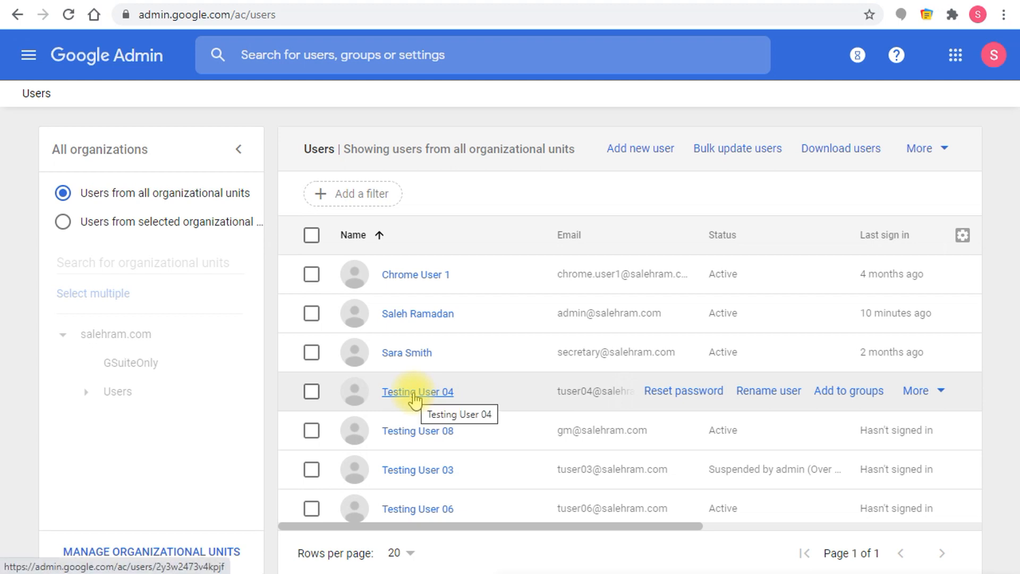
# Step: Open Testing User 04's account from the users list
pyautogui.click(417, 391)
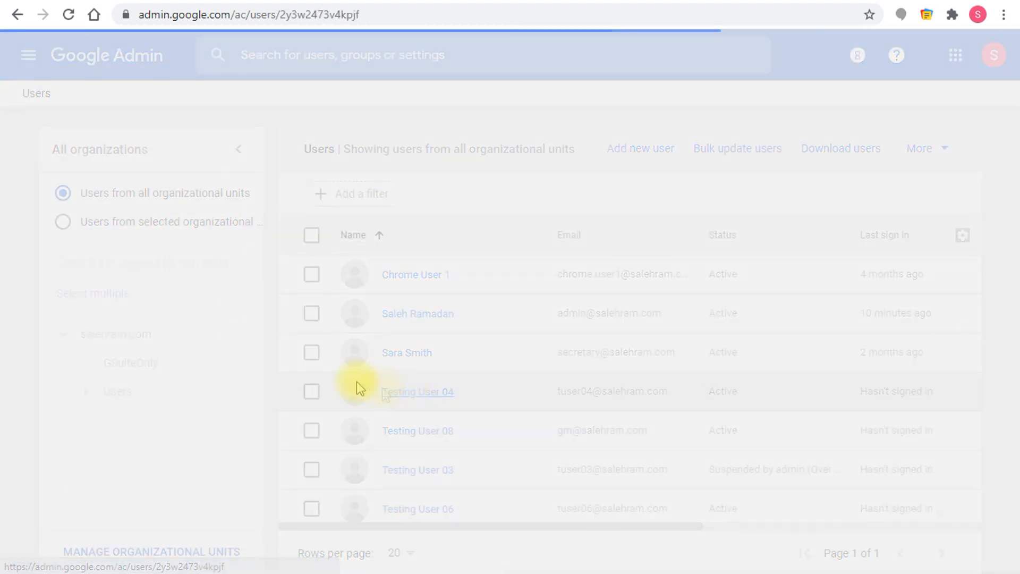
pyautogui.click(417, 391)
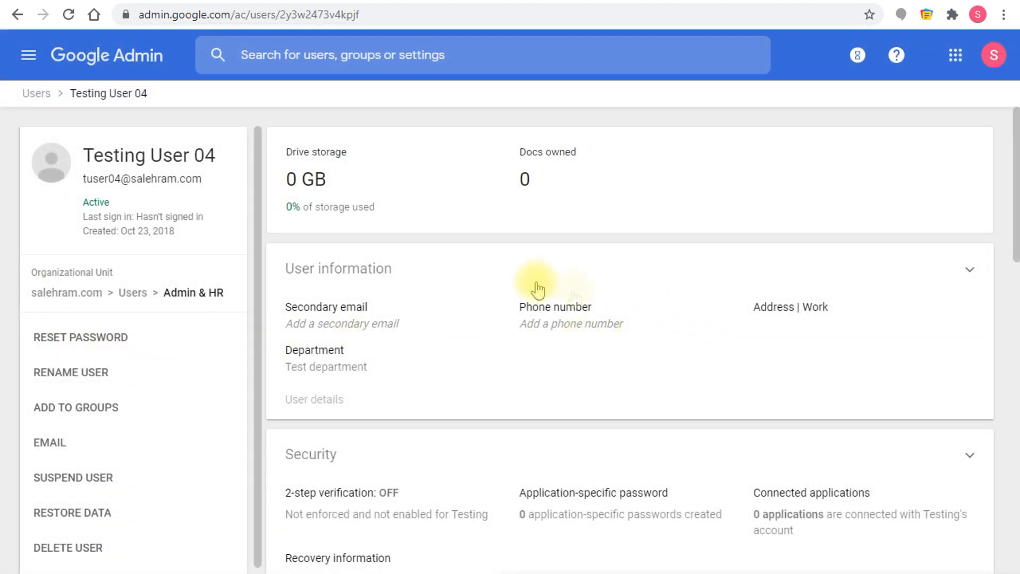
pyautogui.moveTo(419, 294)
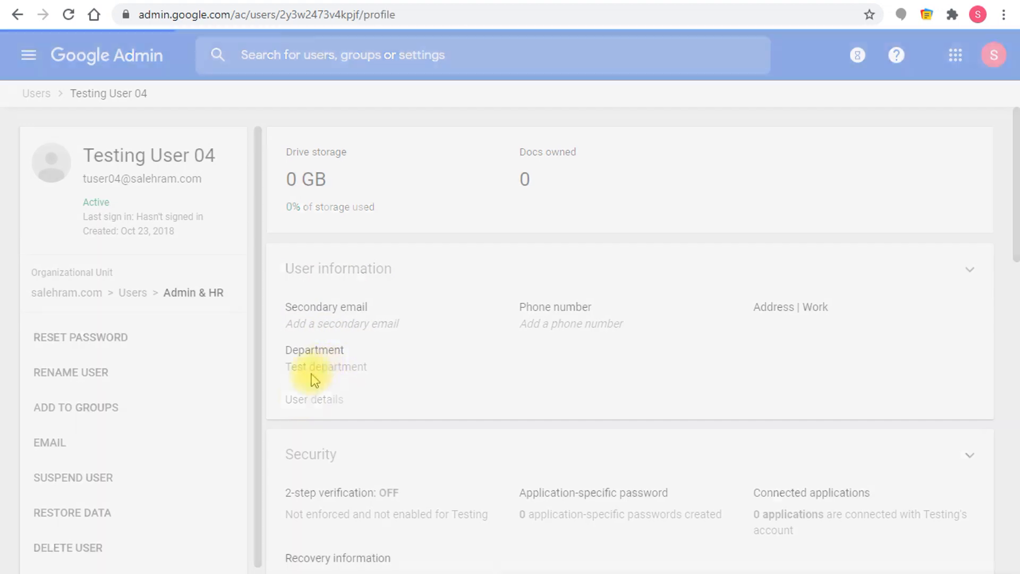
# Step: Edit Employee information to set Department to Projects and save
pyautogui.click(338, 268)
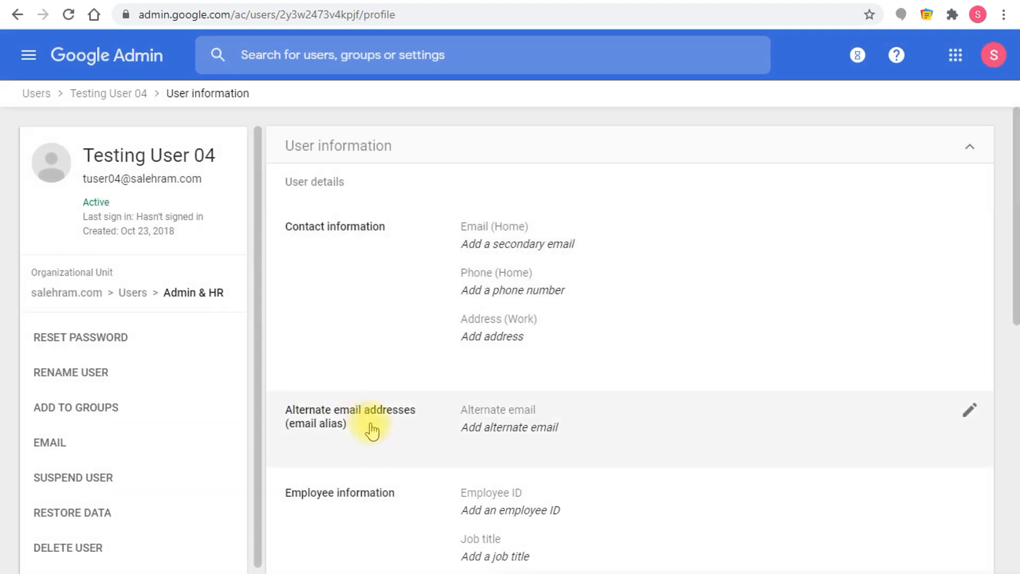
pyautogui.moveTo(379, 430)
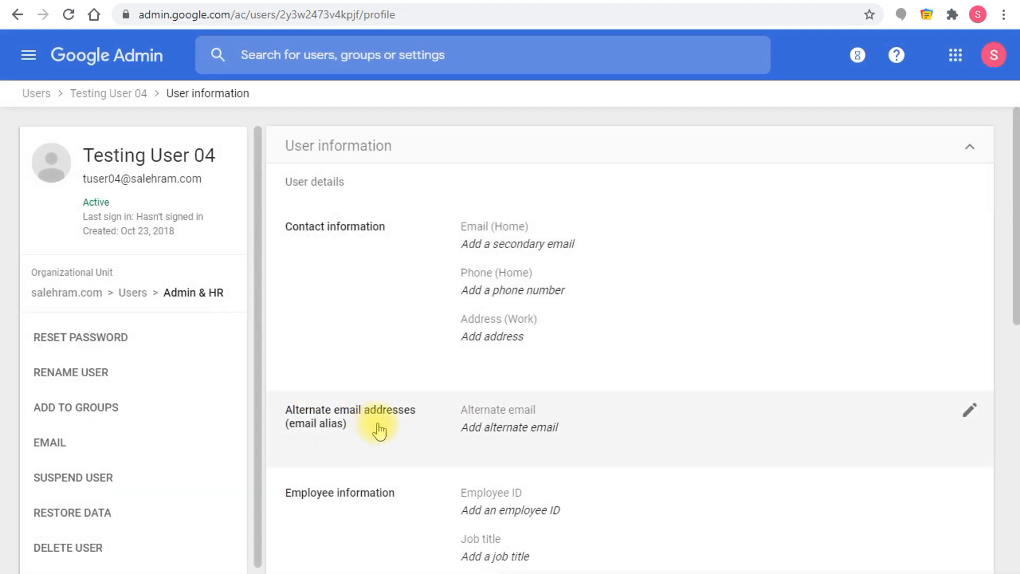
pyautogui.moveTo(389, 417)
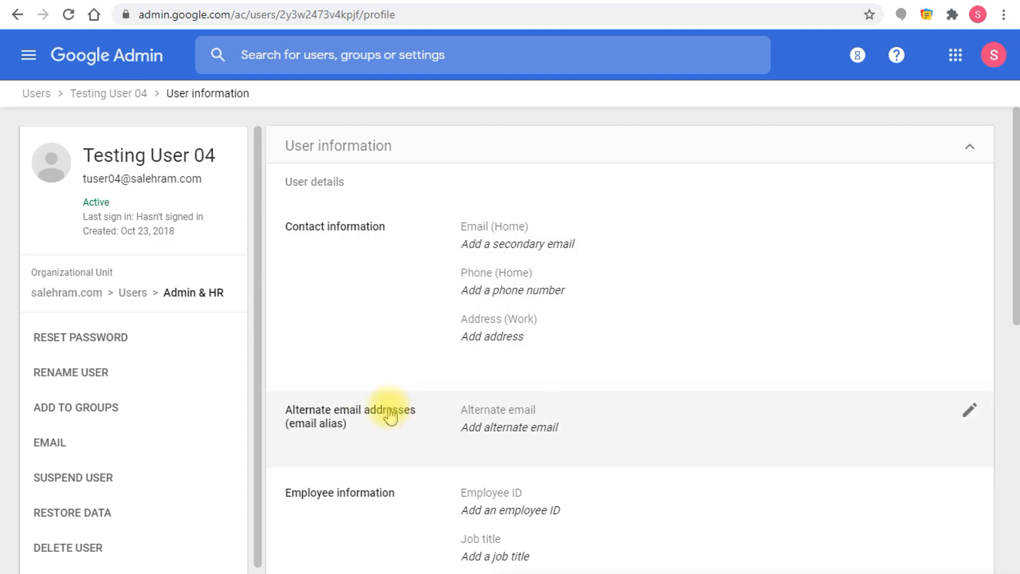
pyautogui.scroll(-3)
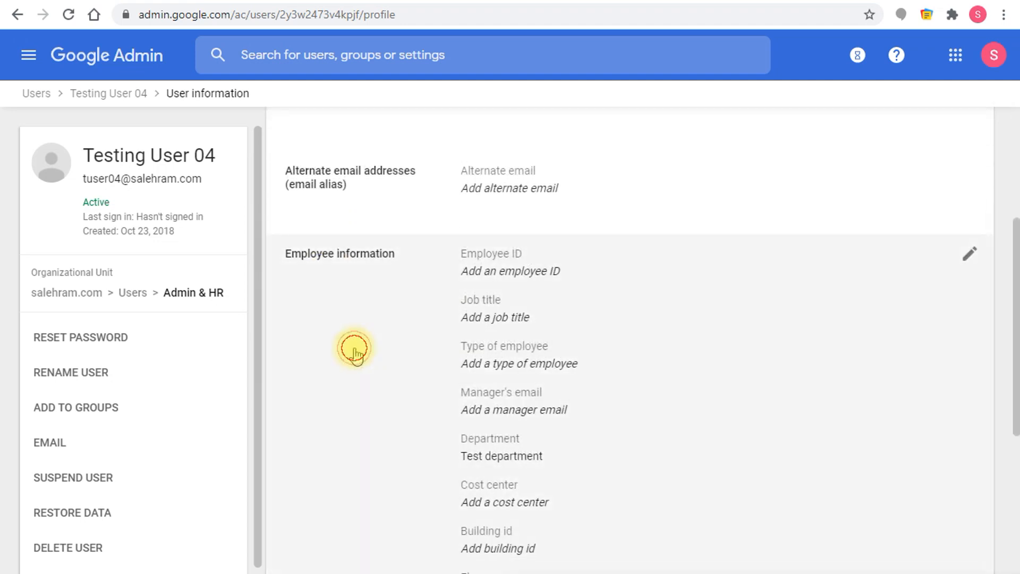
pyautogui.click(969, 253)
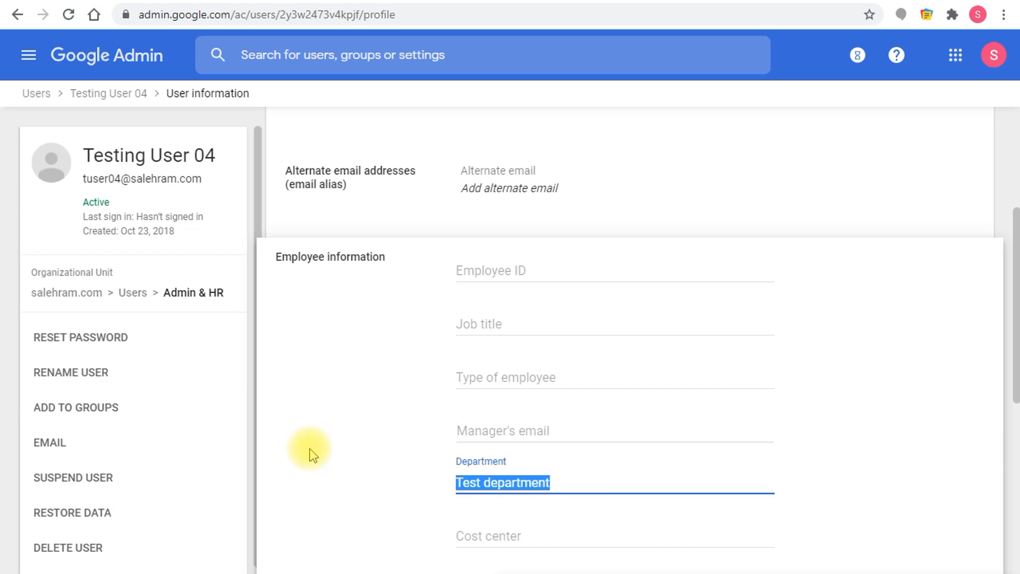
pyautogui.write('Projects')
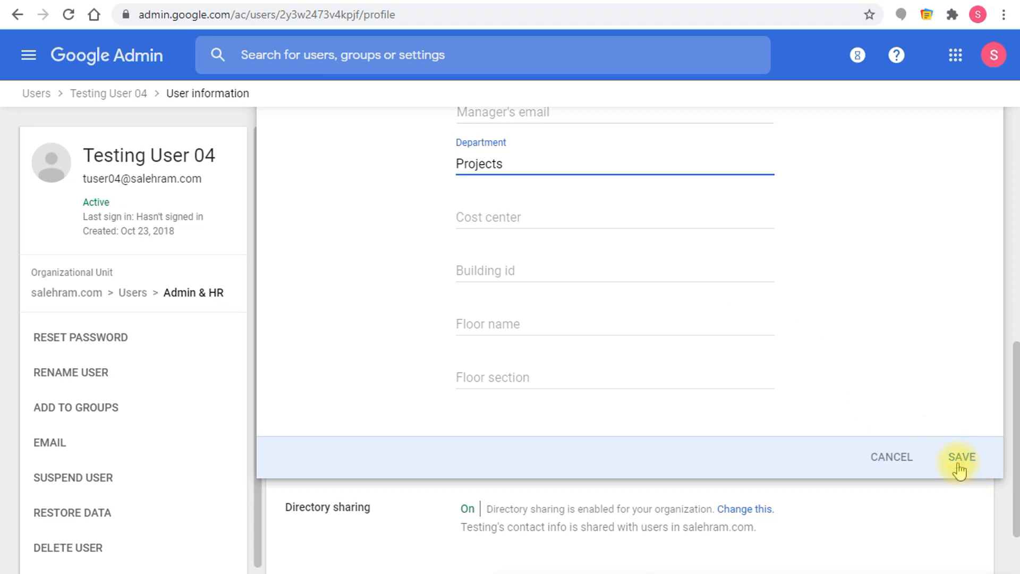
pyautogui.click(962, 457)
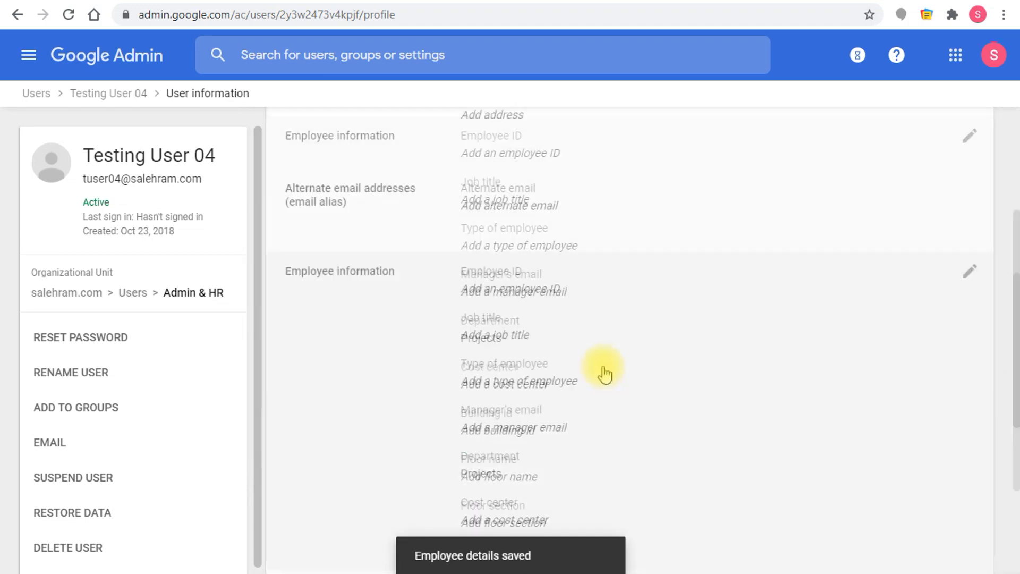
# Step: Navigate via Directory > Groups to the member list of 'projects department users'
pyautogui.click(29, 54)
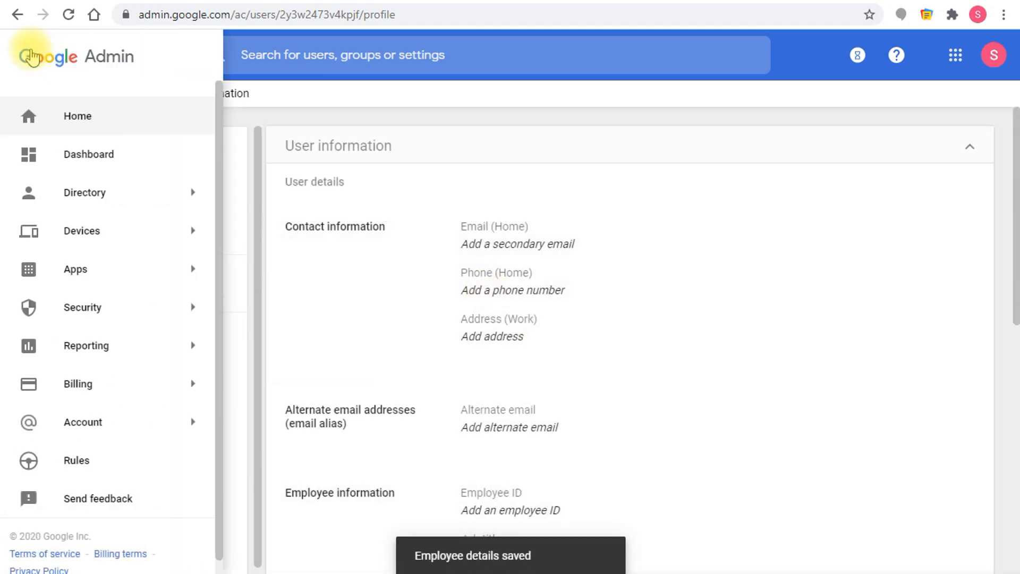
pyautogui.click(84, 192)
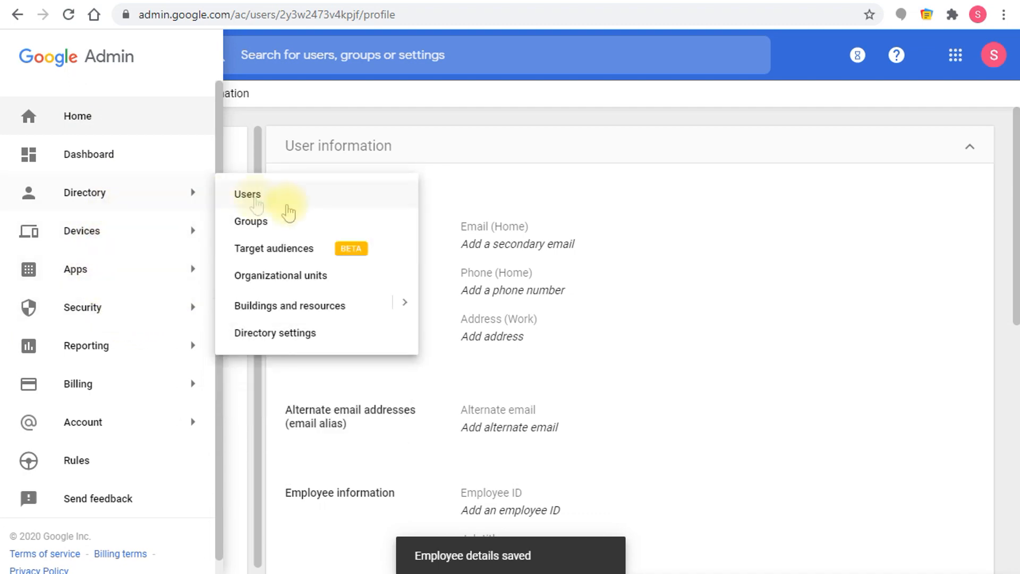
pyautogui.click(251, 221)
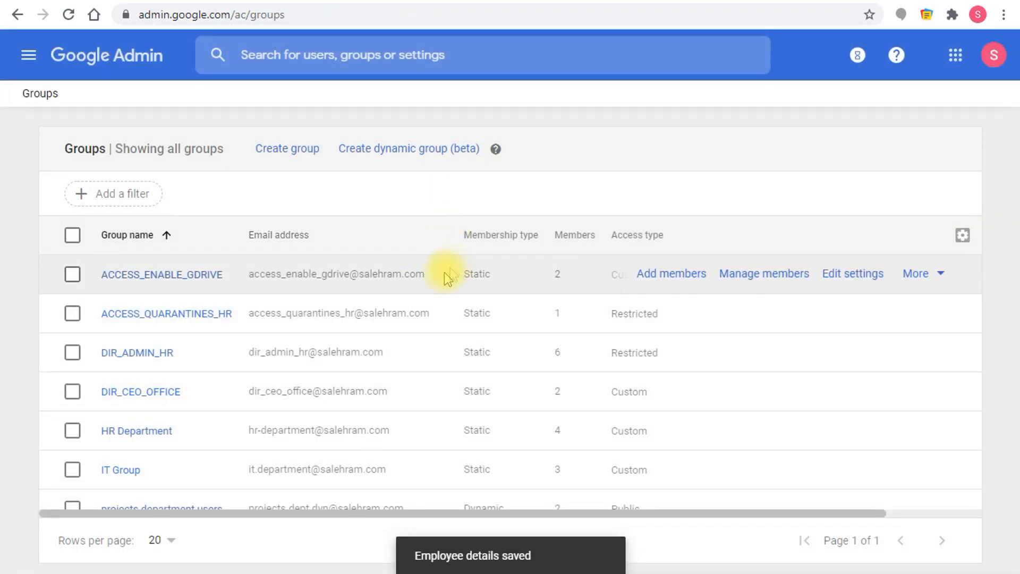
pyautogui.scroll(-3)
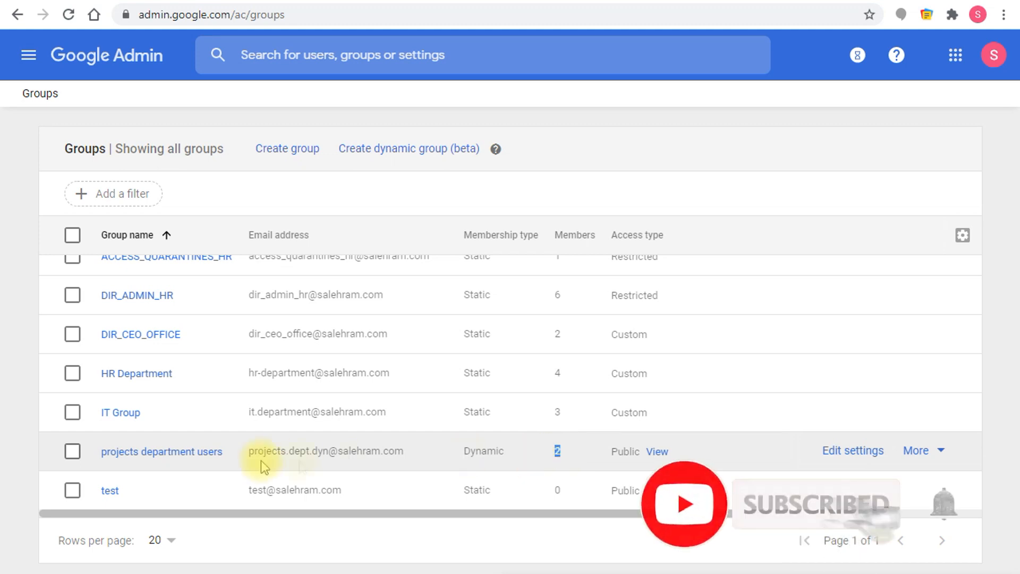
pyautogui.click(162, 451)
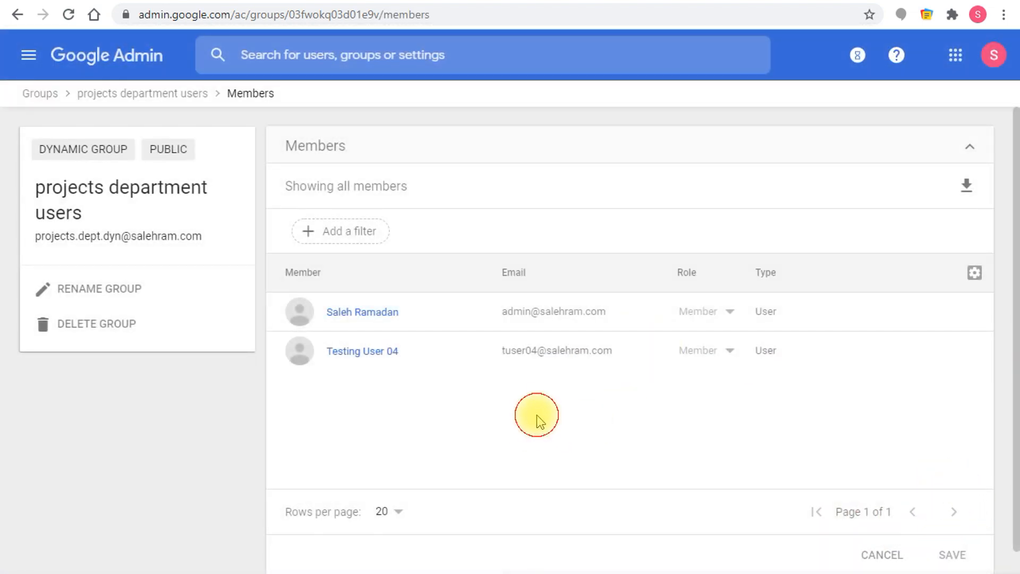
pyautogui.moveTo(536, 415)
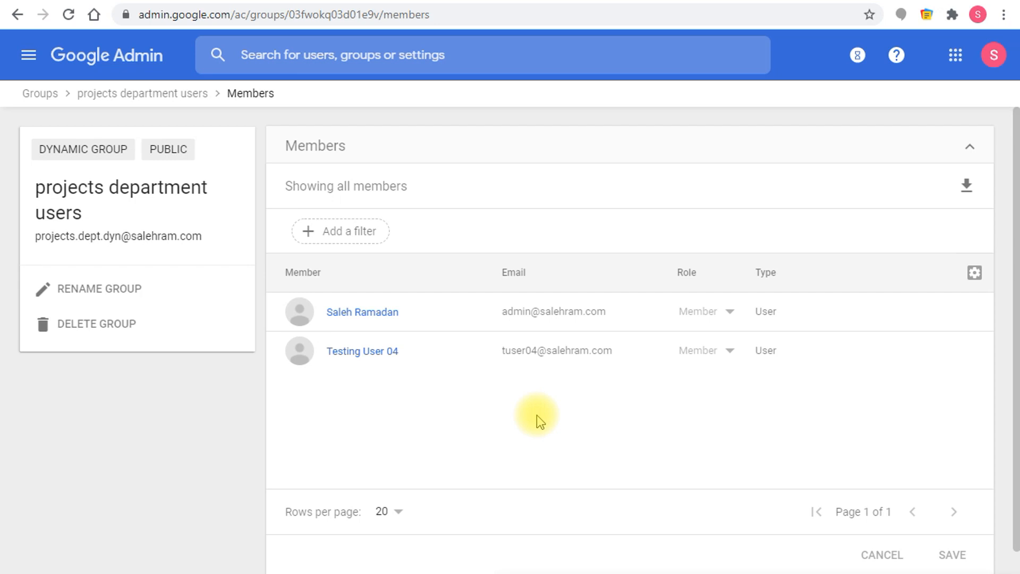
pyautogui.moveTo(442, 418)
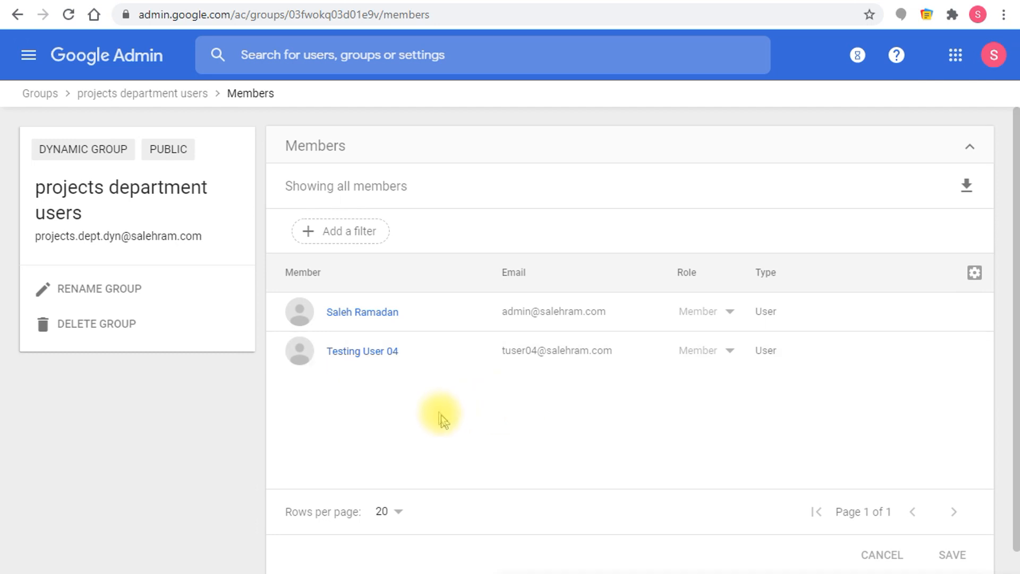
pyautogui.moveTo(175, 98)
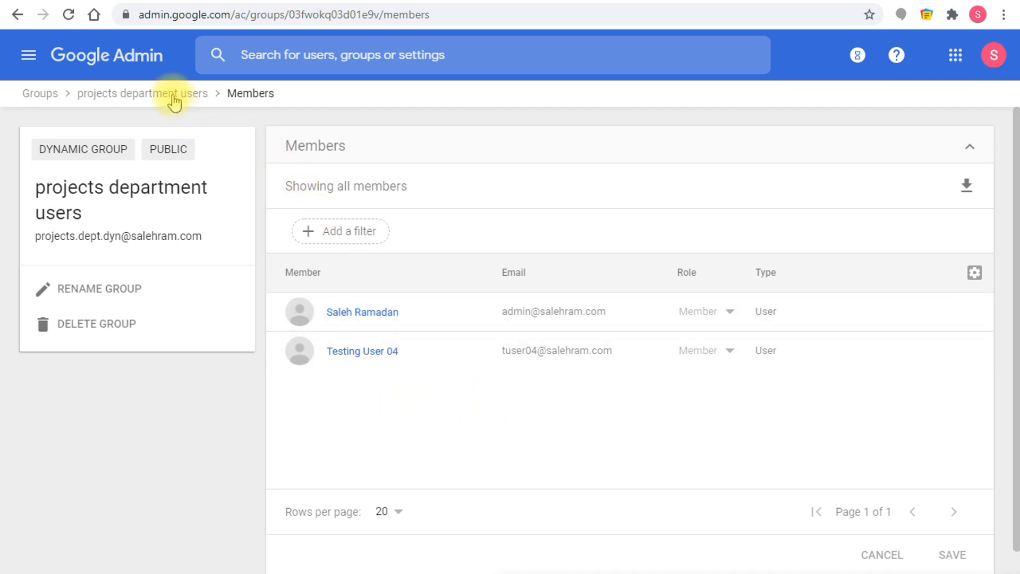
# Step: Return to the 'projects department users' overview showing 2 dynamic members and Public access
pyautogui.click(141, 94)
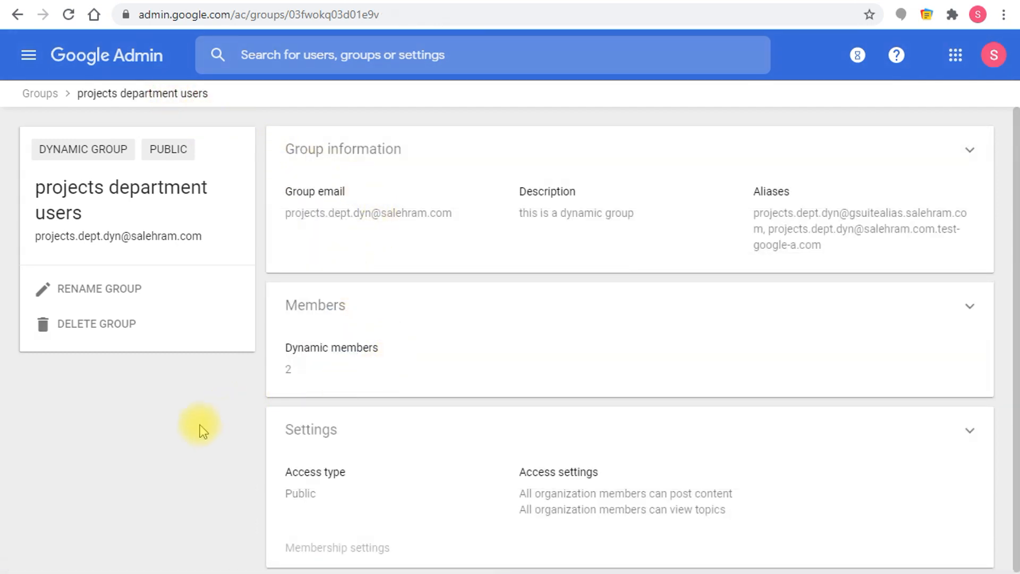